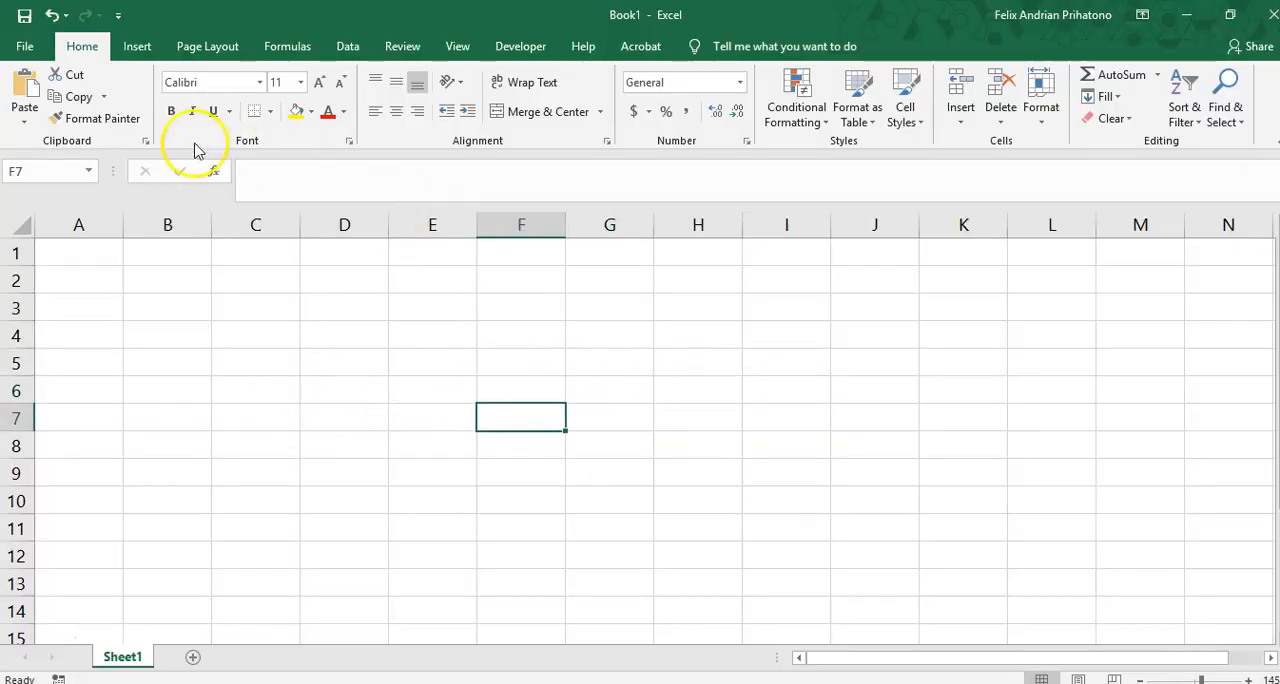
{"action": "mouse_move", "coordinate": [103, 118]}
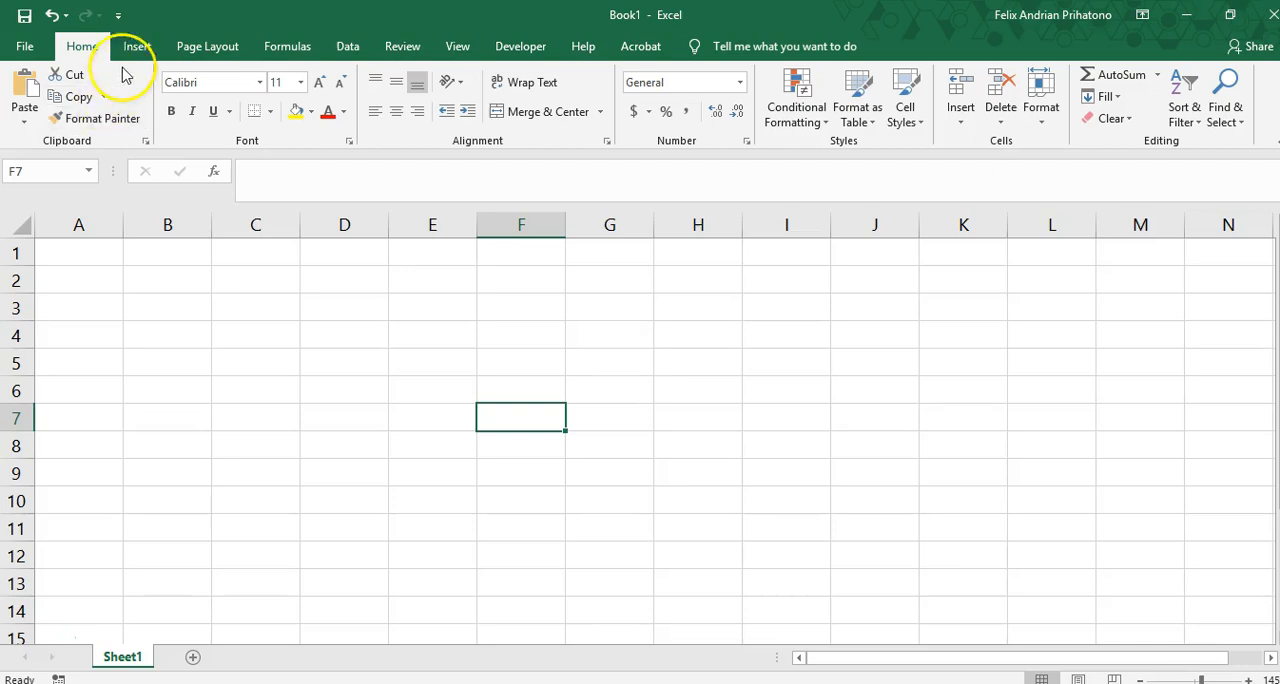
Step: Switch to the Insert ribbon to reach the illustration options
{"action": "left_click", "coordinate": [137, 46]}
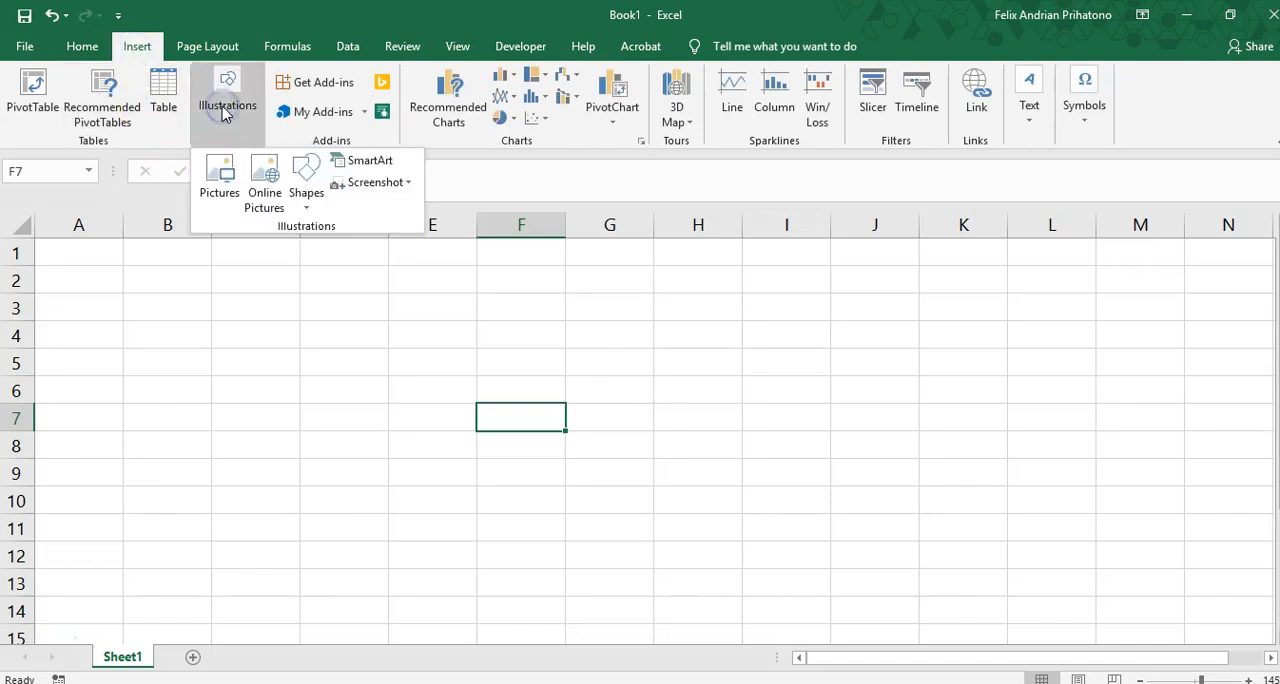
Step: Draw a rounded rectangle over cell F5 and set its height to 0.22 inches
{"action": "left_click", "coordinate": [306, 180]}
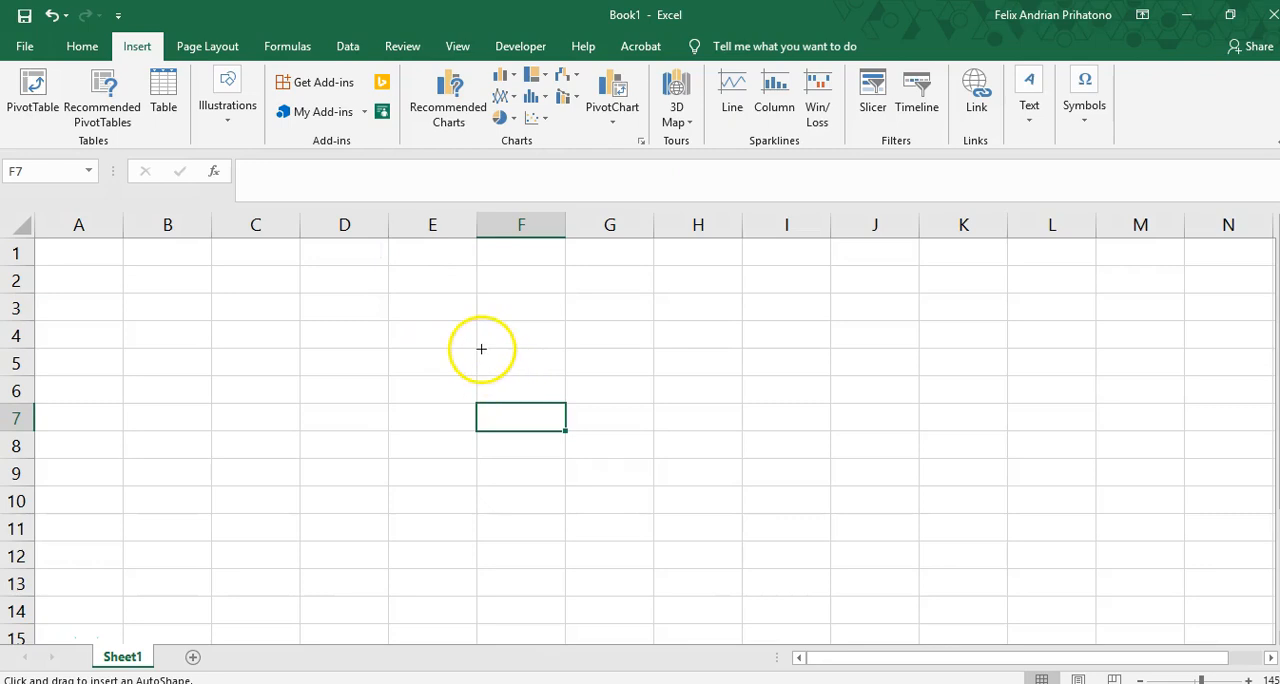
{"action": "left_click_drag", "start_coordinate": [481, 349], "coordinate": [553, 373]}
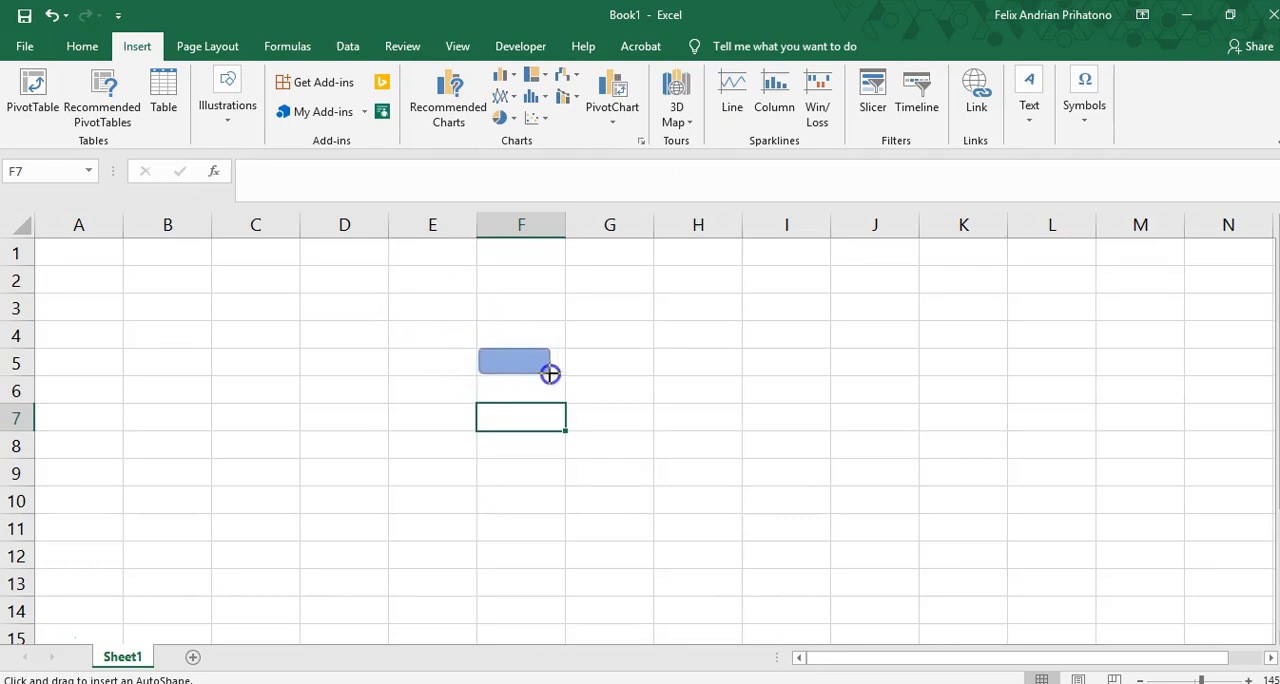
{"action": "left_click", "coordinate": [514, 363]}
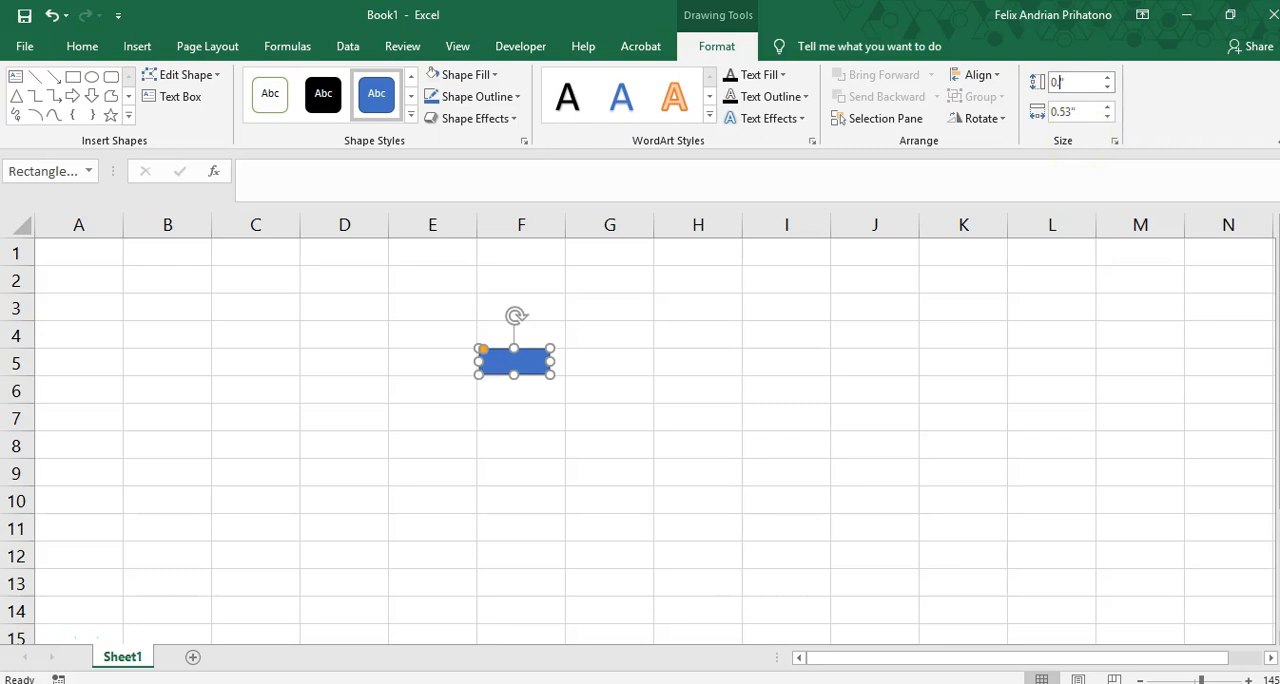
{"action": "type", "text": "0.22\""}
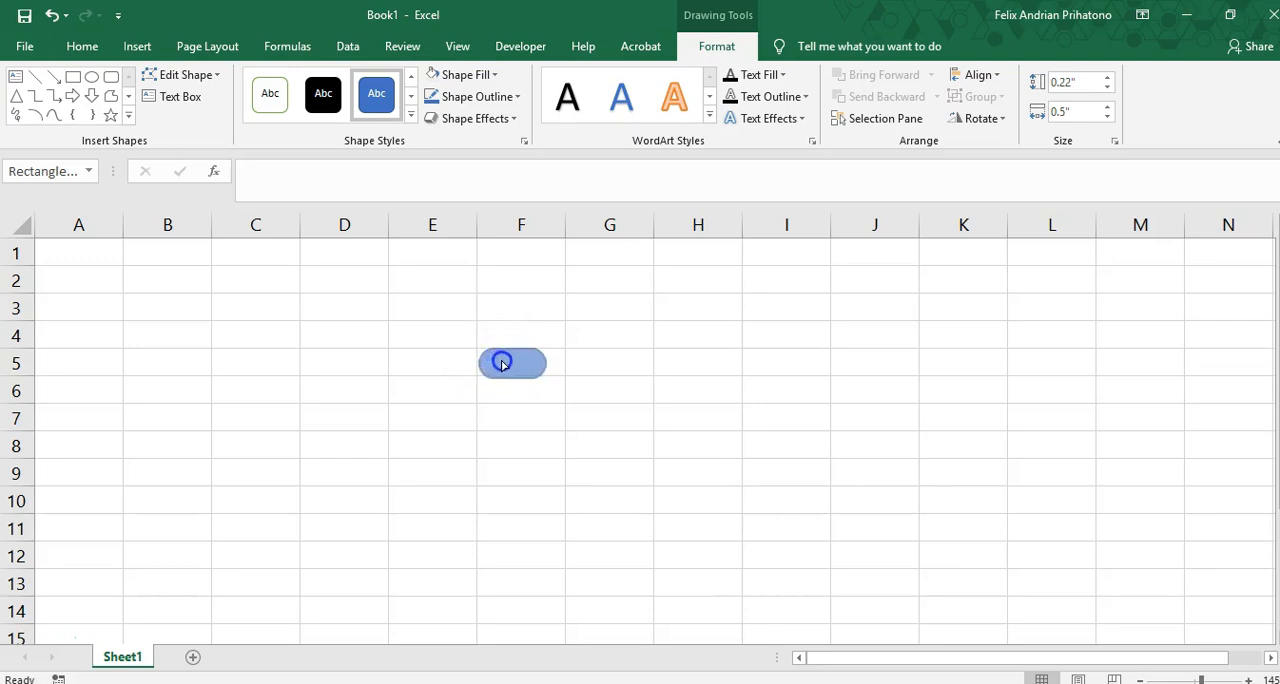
Step: Fill the pill shape with gray
{"action": "left_click", "coordinate": [519, 418]}
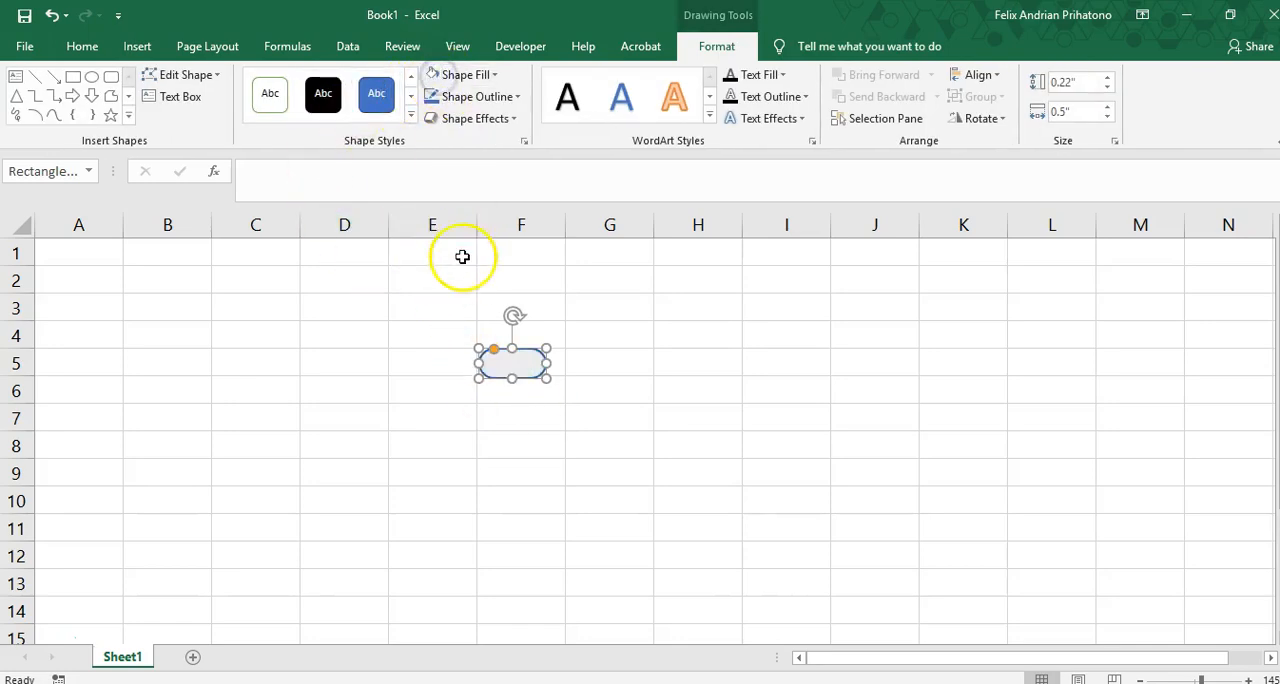
{"action": "left_click", "coordinate": [82, 46]}
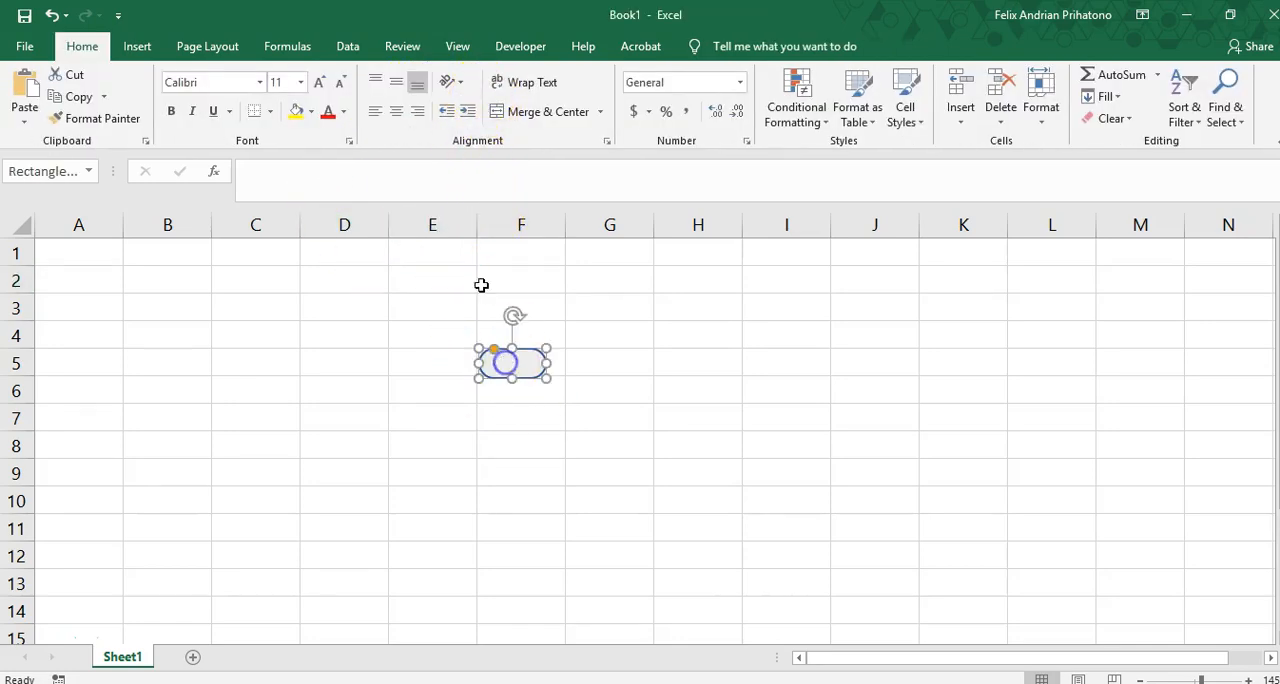
{"action": "left_click", "coordinate": [461, 74]}
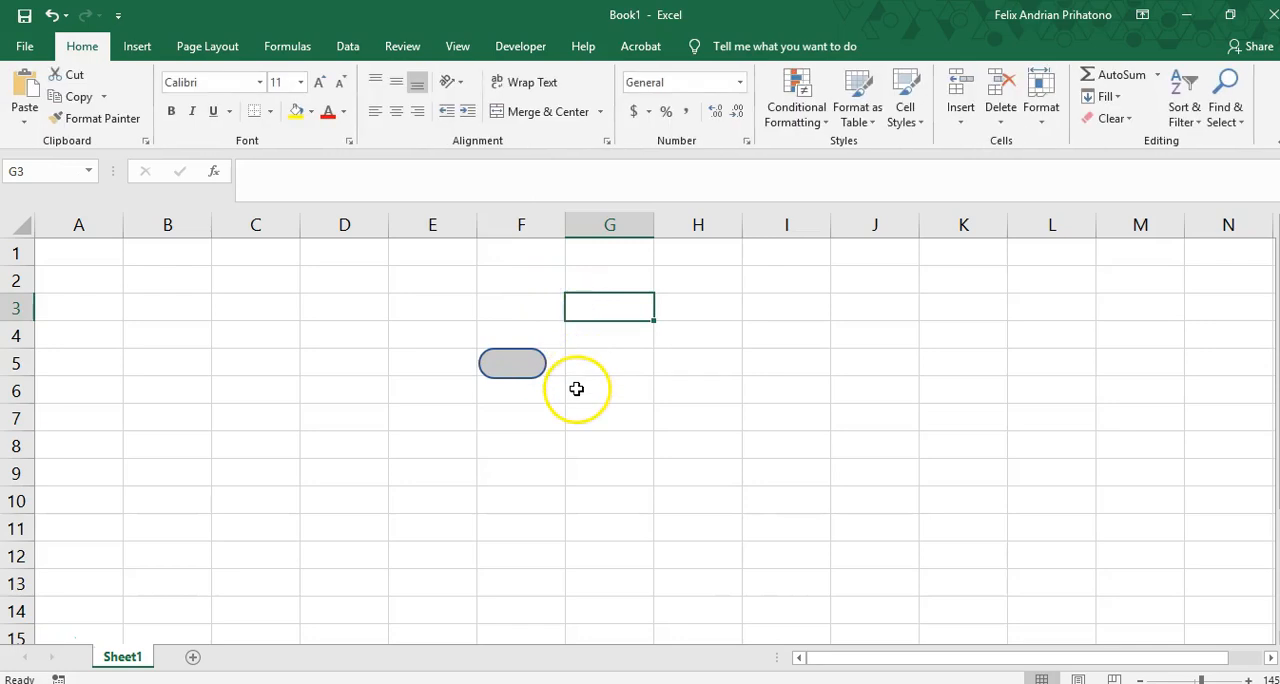
Step: Change the pill shape's outline colour to blue
{"action": "left_click", "coordinate": [512, 363]}
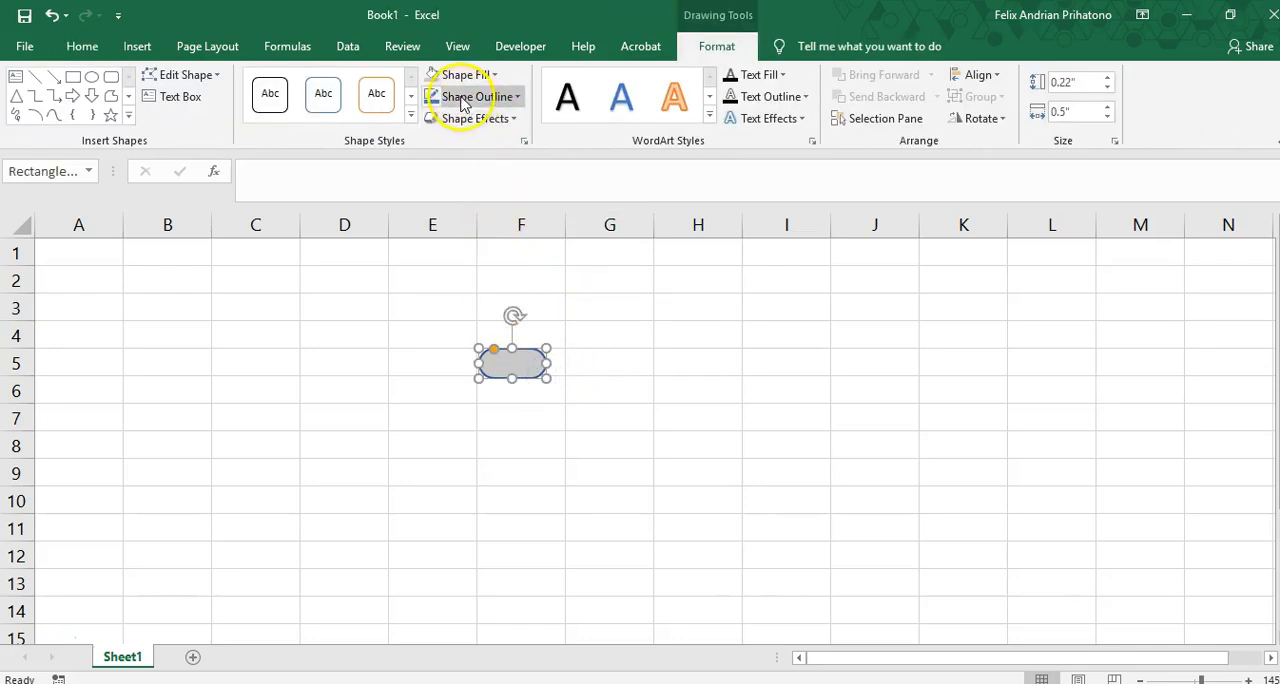
{"action": "left_click", "coordinate": [472, 96]}
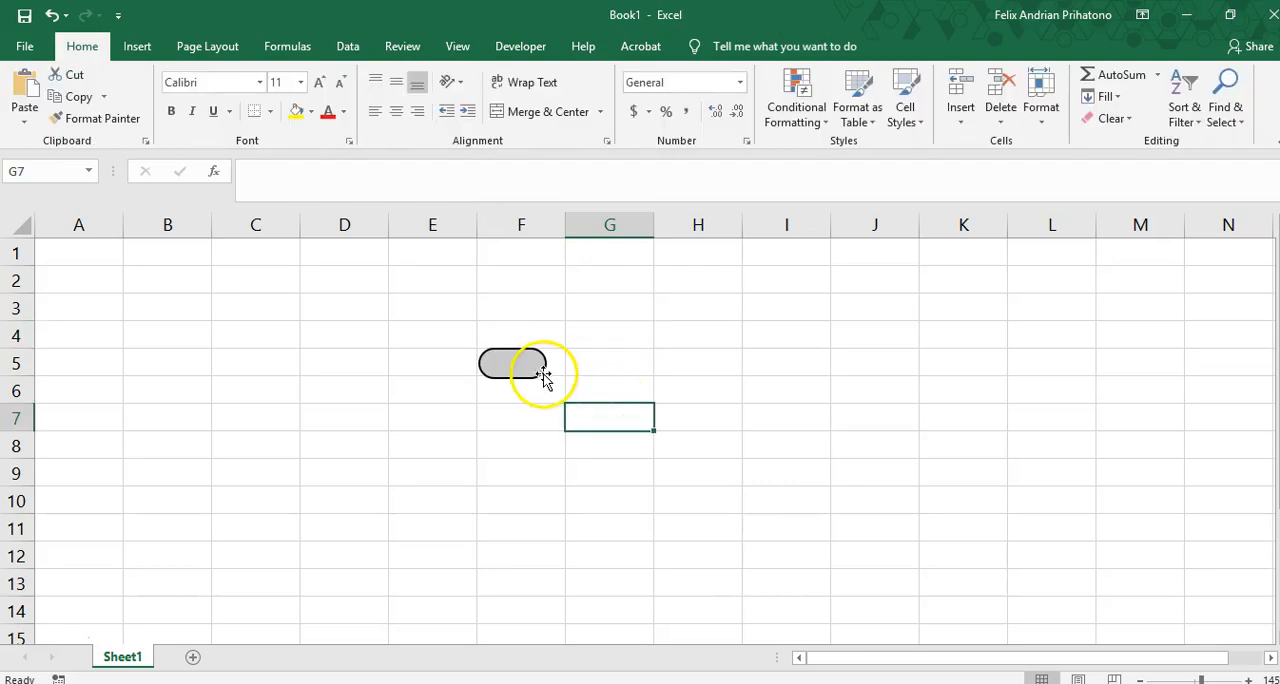
{"action": "left_click", "coordinate": [512, 363]}
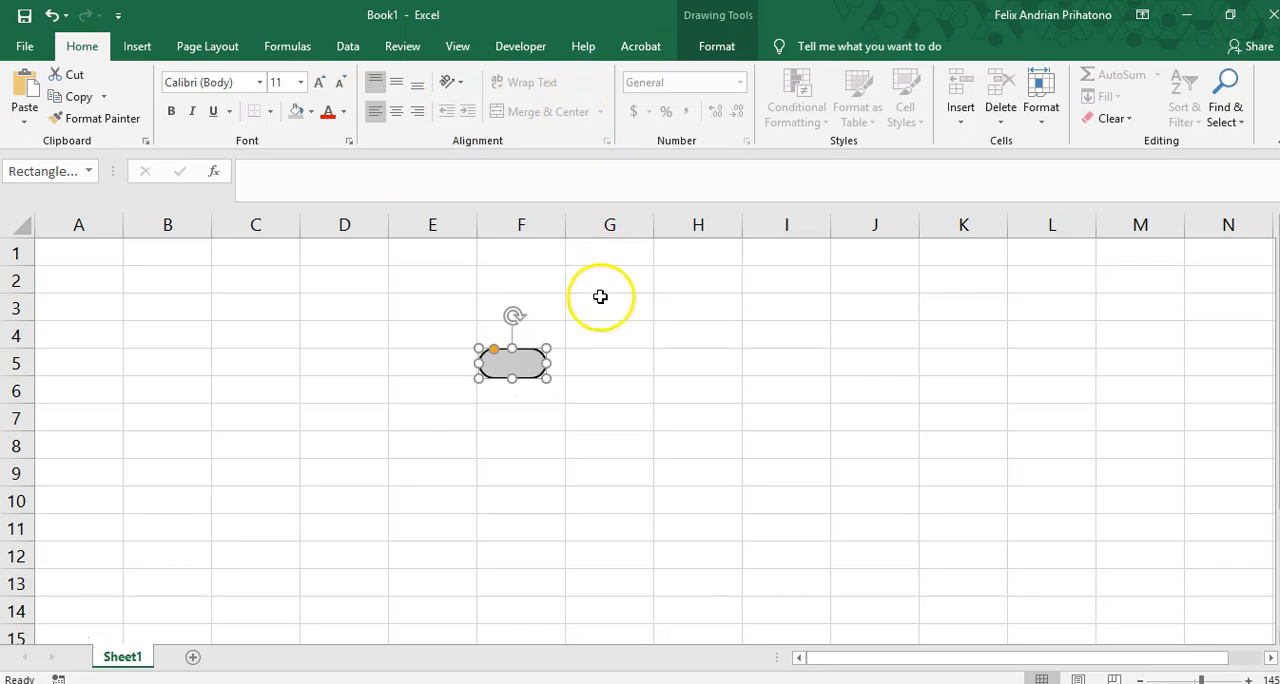
{"action": "left_click", "coordinate": [716, 46]}
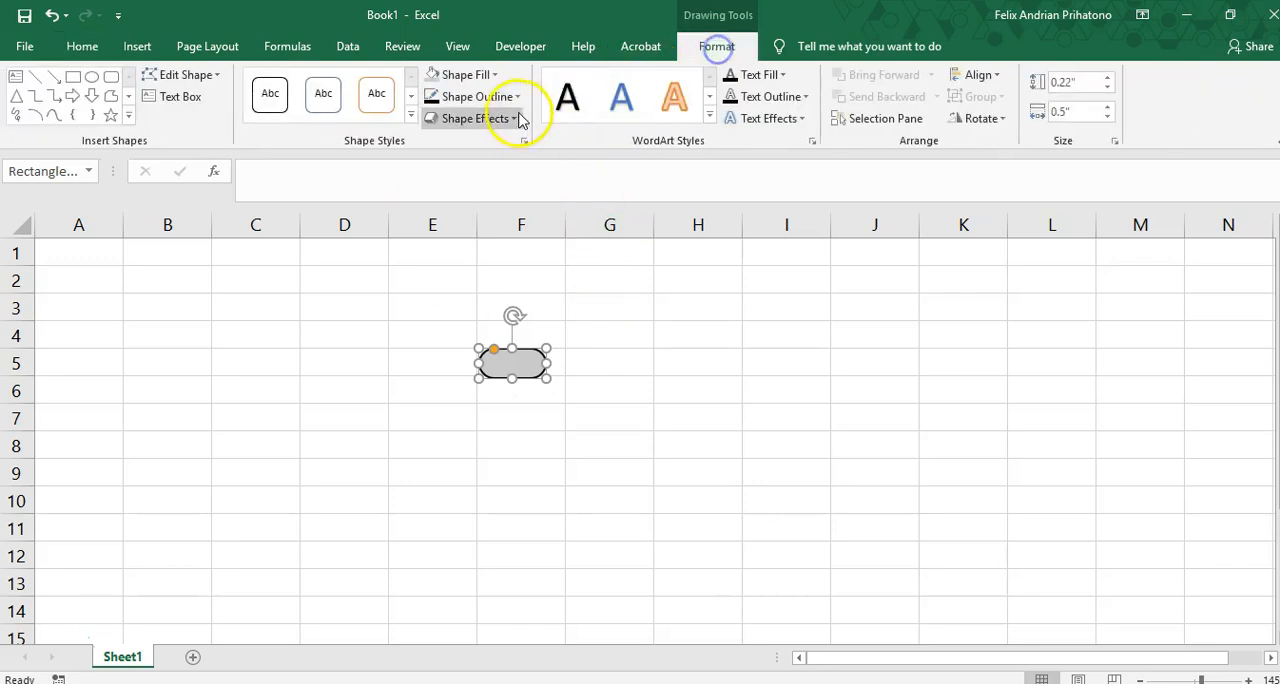
{"action": "left_click", "coordinate": [470, 96]}
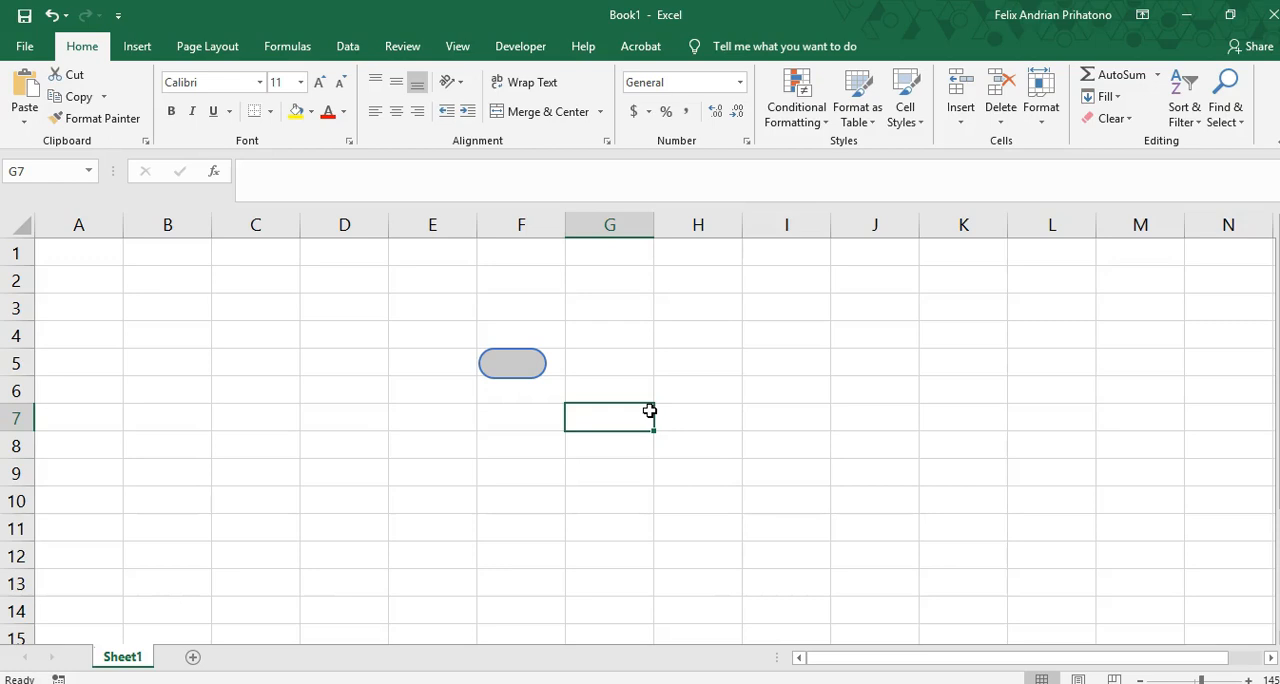
{"action": "left_click", "coordinate": [512, 375]}
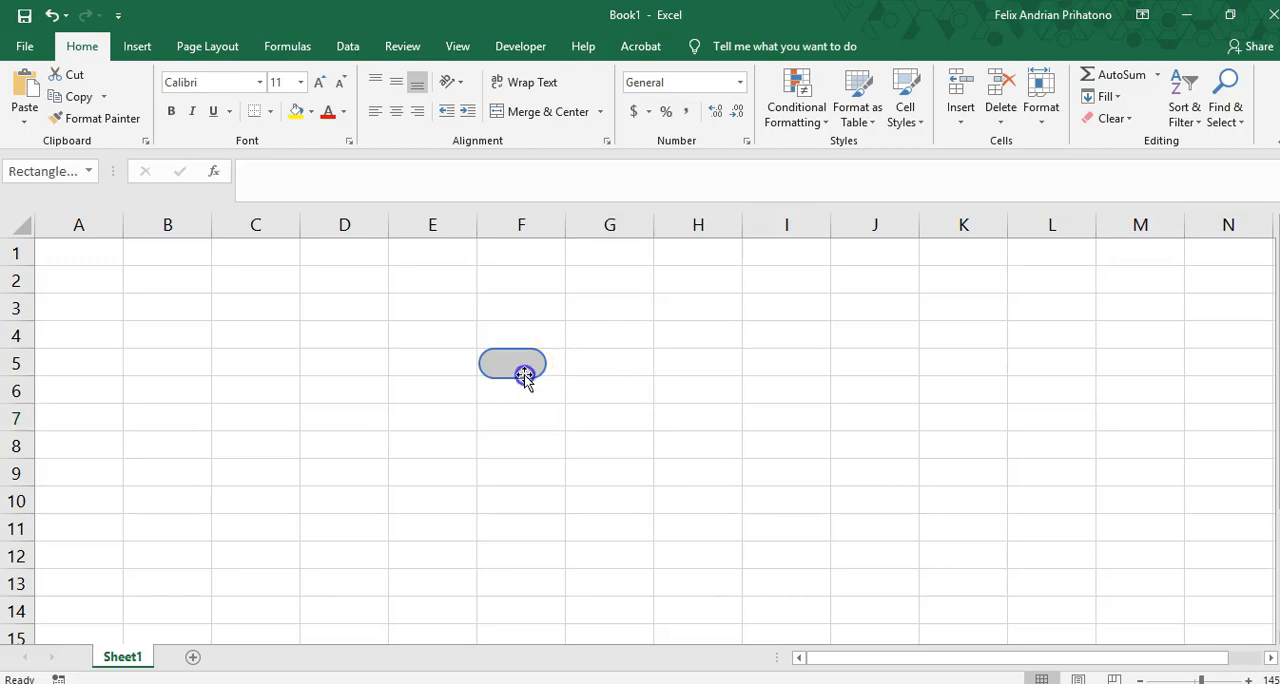
Step: Add a small blue circle knob at the right end of the gray pill
{"action": "left_click", "coordinate": [137, 46]}
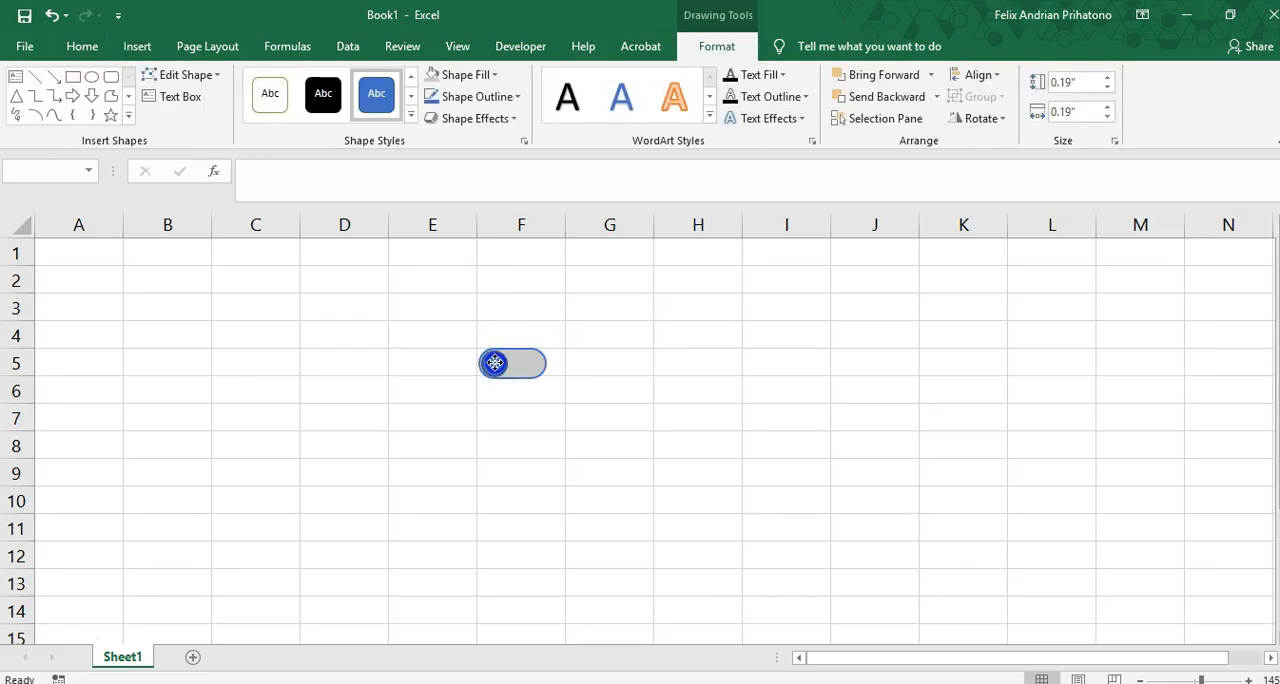
{"action": "left_click", "coordinate": [511, 363]}
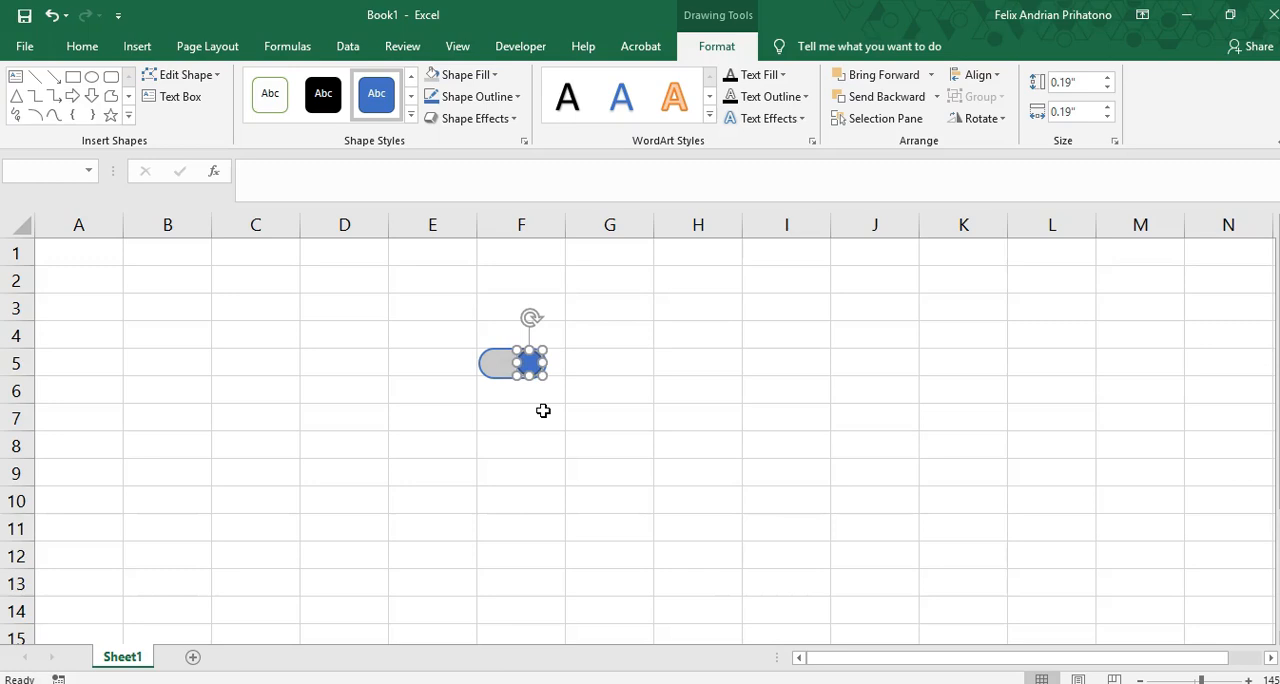
{"action": "left_click", "coordinate": [520, 417]}
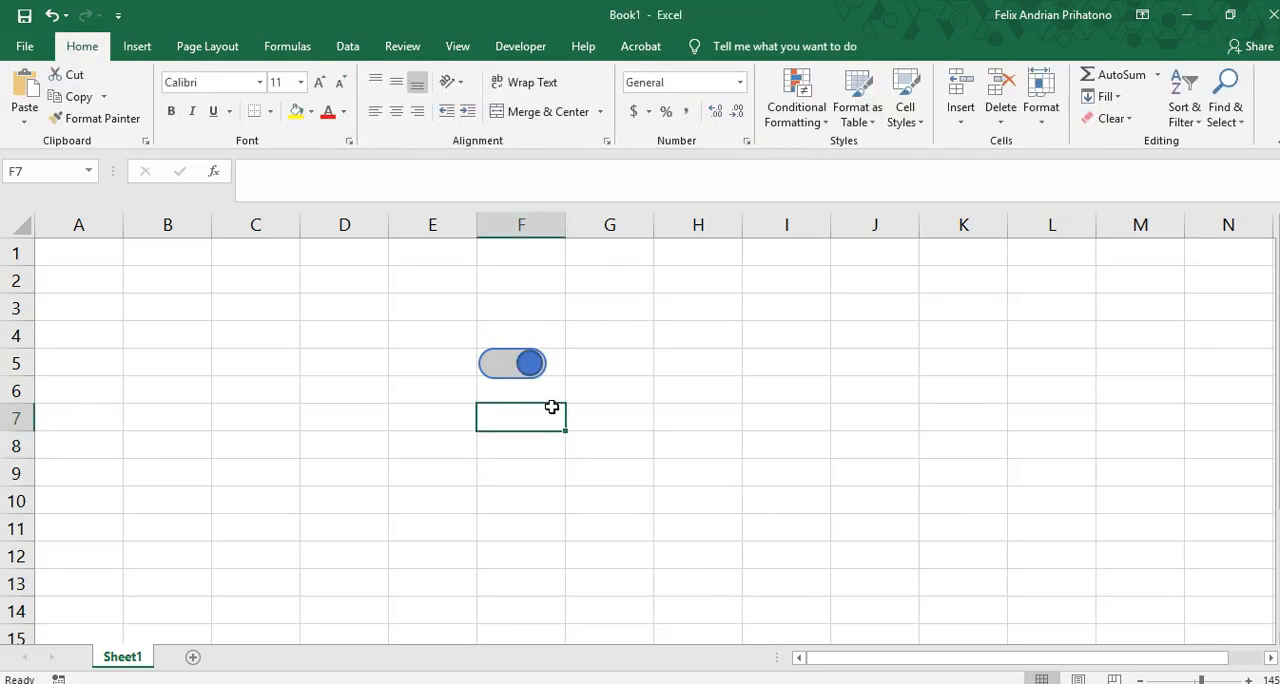
Step: Select the pill and knob together, align them, and group them into one toggle
{"action": "left_click", "coordinate": [512, 363]}
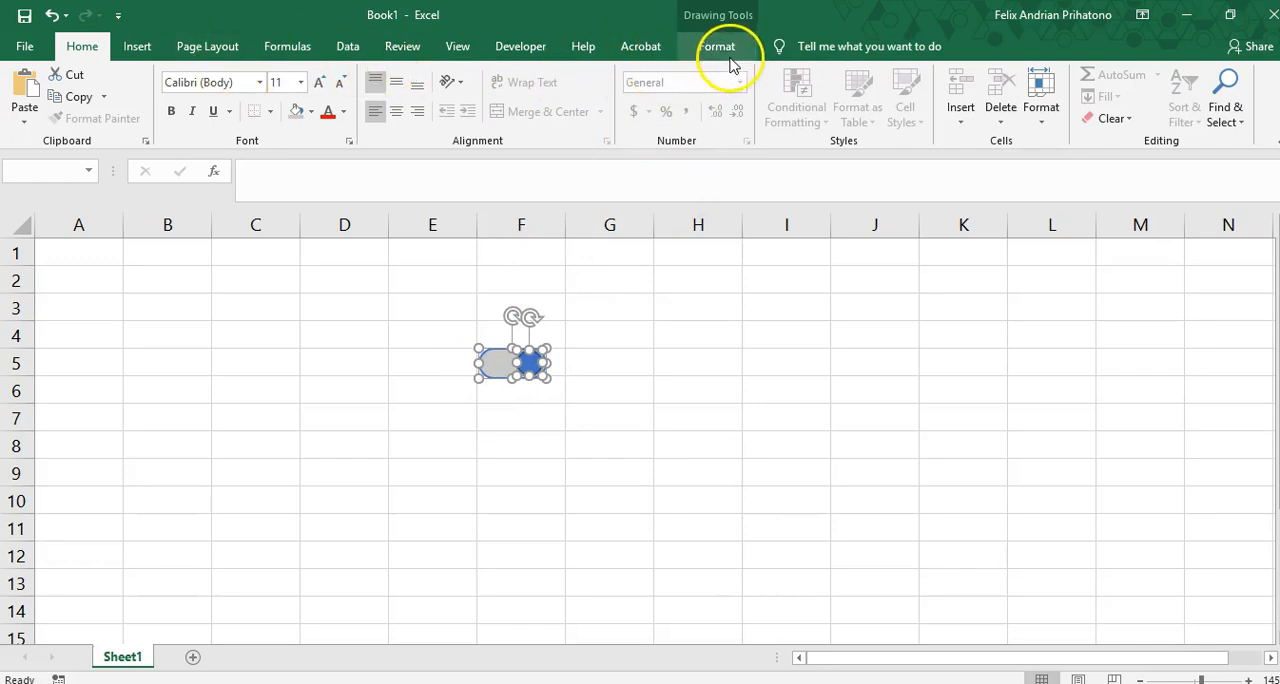
{"action": "left_click", "coordinate": [717, 46]}
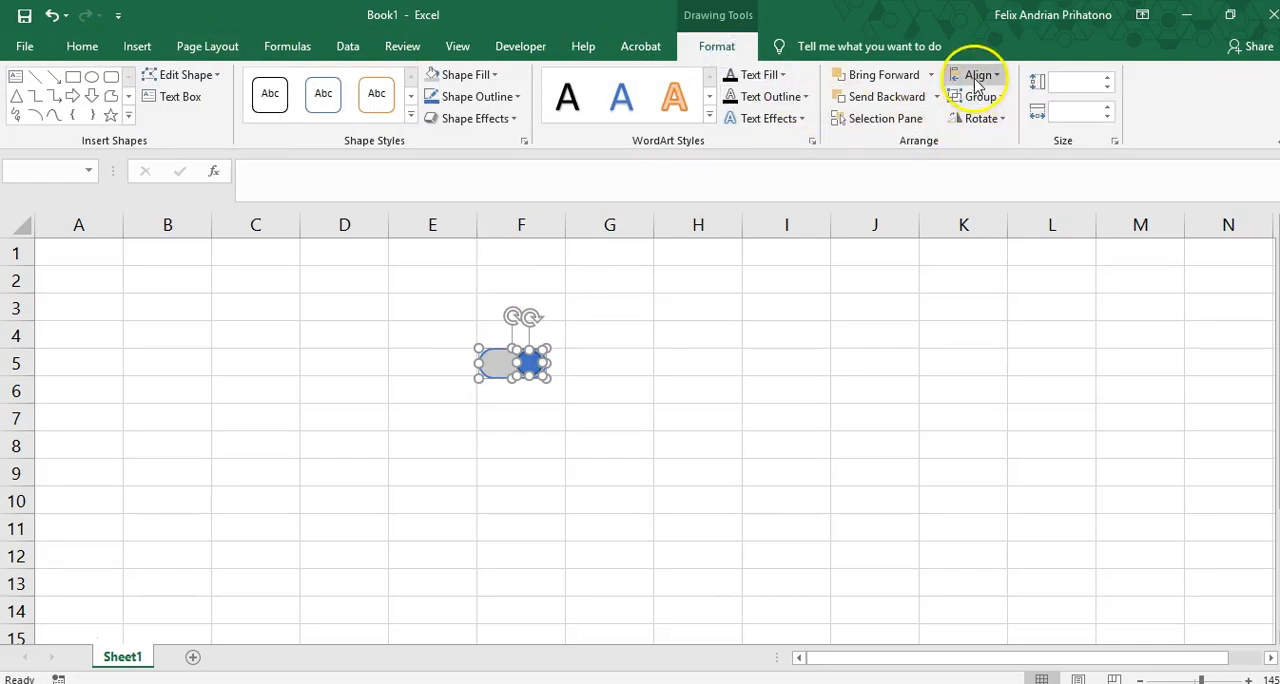
{"action": "mouse_move", "coordinate": [1016, 188]}
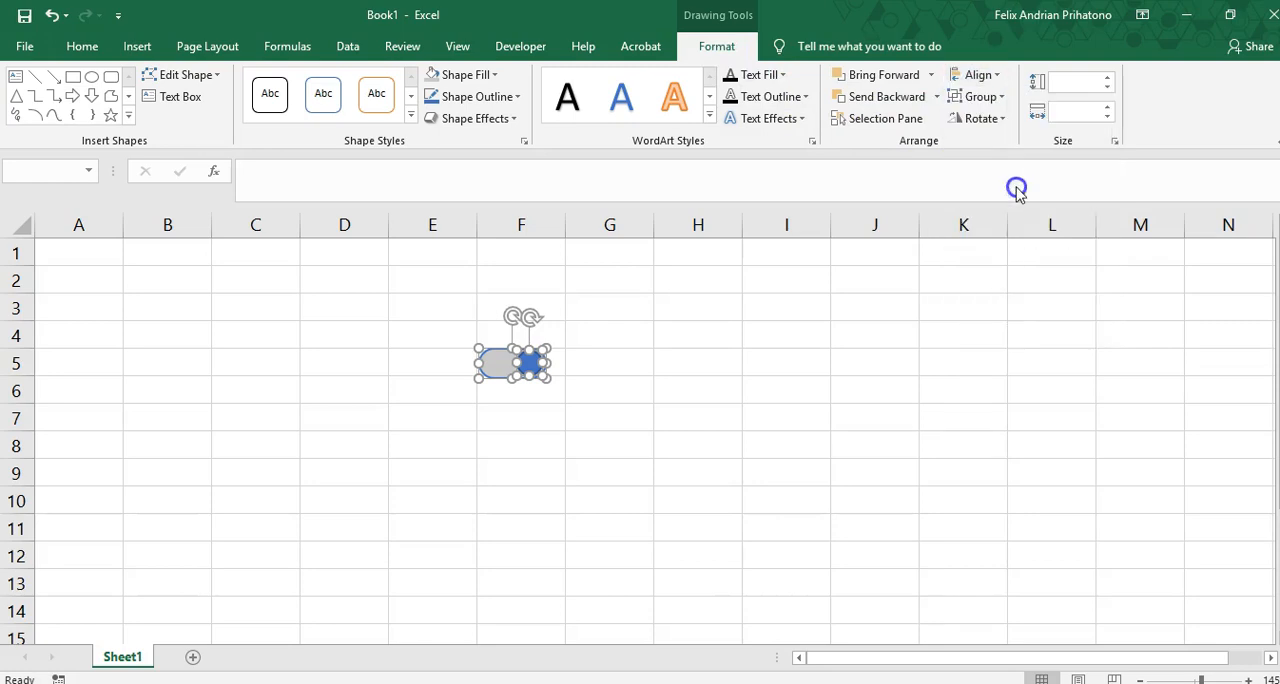
{"action": "left_click", "coordinate": [697, 417]}
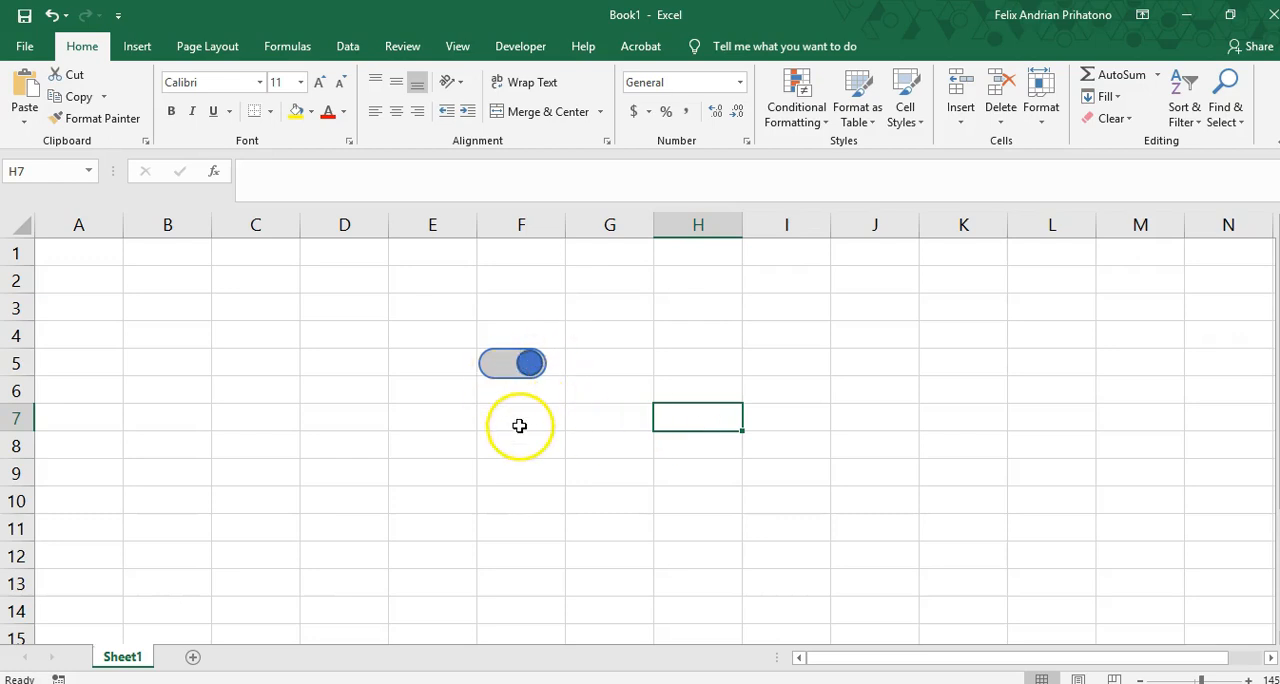
{"action": "left_click", "coordinate": [512, 363]}
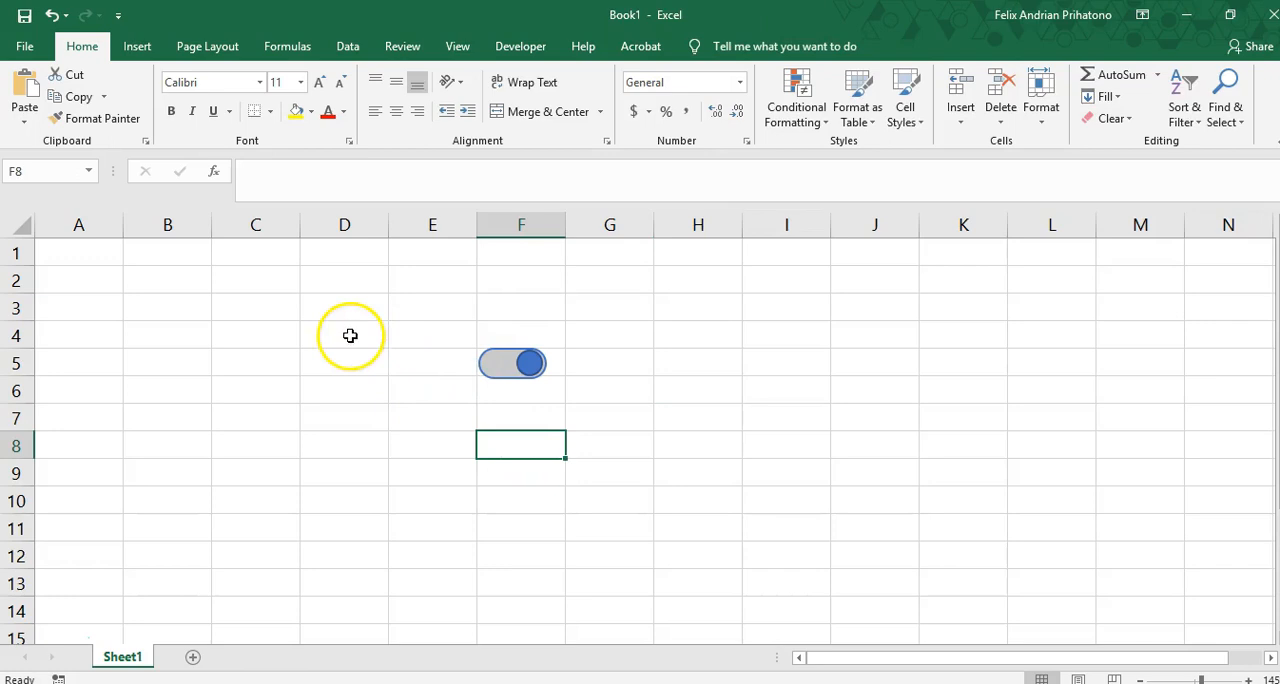
Step: Enter 'Status' in D4 and 'On' in E4, then open Conditional Formatting
{"action": "type", "text": "Status"}
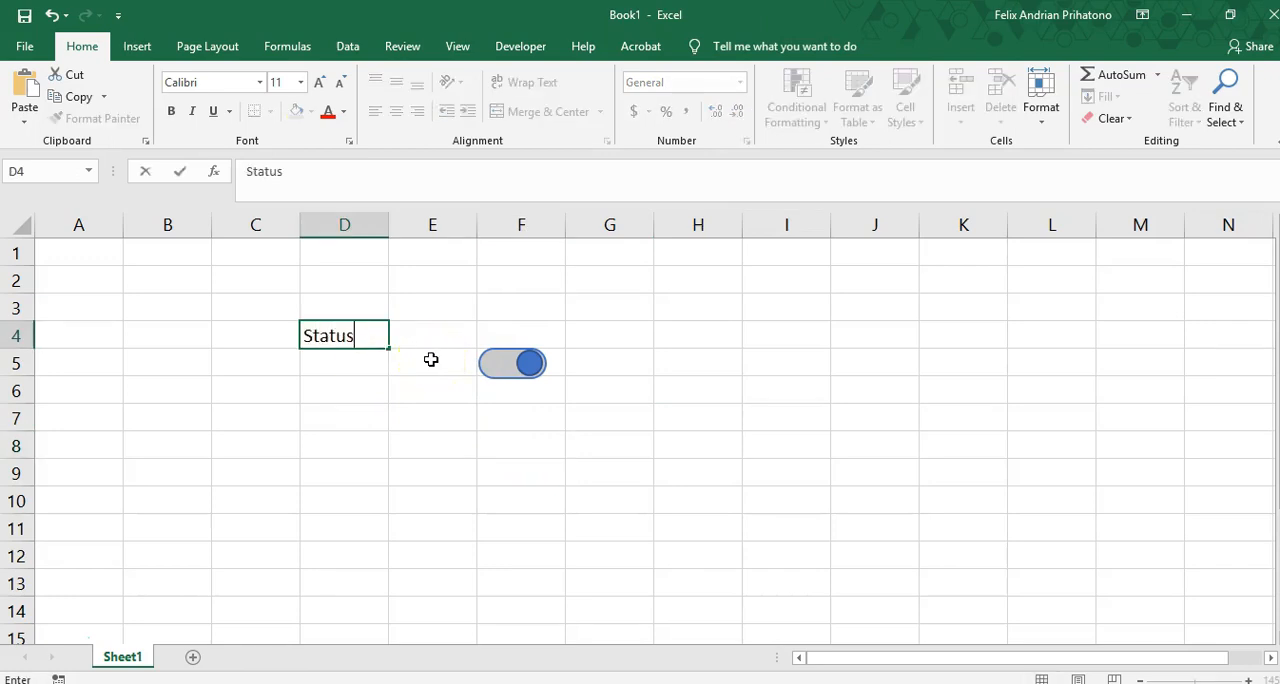
{"action": "type", "text": "On"}
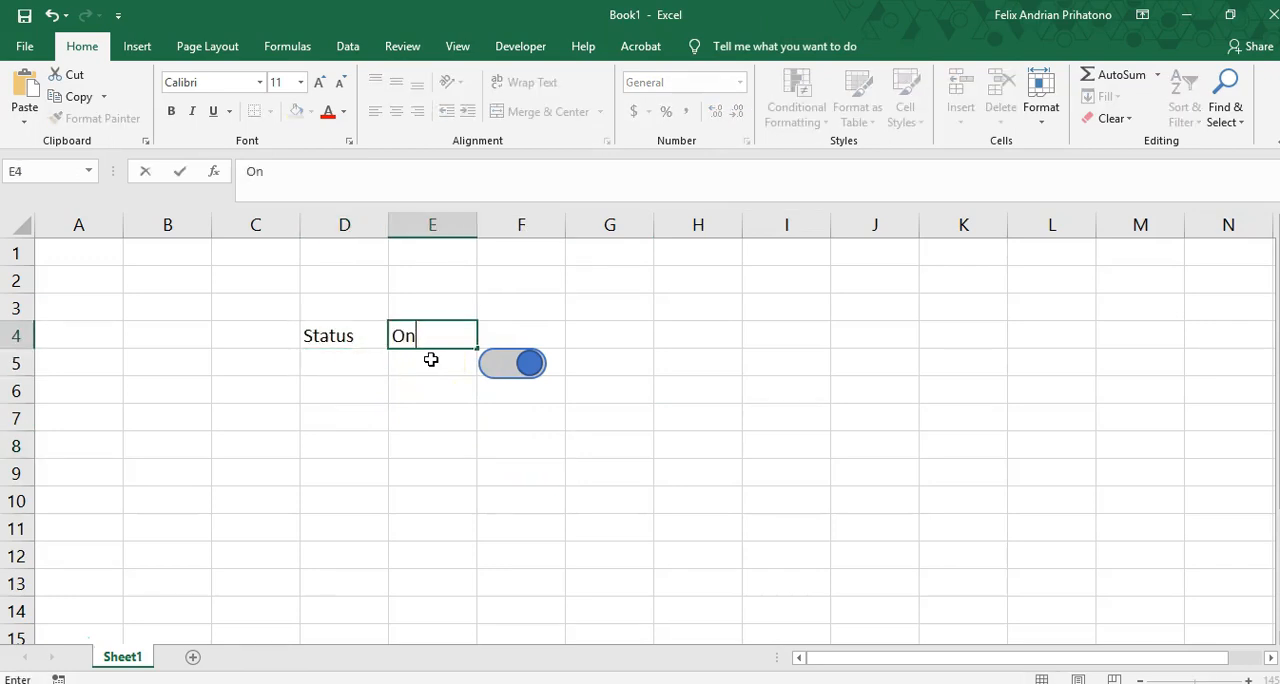
{"action": "key", "text": "Enter"}
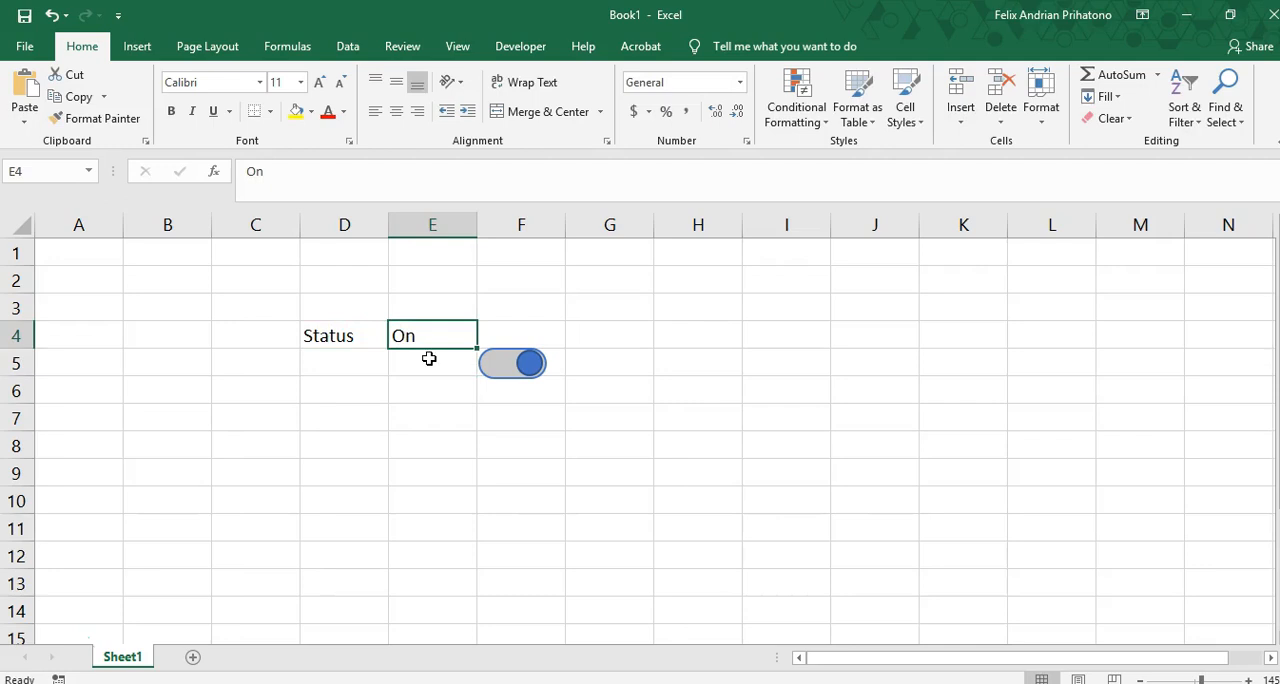
{"action": "left_click", "coordinate": [795, 95]}
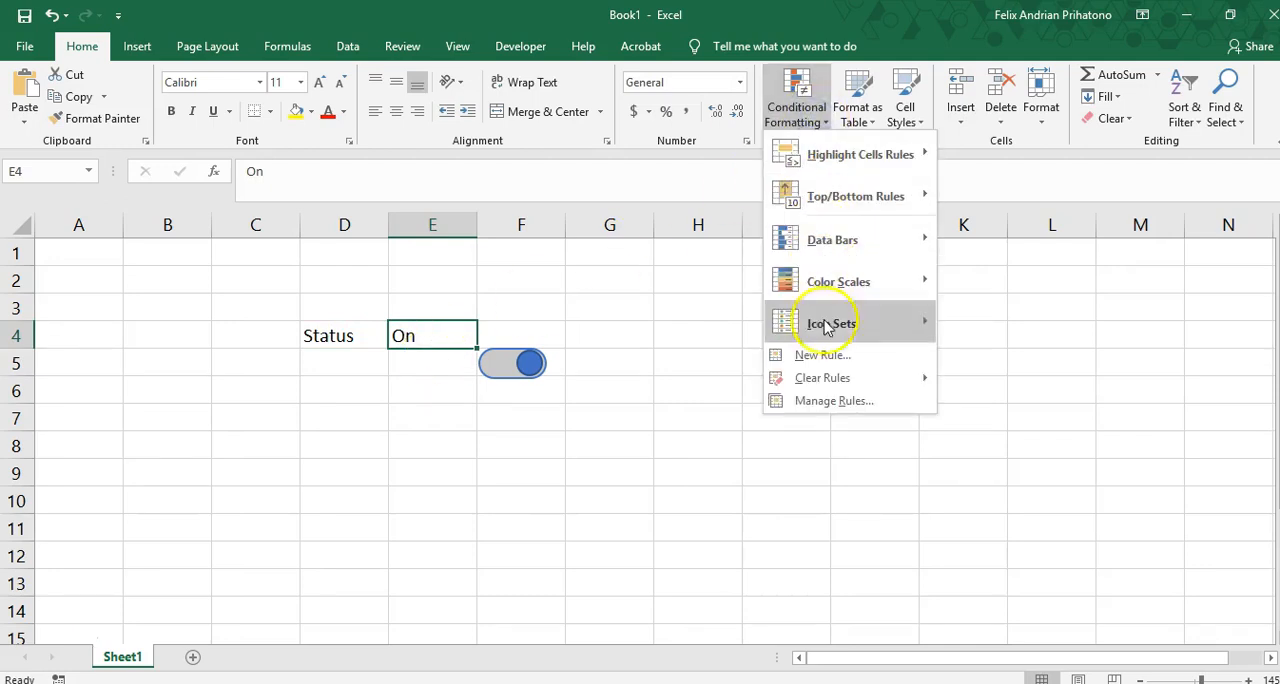
Step: Create a new rule for cells whose value equals 'On' and open its Format settings
{"action": "left_click", "coordinate": [835, 362]}
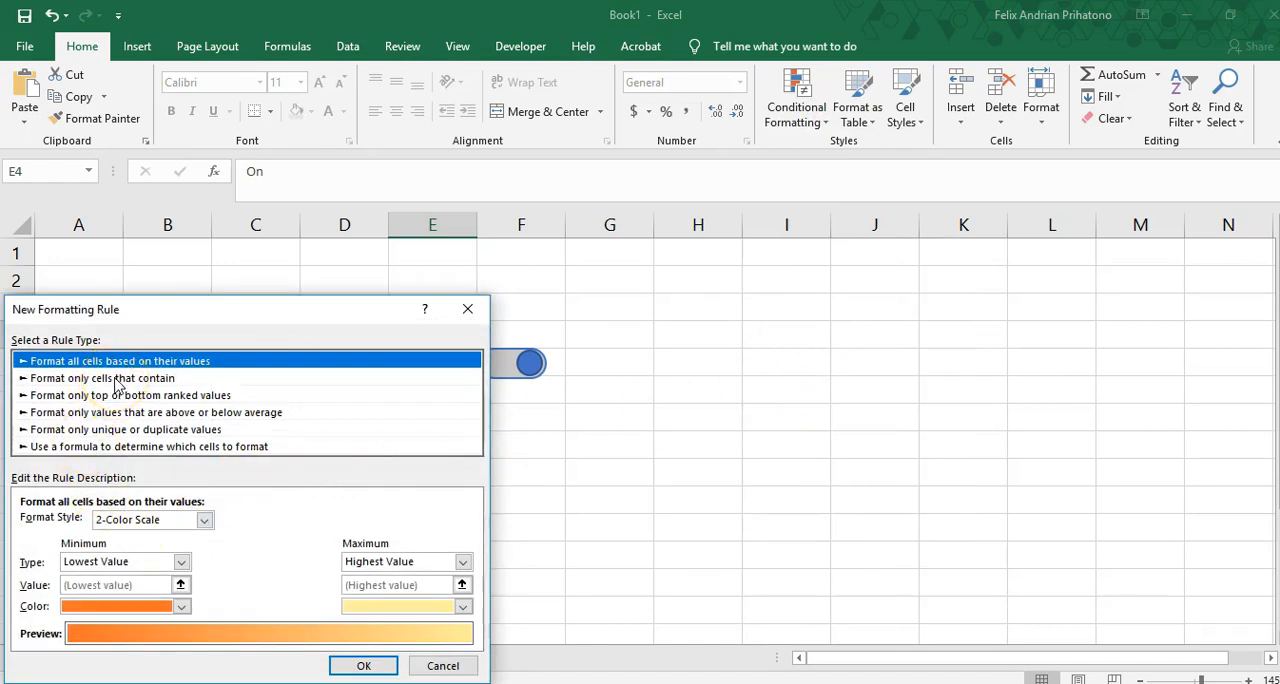
{"action": "left_click", "coordinate": [103, 378]}
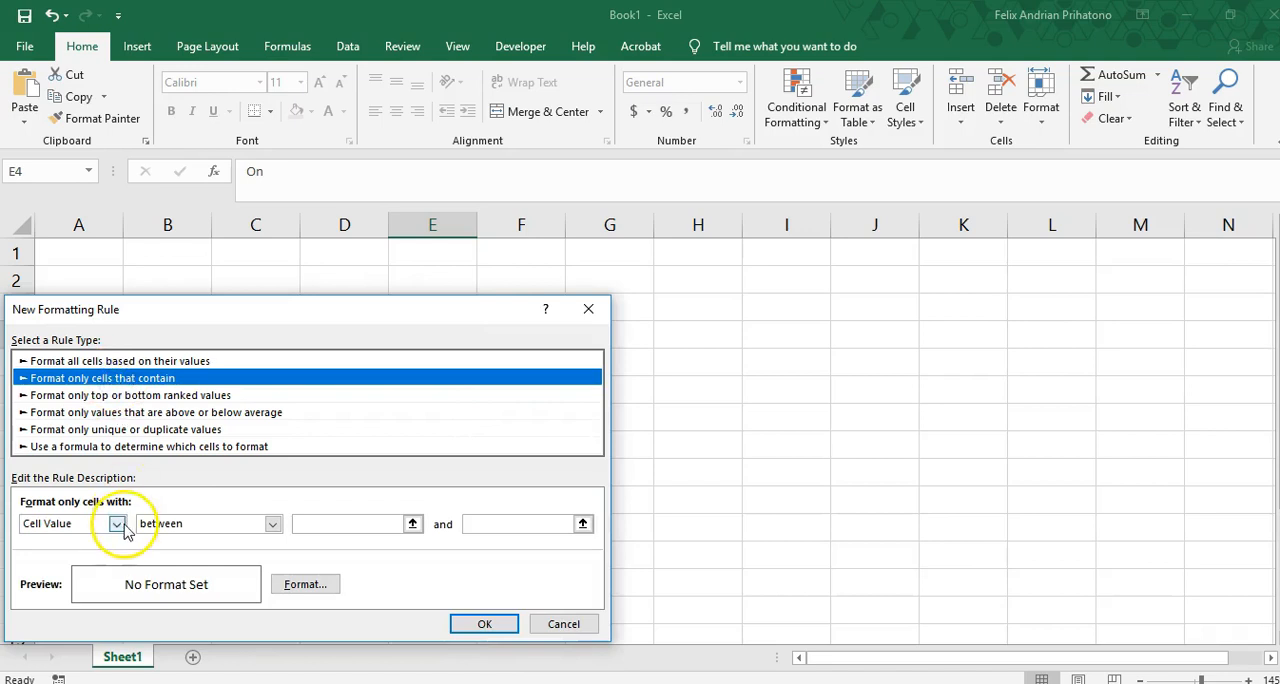
{"action": "left_click", "coordinate": [116, 523]}
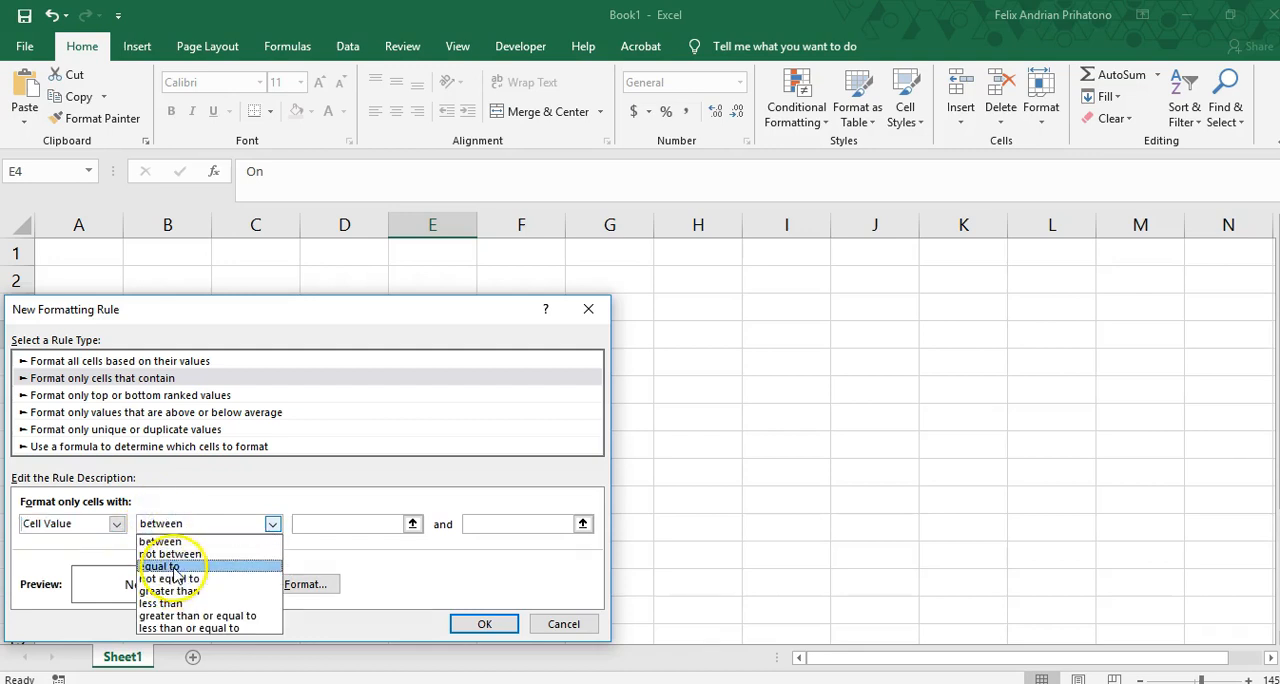
{"action": "left_click", "coordinate": [160, 566]}
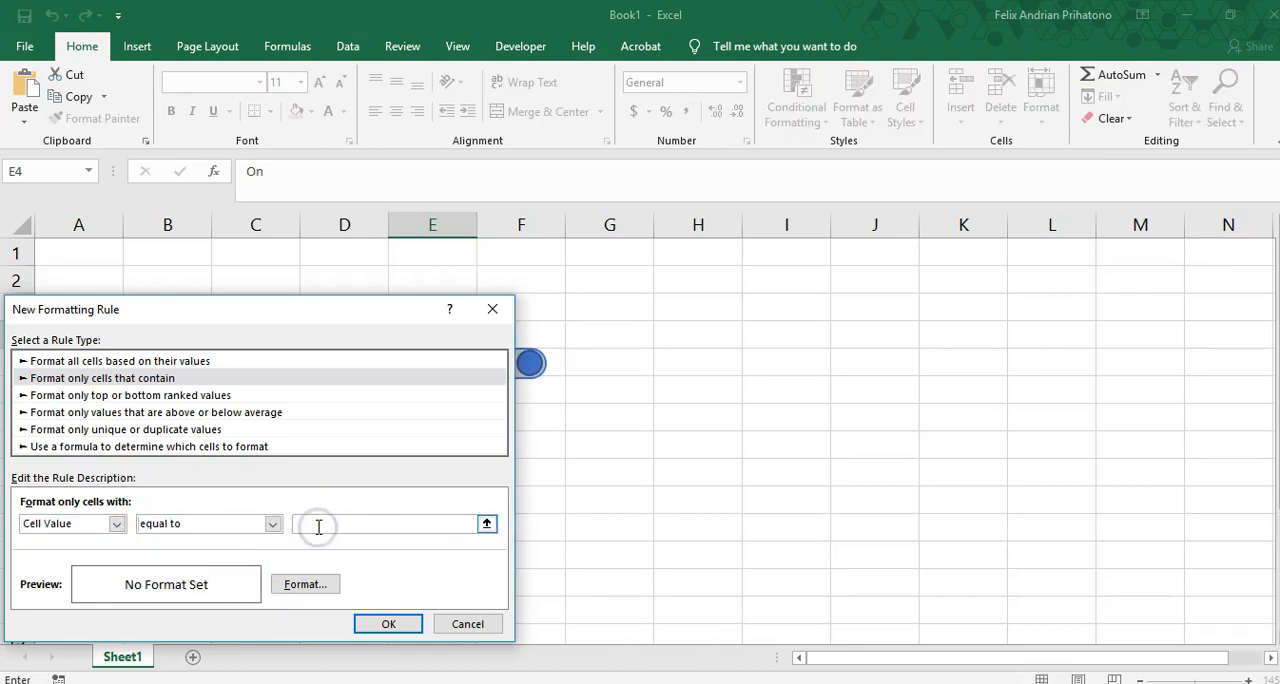
{"action": "type", "text": "On"}
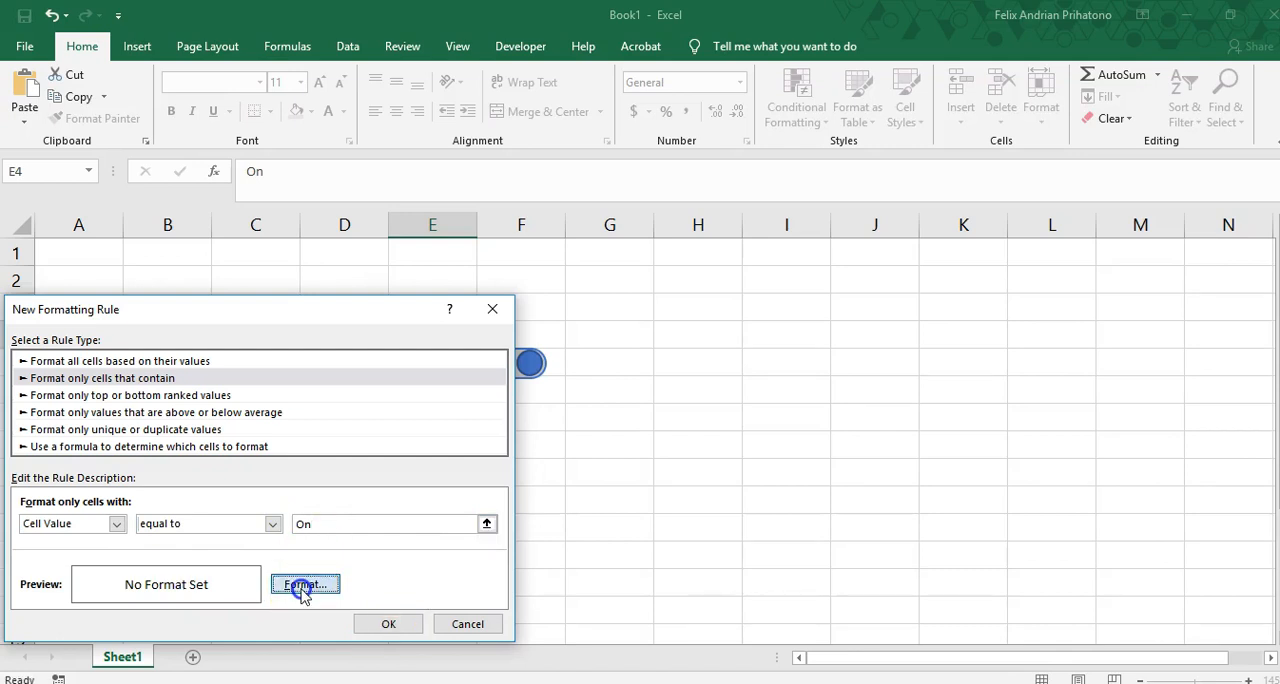
{"action": "left_click", "coordinate": [305, 584]}
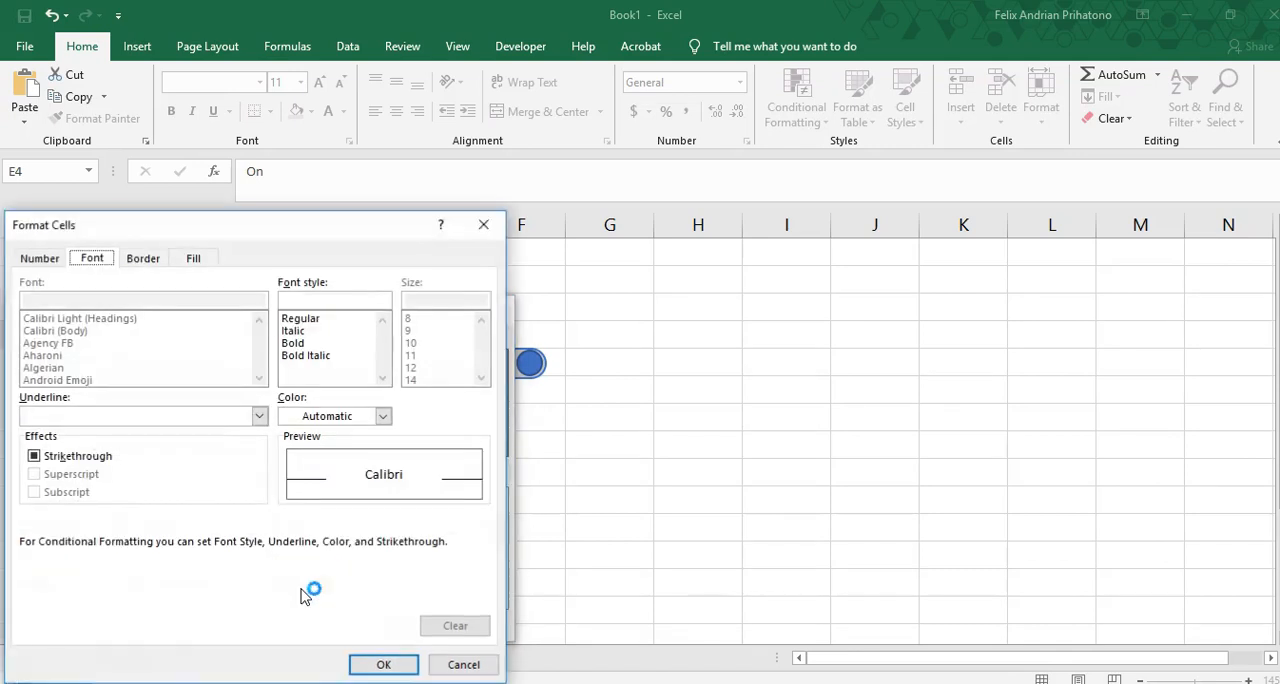
Step: Set the On rule's format to a green fill with bold text
{"action": "left_click", "coordinate": [193, 258]}
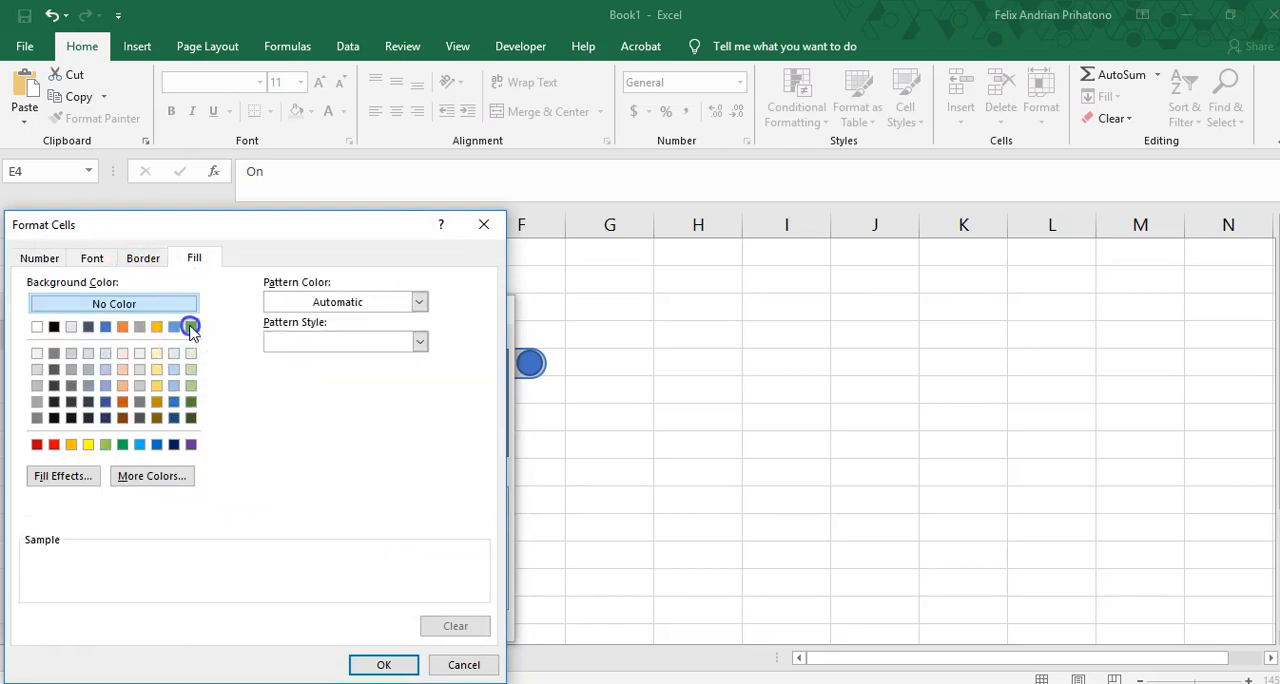
{"action": "left_click", "coordinate": [191, 326]}
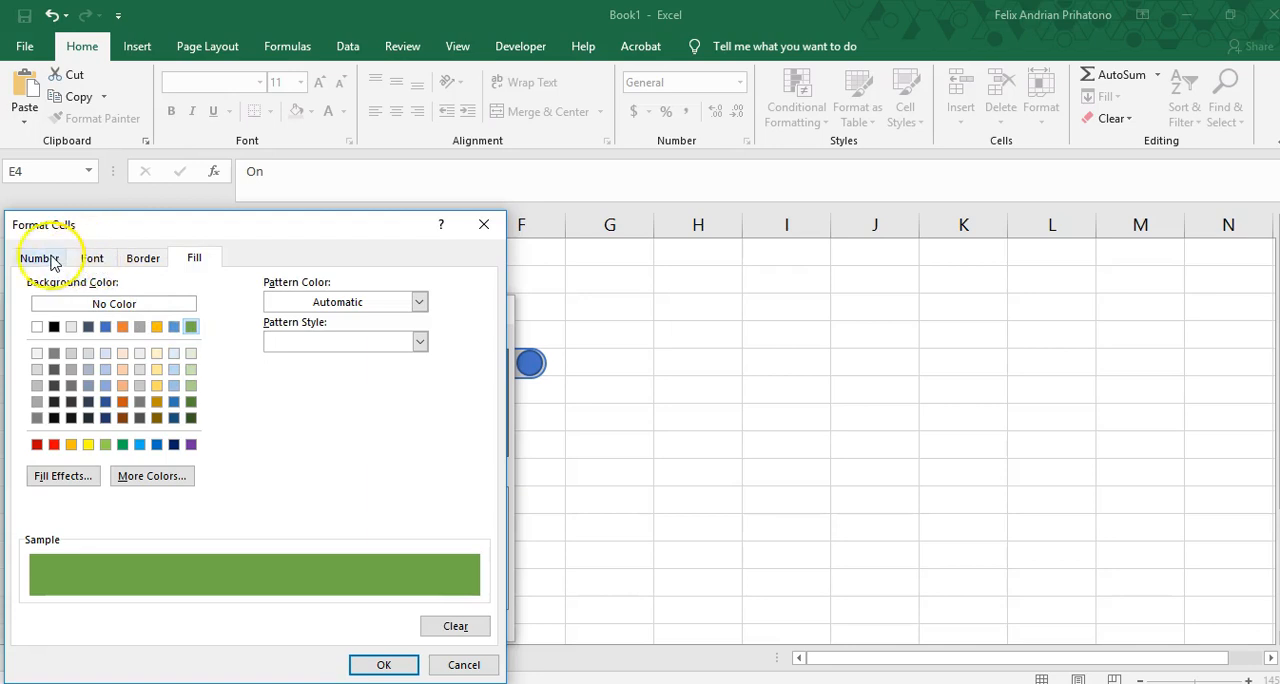
{"action": "left_click", "coordinate": [91, 258]}
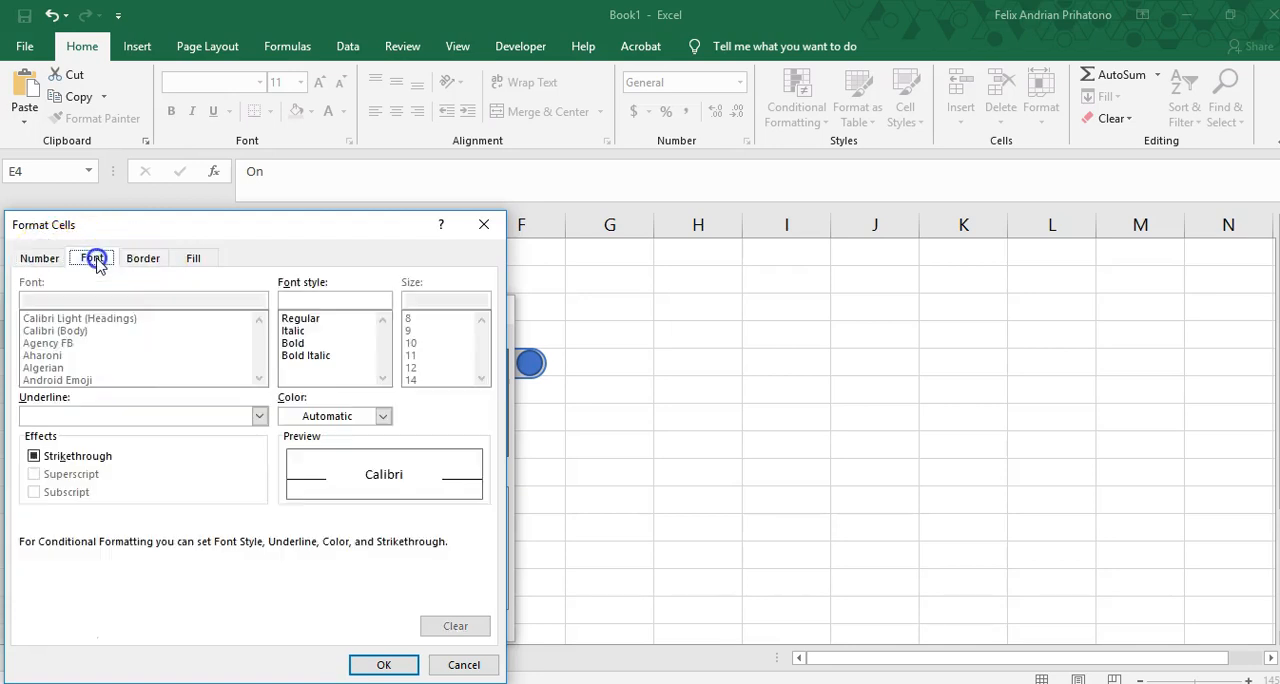
{"action": "left_click", "coordinate": [258, 415]}
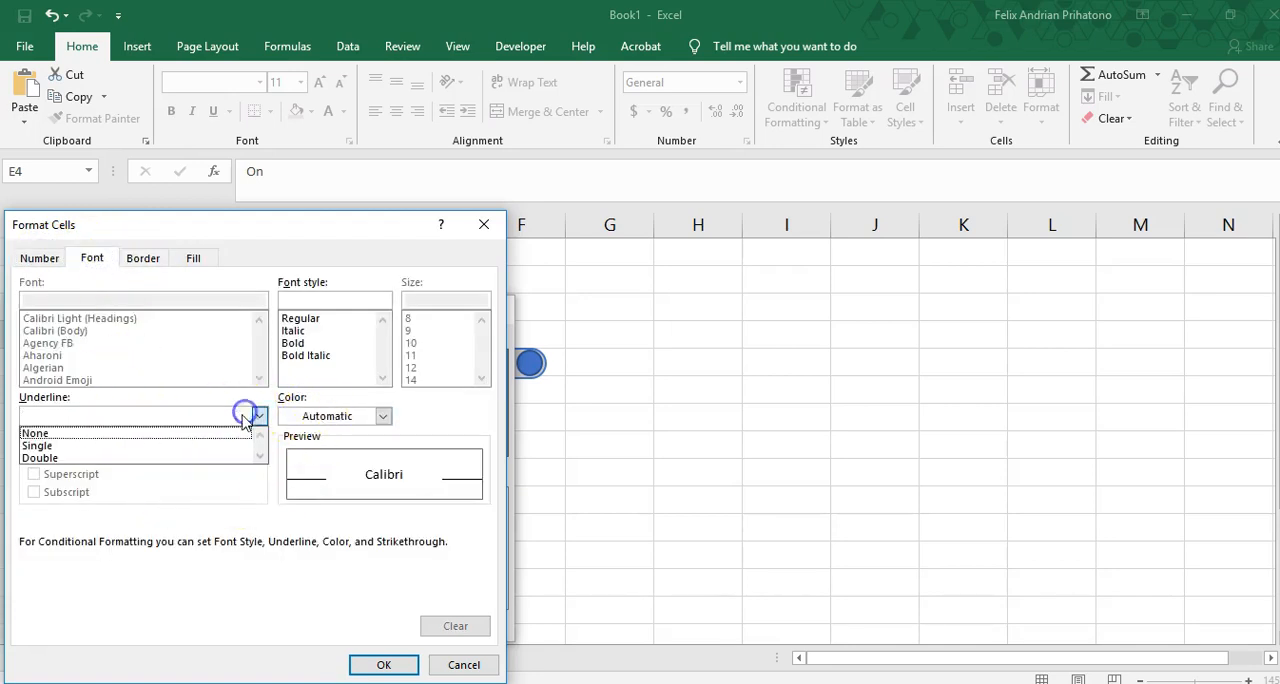
{"action": "left_click", "coordinate": [382, 416]}
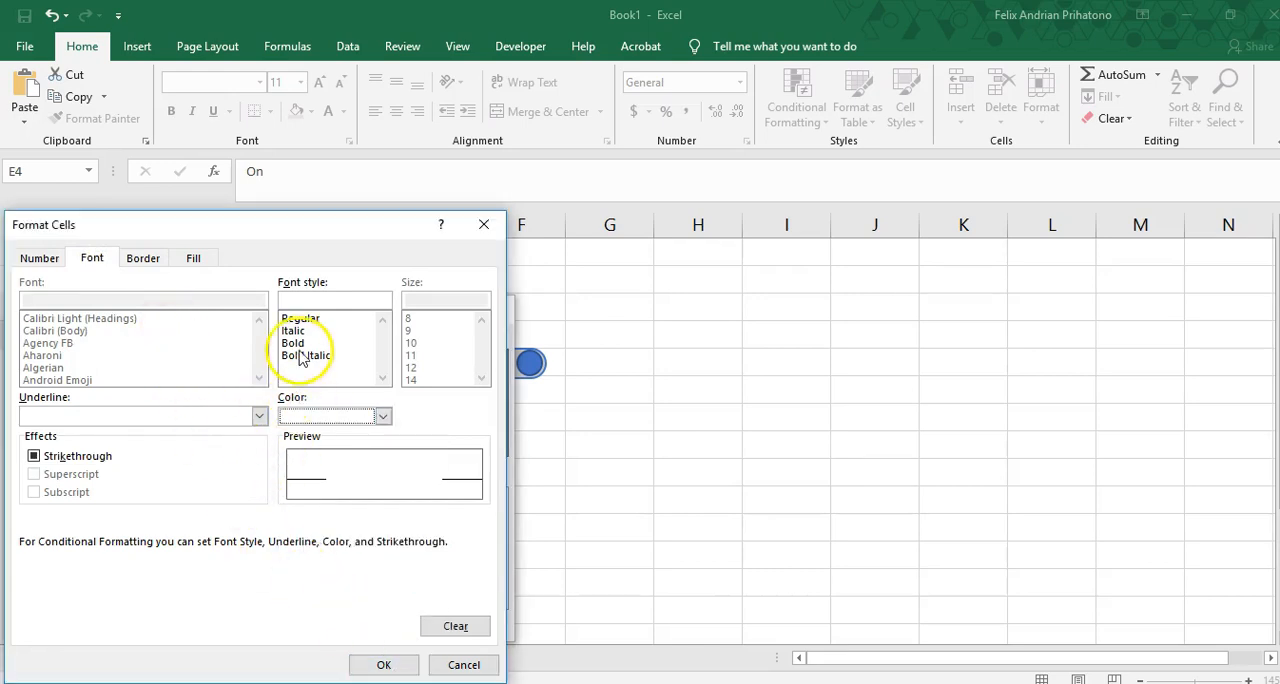
{"action": "left_click", "coordinate": [383, 664]}
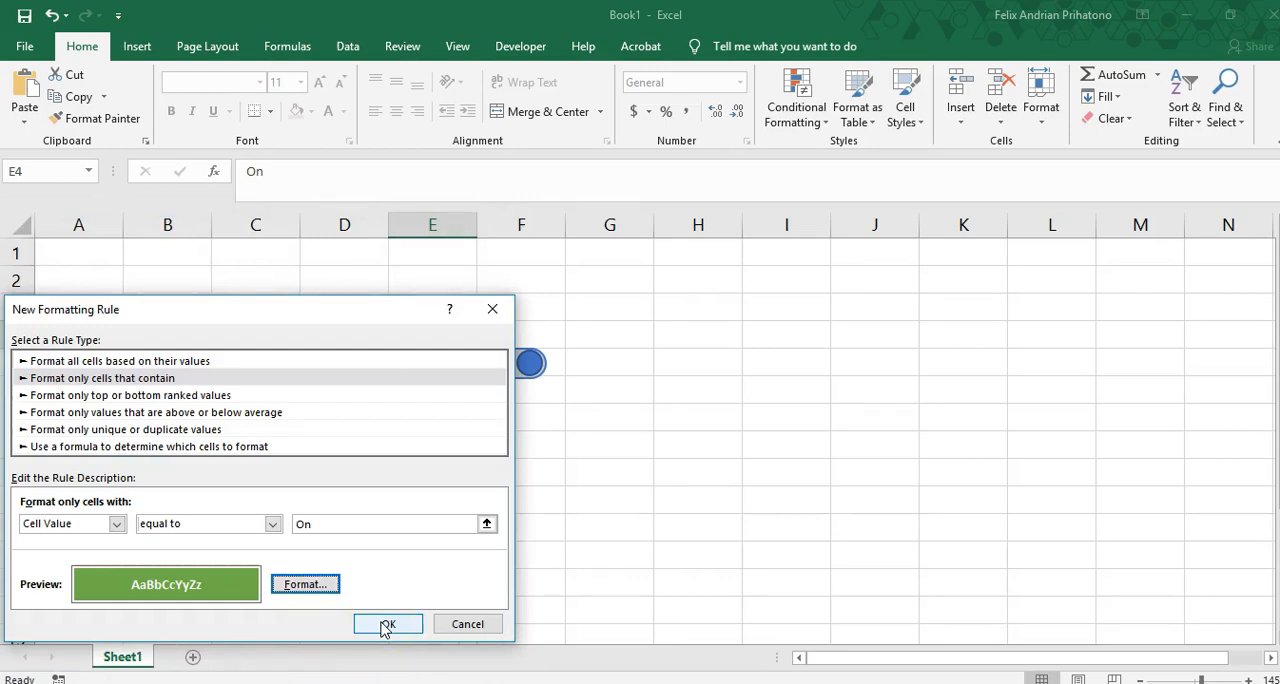
Step: Confirm the On rule and start a second rule for cells equal to 'Off'
{"action": "left_click", "coordinate": [388, 623]}
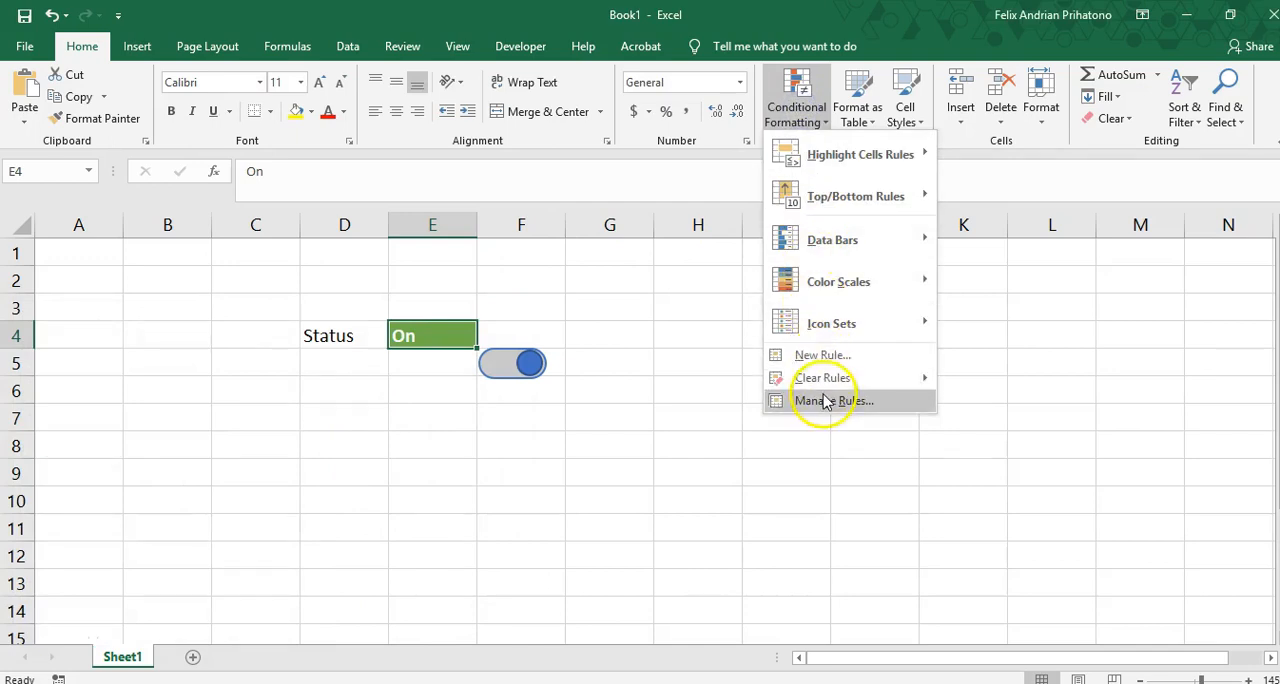
{"action": "left_click", "coordinate": [834, 400]}
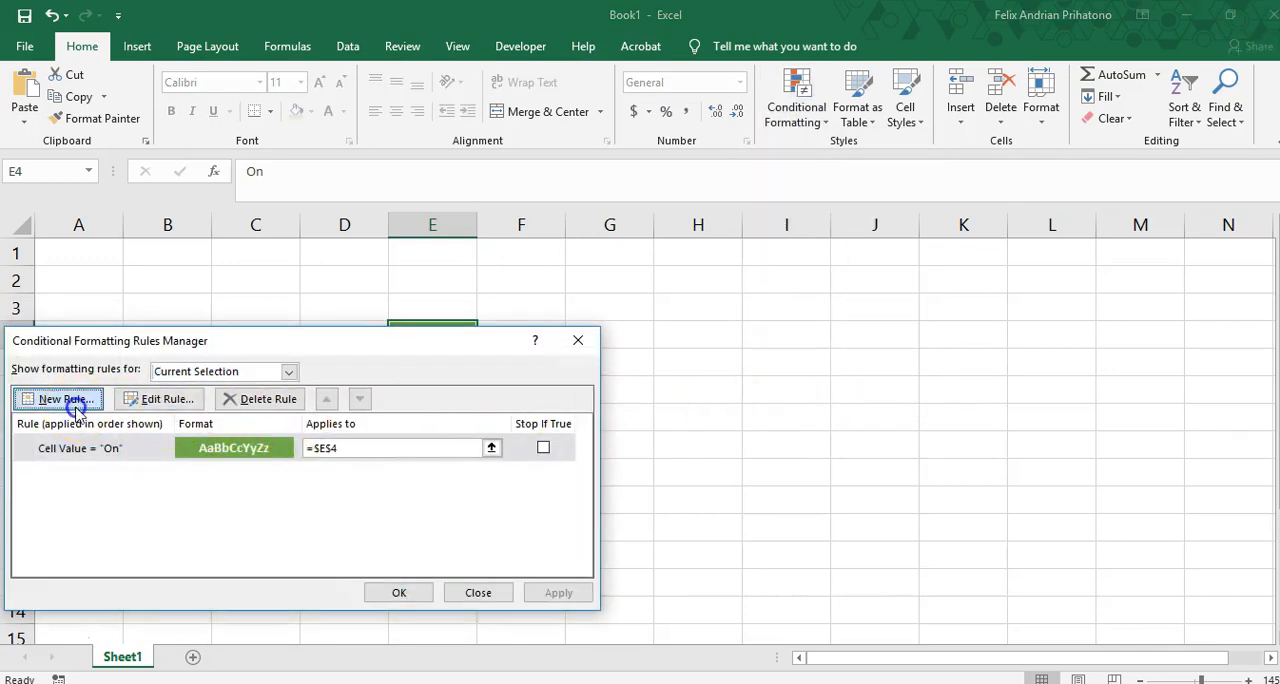
{"action": "left_click", "coordinate": [60, 398]}
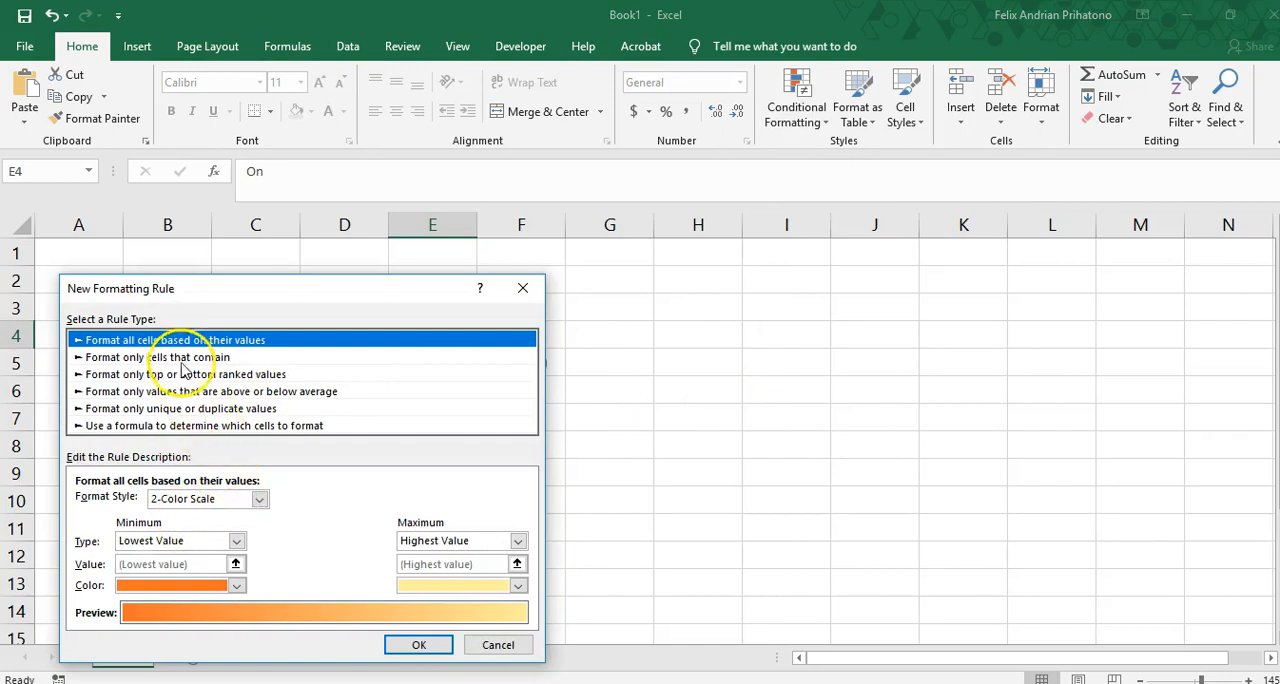
{"action": "left_click", "coordinate": [152, 357]}
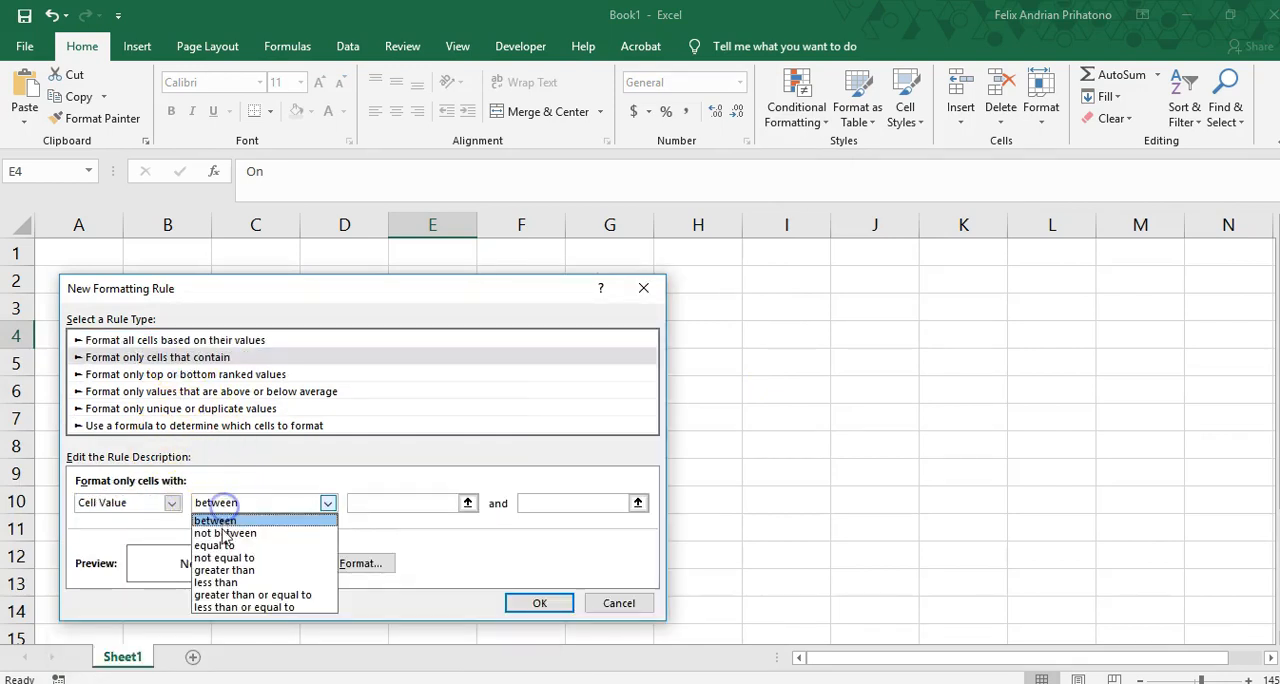
{"action": "left_click", "coordinate": [214, 545]}
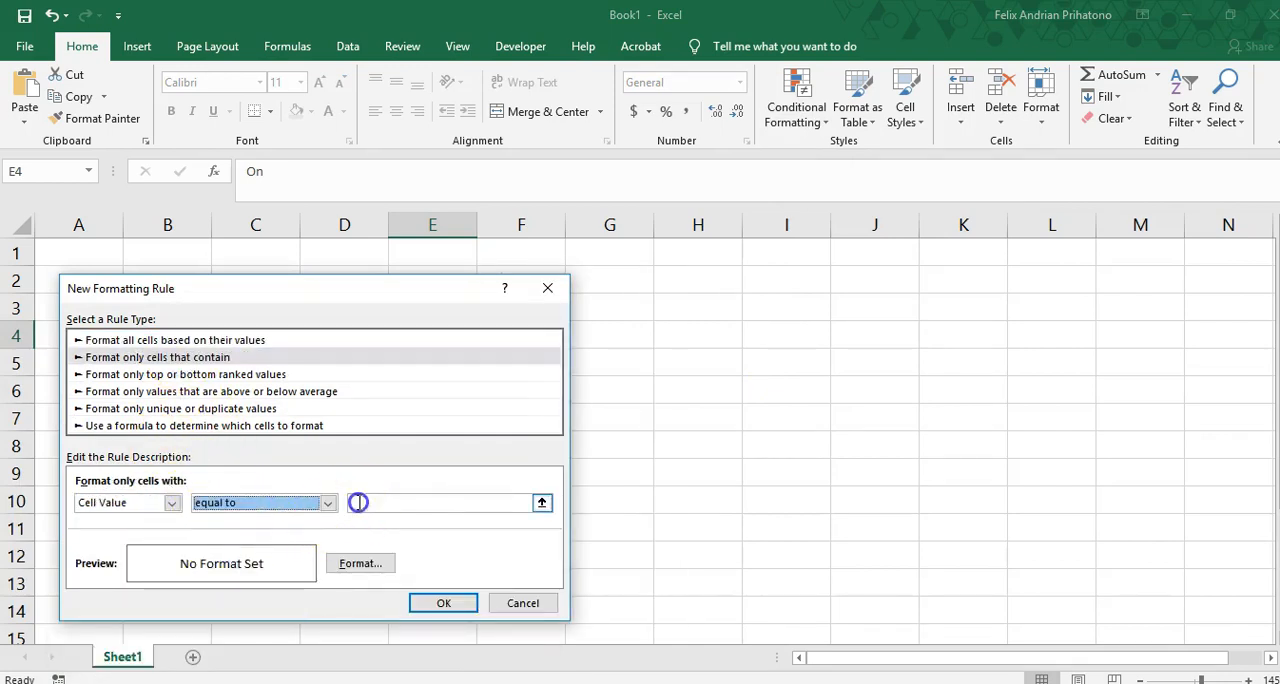
{"action": "type", "text": "Off"}
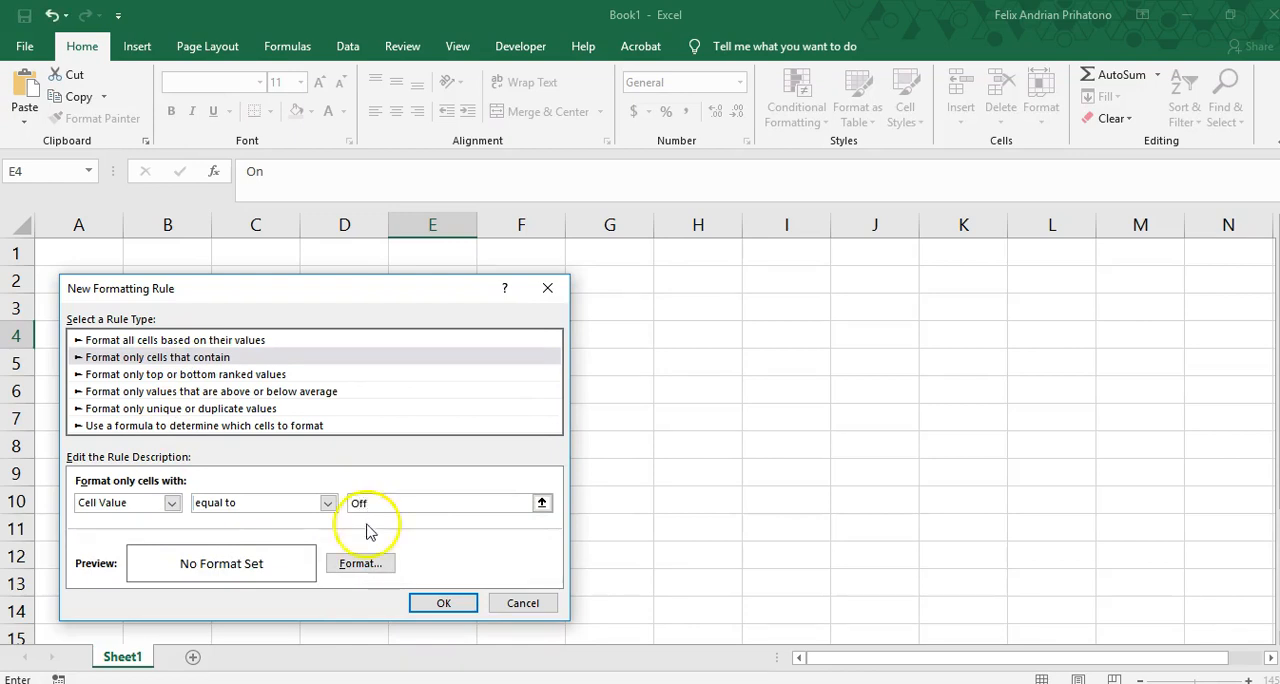
Step: Give the Off rule bold text and a red fill, and confirm it
{"action": "left_click", "coordinate": [360, 563]}
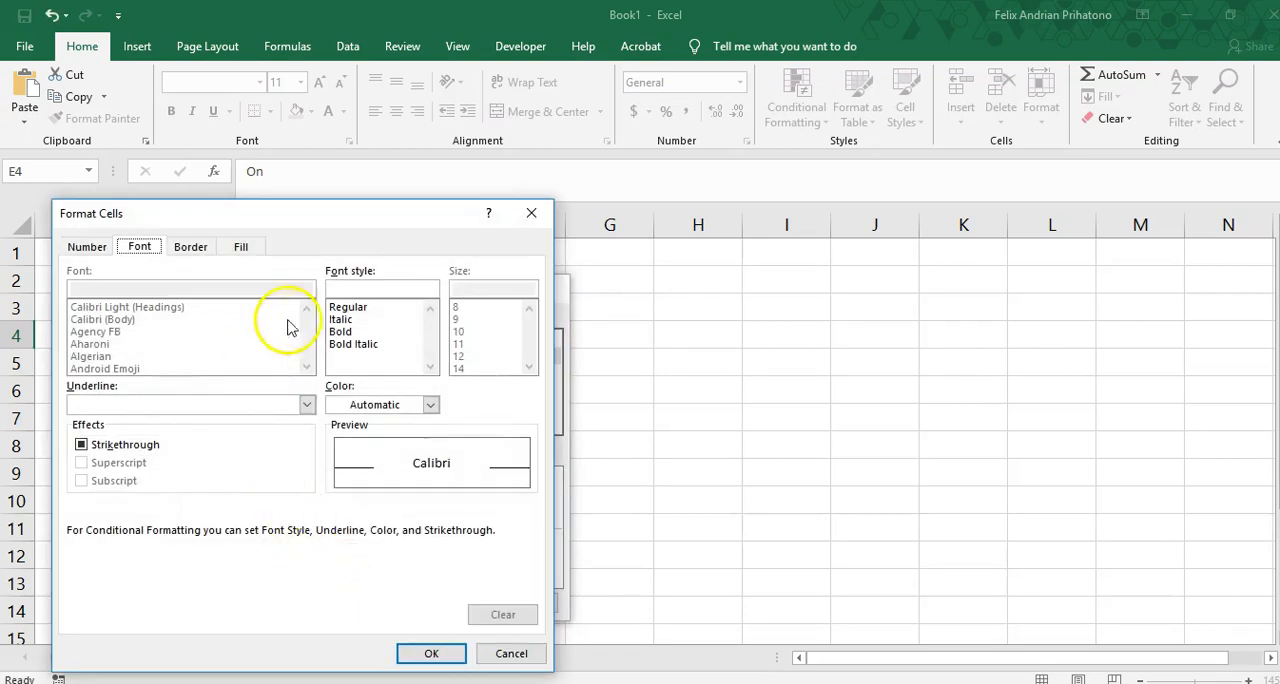
{"action": "left_click", "coordinate": [341, 331]}
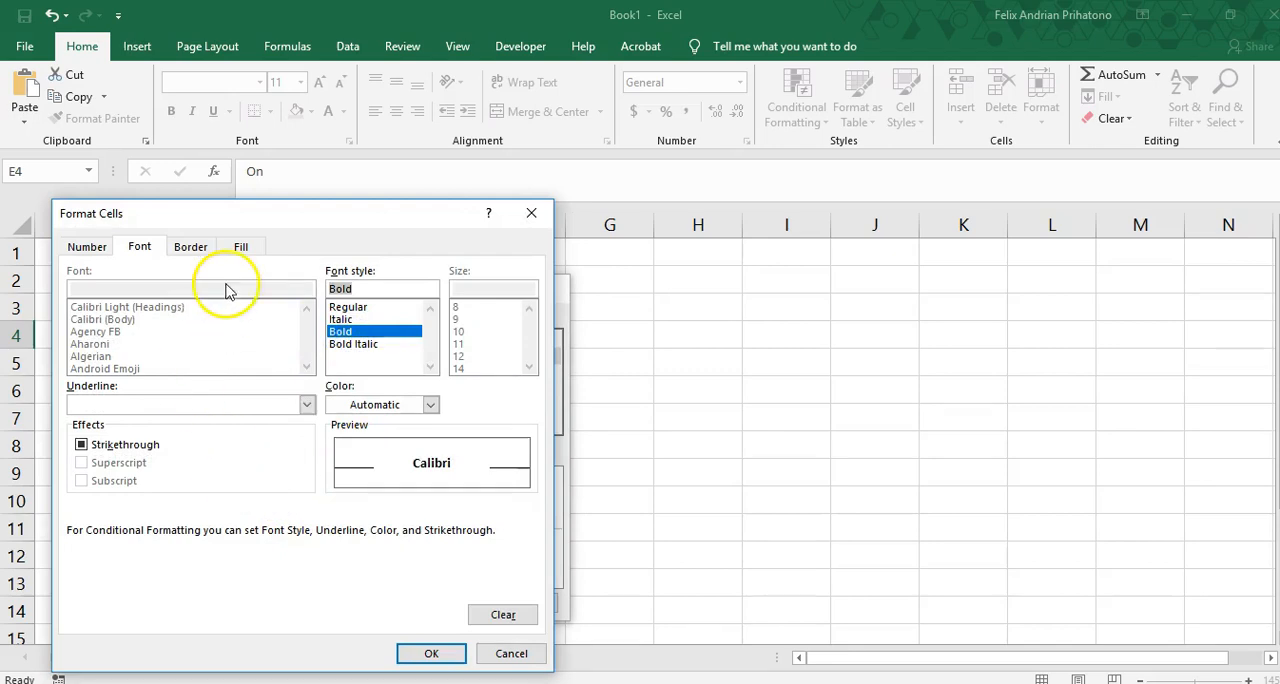
{"action": "left_click", "coordinate": [240, 246]}
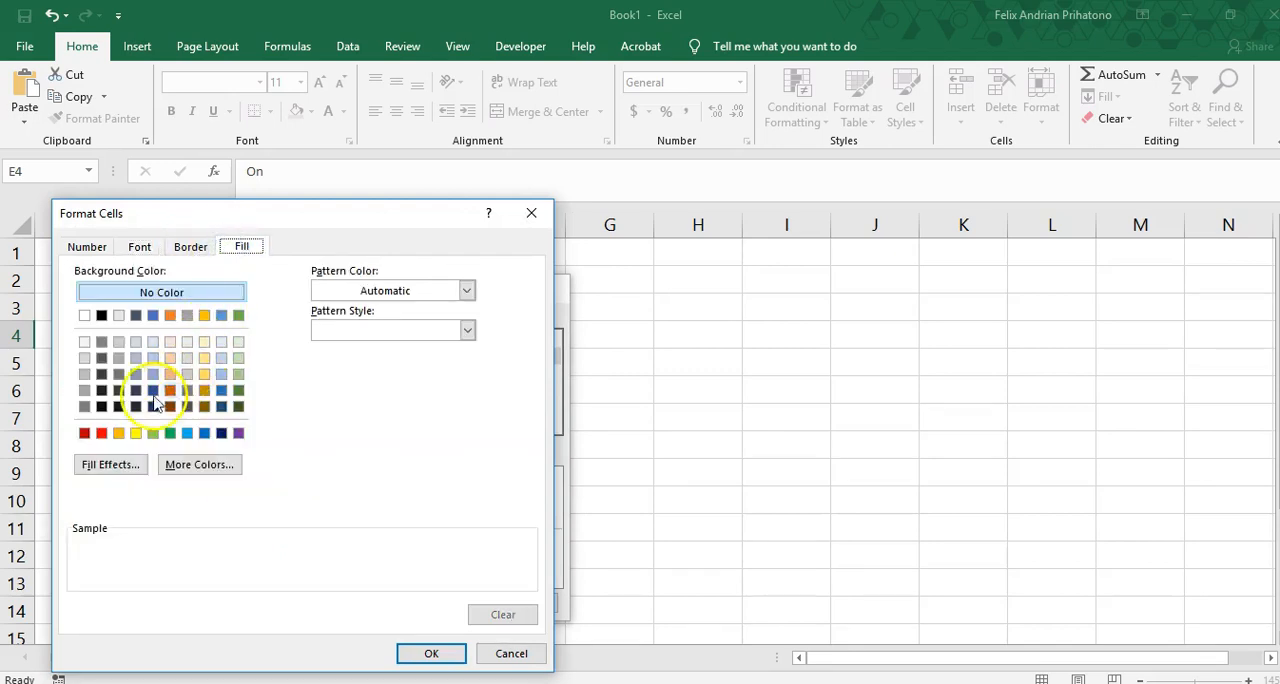
{"action": "left_click", "coordinate": [84, 432]}
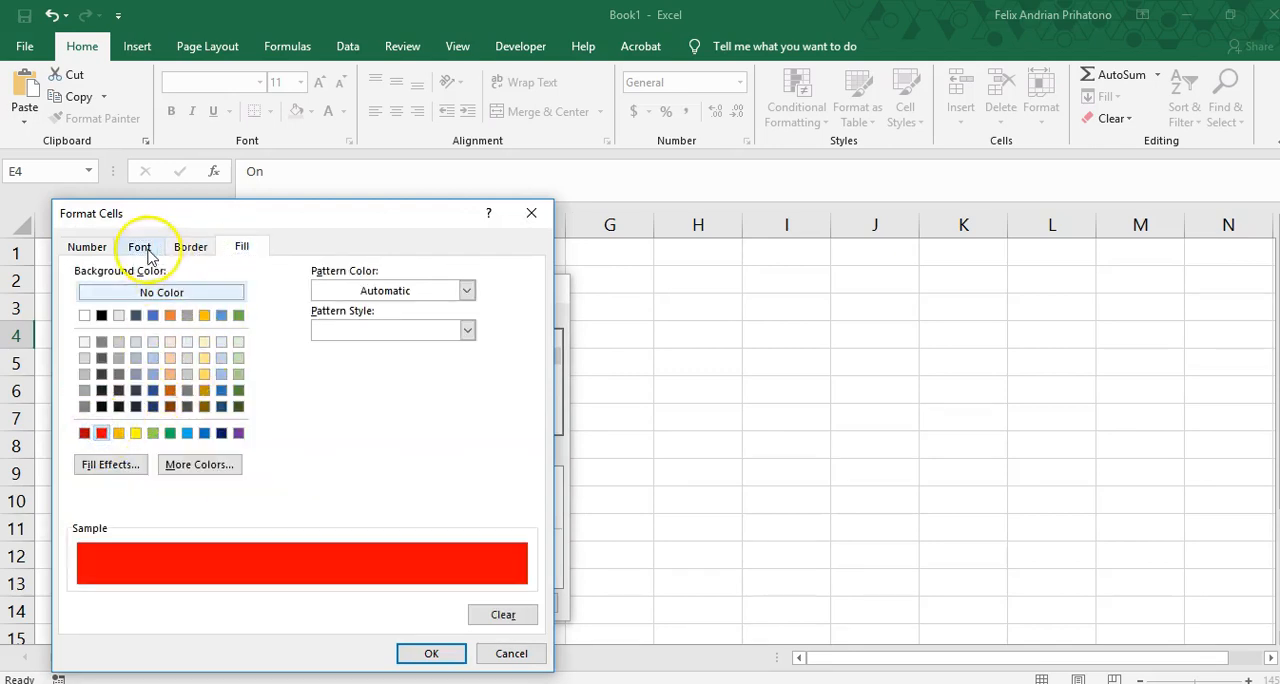
{"action": "left_click", "coordinate": [139, 246]}
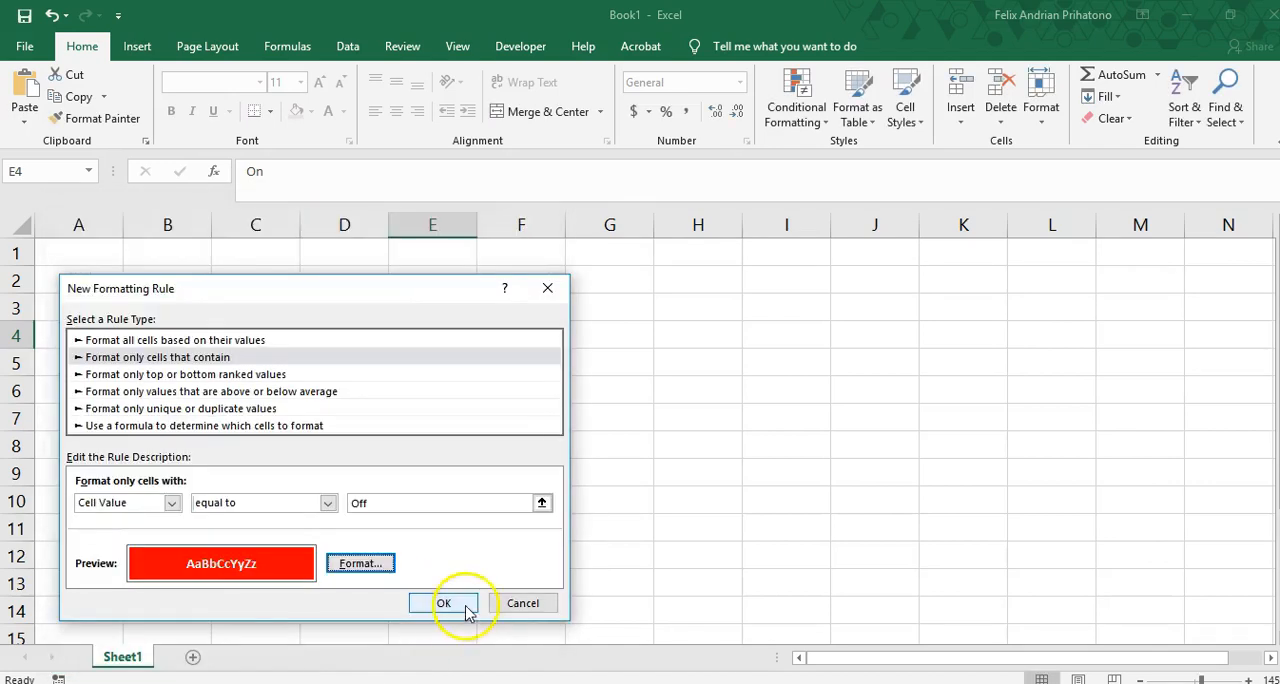
{"action": "left_click", "coordinate": [444, 602]}
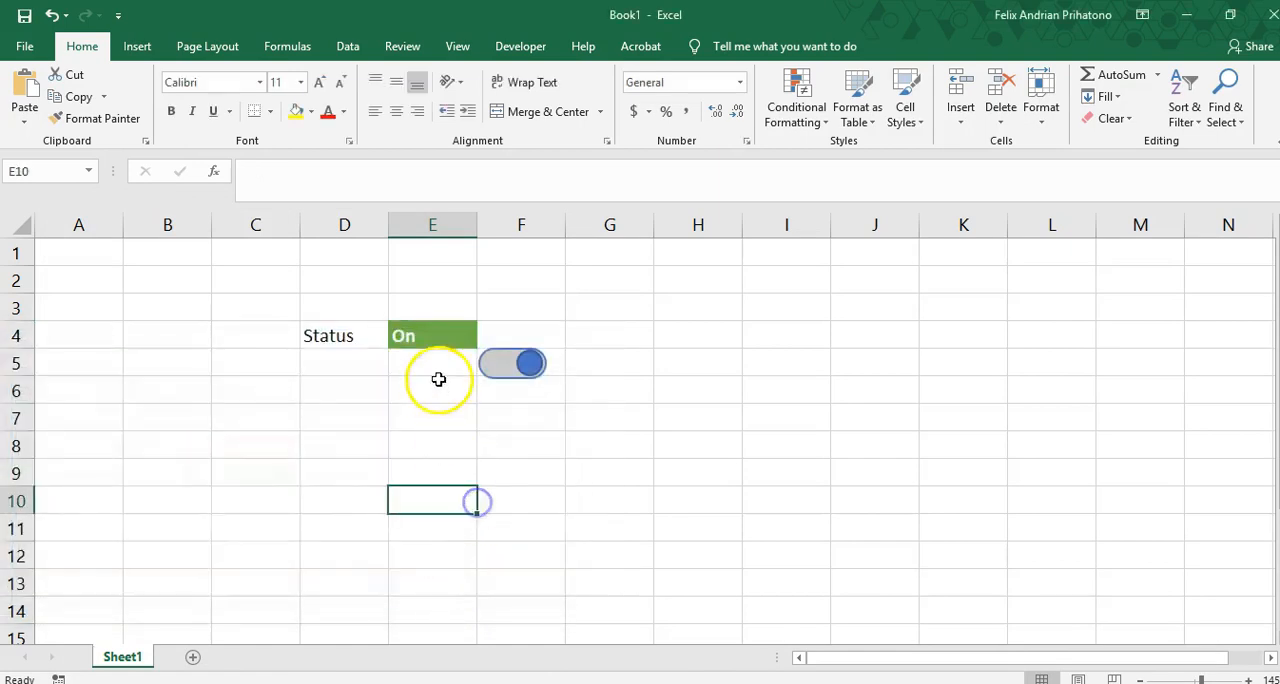
{"action": "type", "text": "Off"}
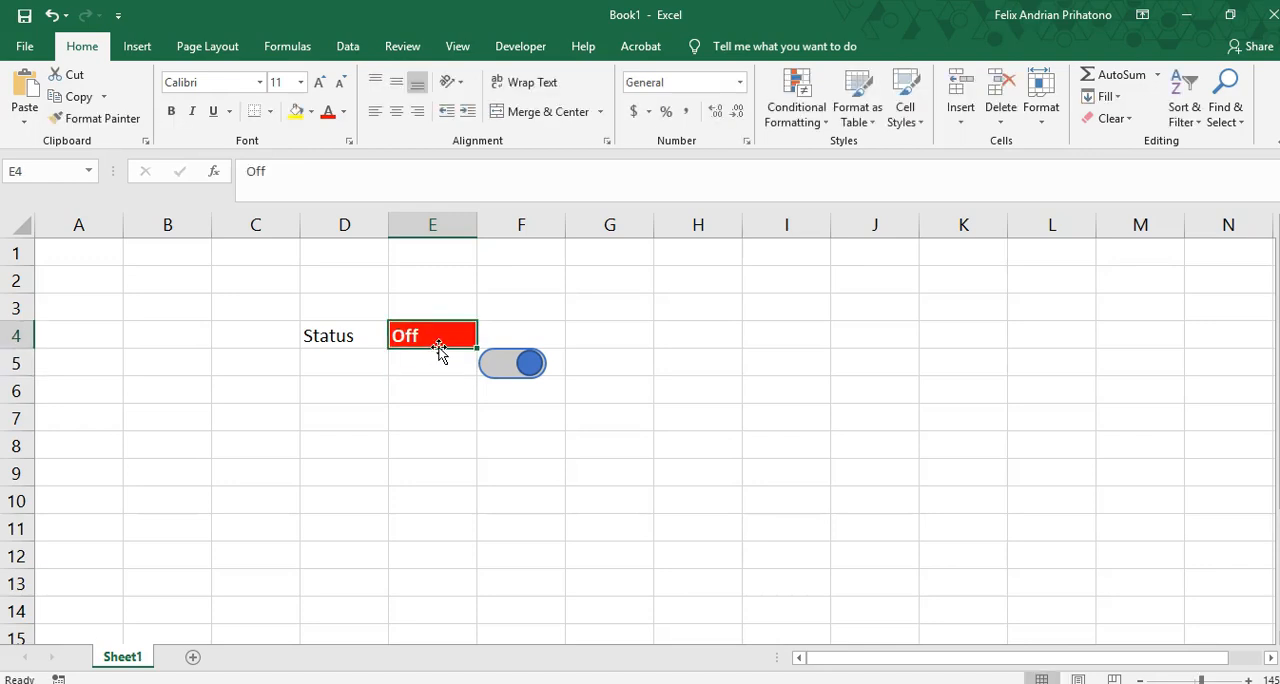
{"action": "left_click", "coordinate": [512, 363]}
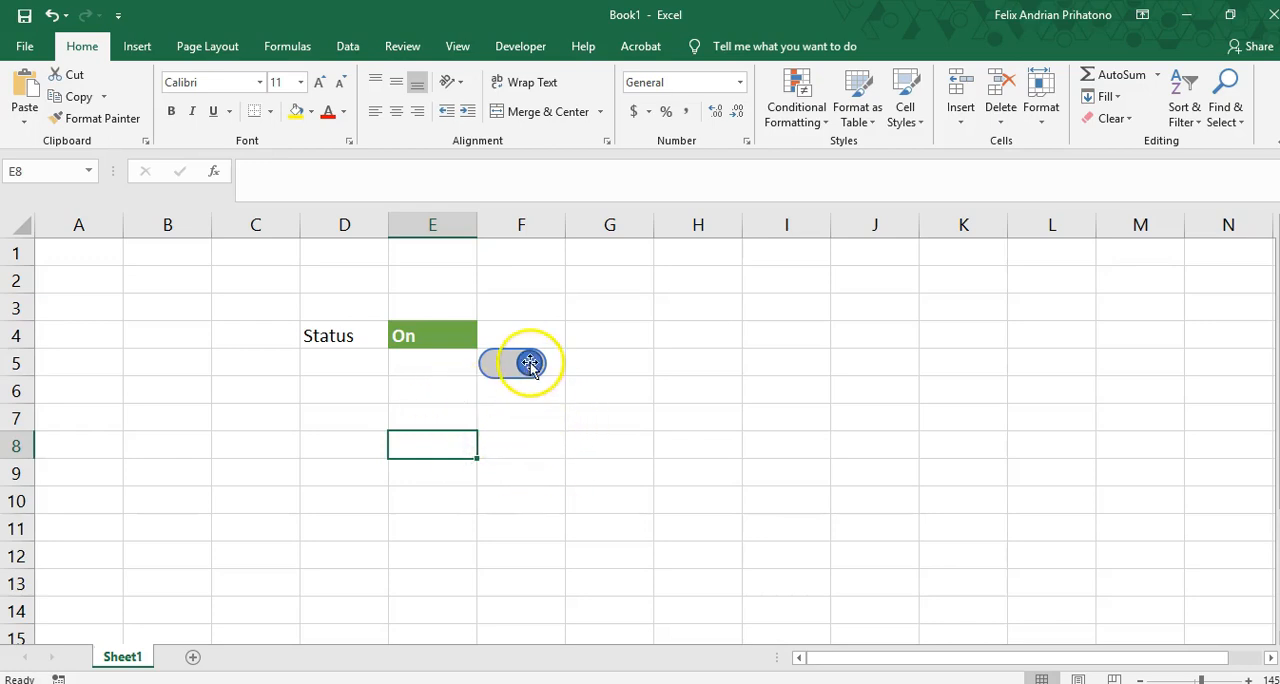
{"action": "left_click", "coordinate": [530, 363]}
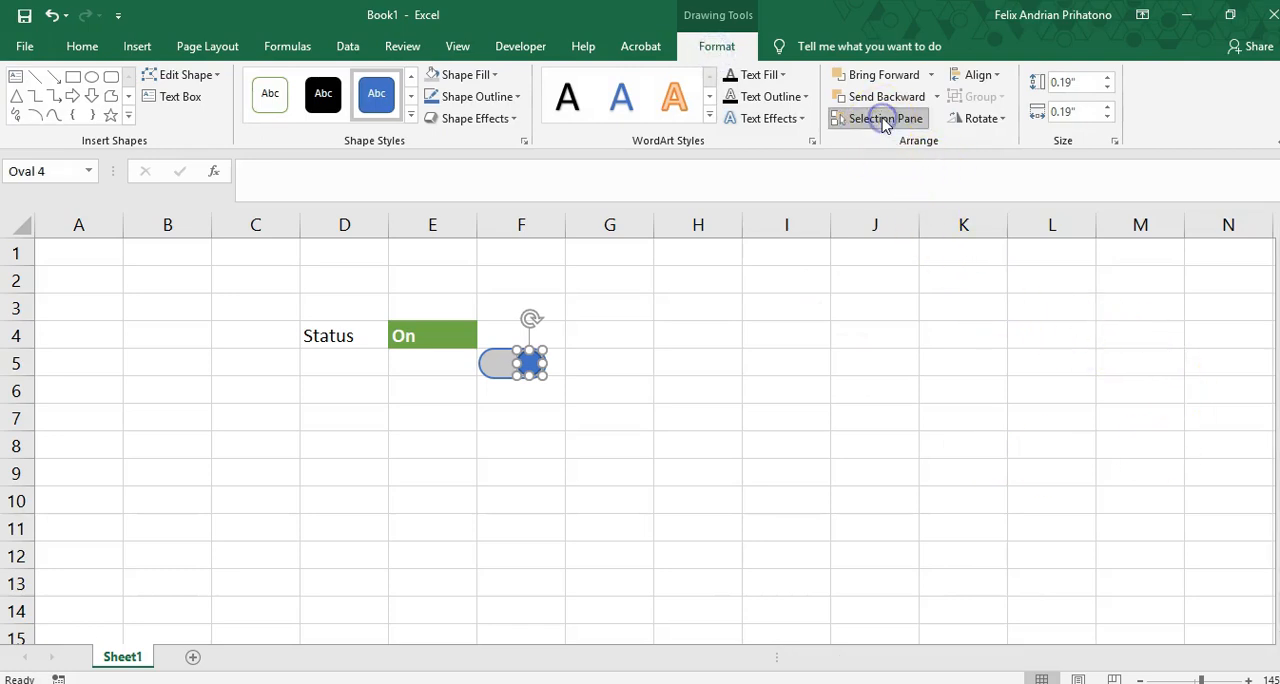
Step: Rename the knob shape Oval 4 to 'androidButton' in the Selection Pane
{"action": "left_click", "coordinate": [884, 118]}
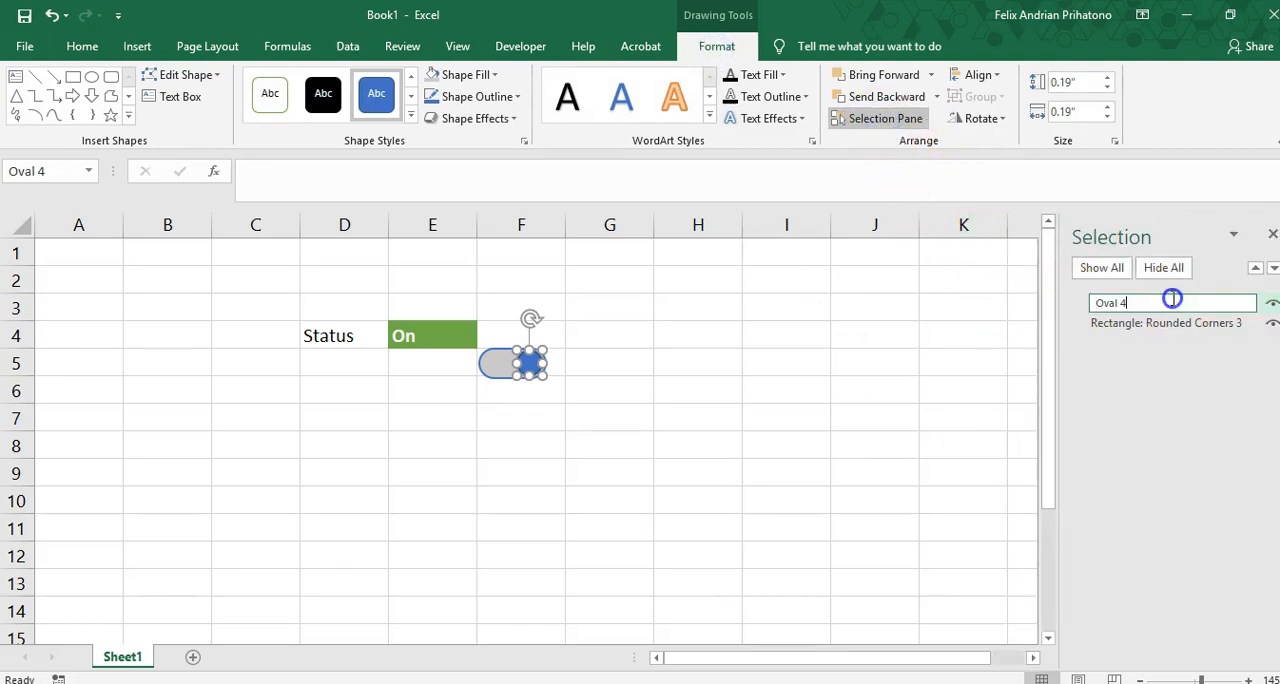
{"action": "double_click", "coordinate": [1110, 302]}
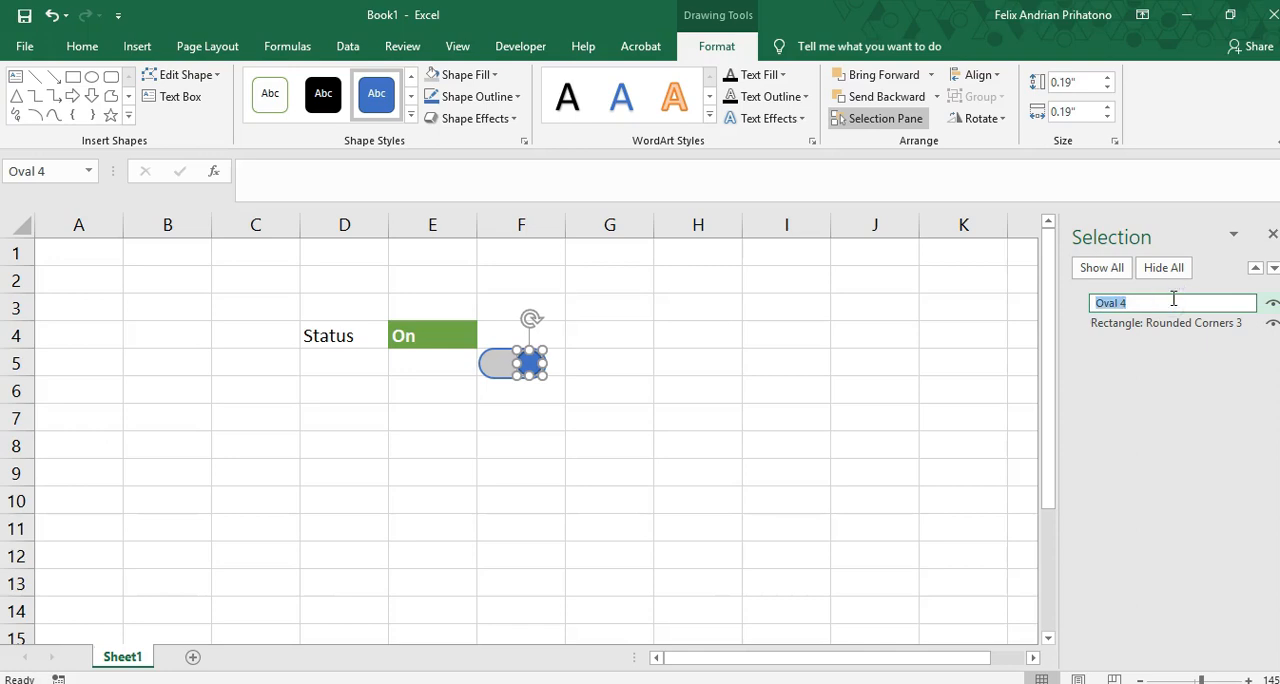
{"action": "type", "text": "android"}
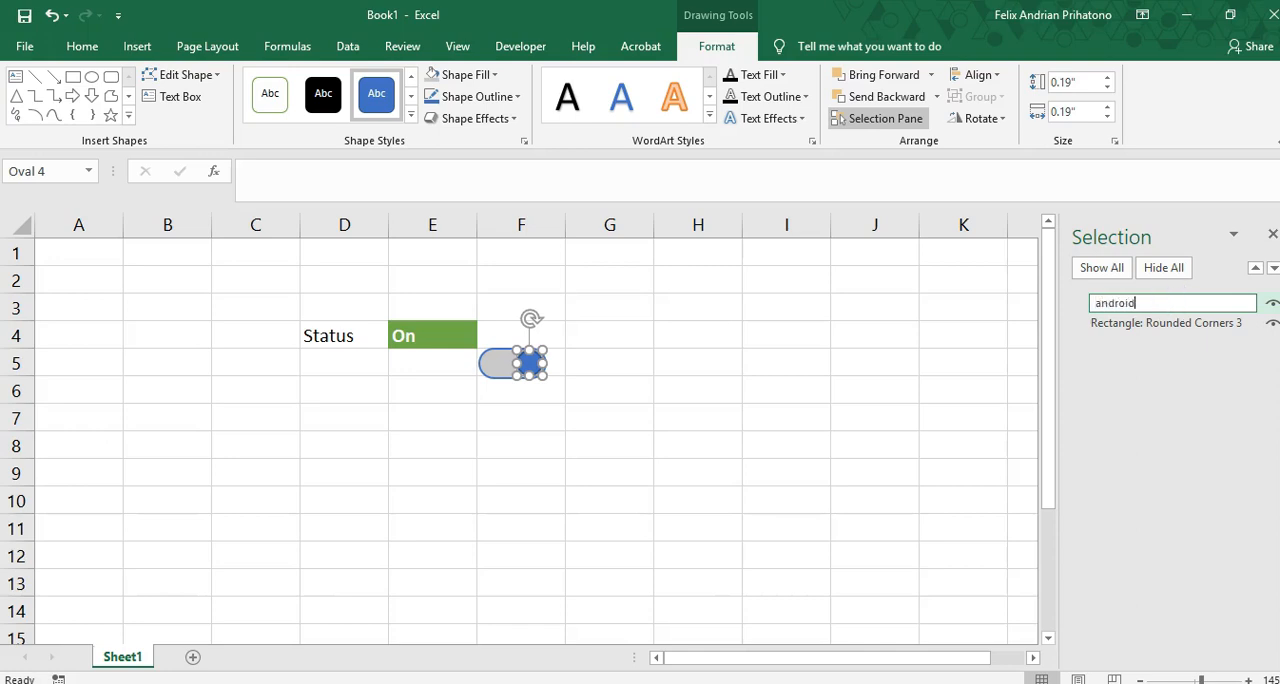
{"action": "type", "text": "Button"}
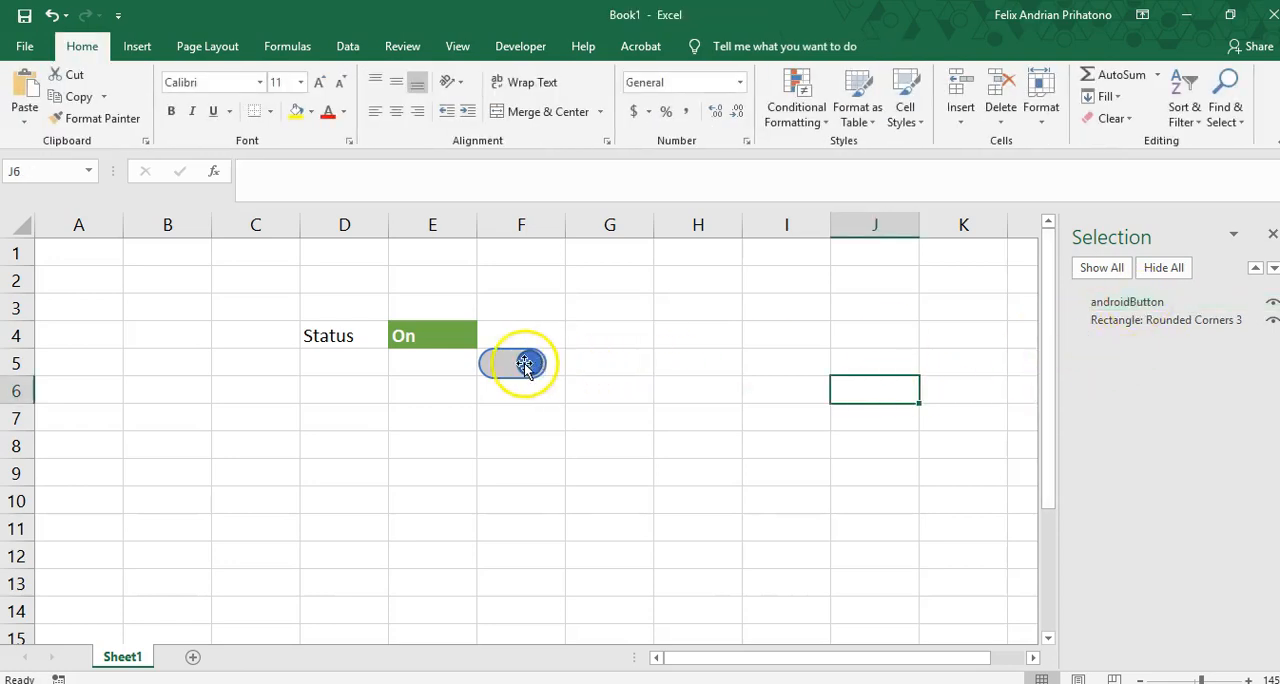
{"action": "left_click", "coordinate": [520, 363]}
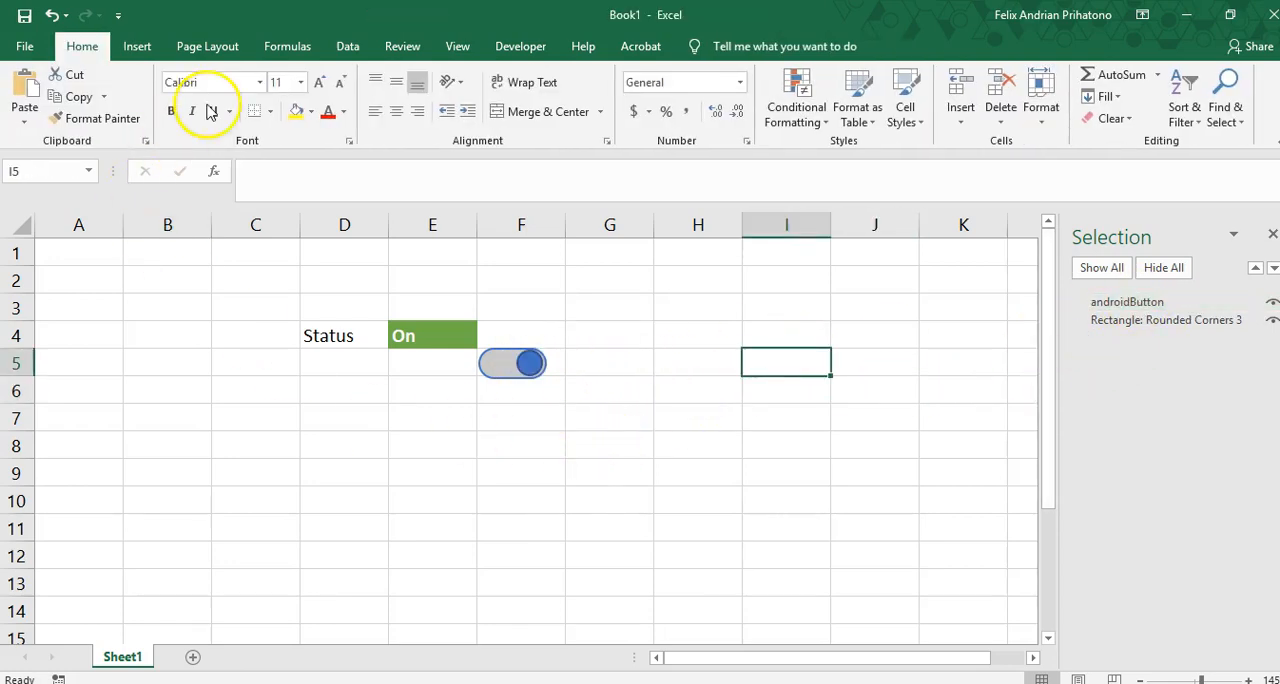
Step: From the Developer tab, open the VBA editor, insert a module and start Sub androidBtn
{"action": "left_click", "coordinate": [520, 46]}
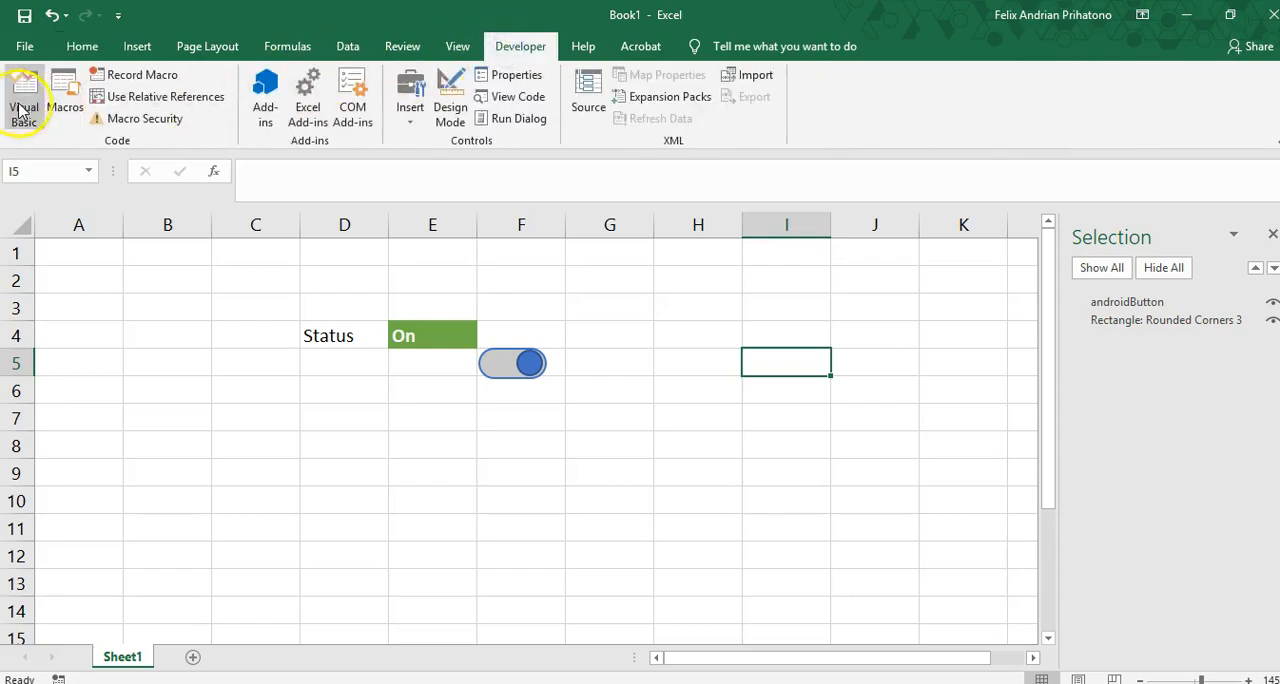
{"action": "left_click", "coordinate": [24, 90]}
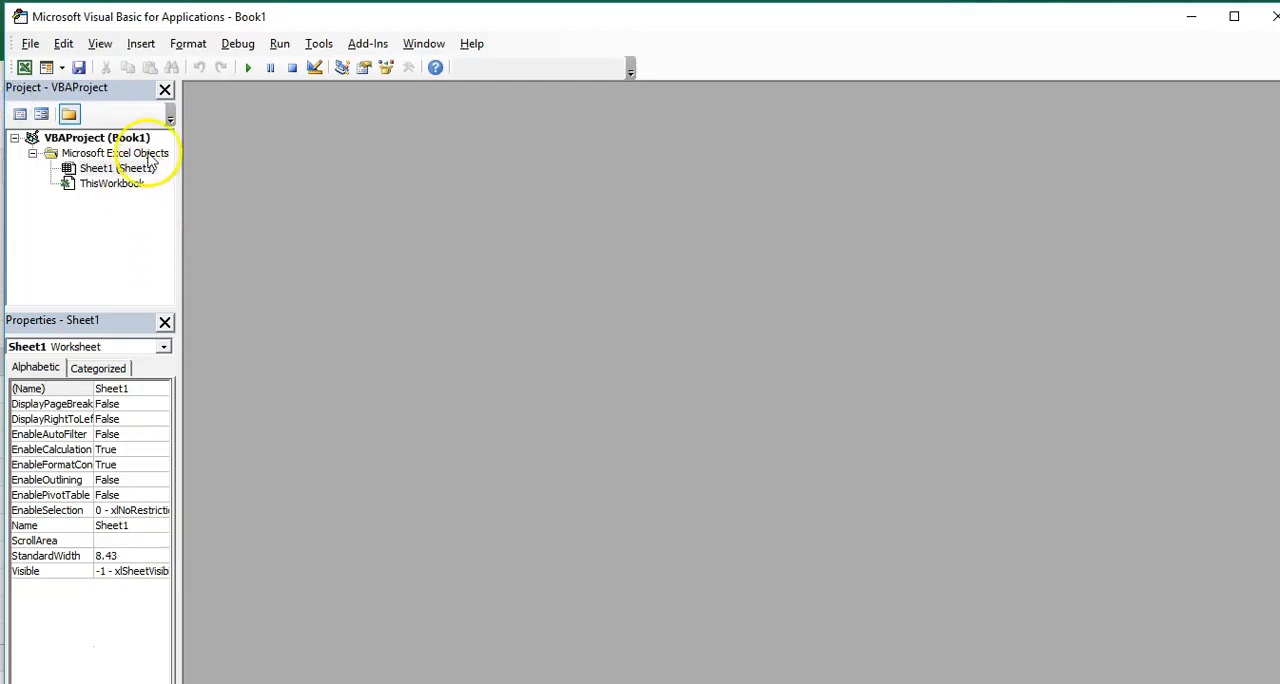
{"action": "left_click", "coordinate": [140, 43]}
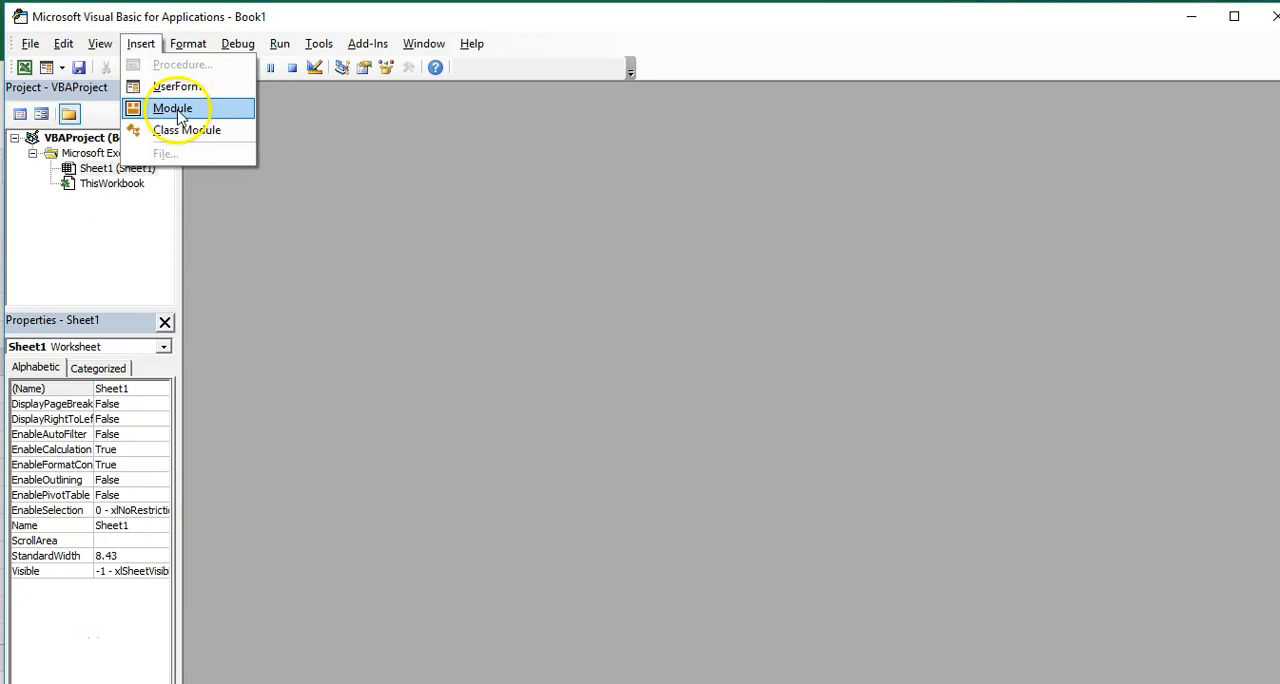
{"action": "left_click", "coordinate": [173, 108]}
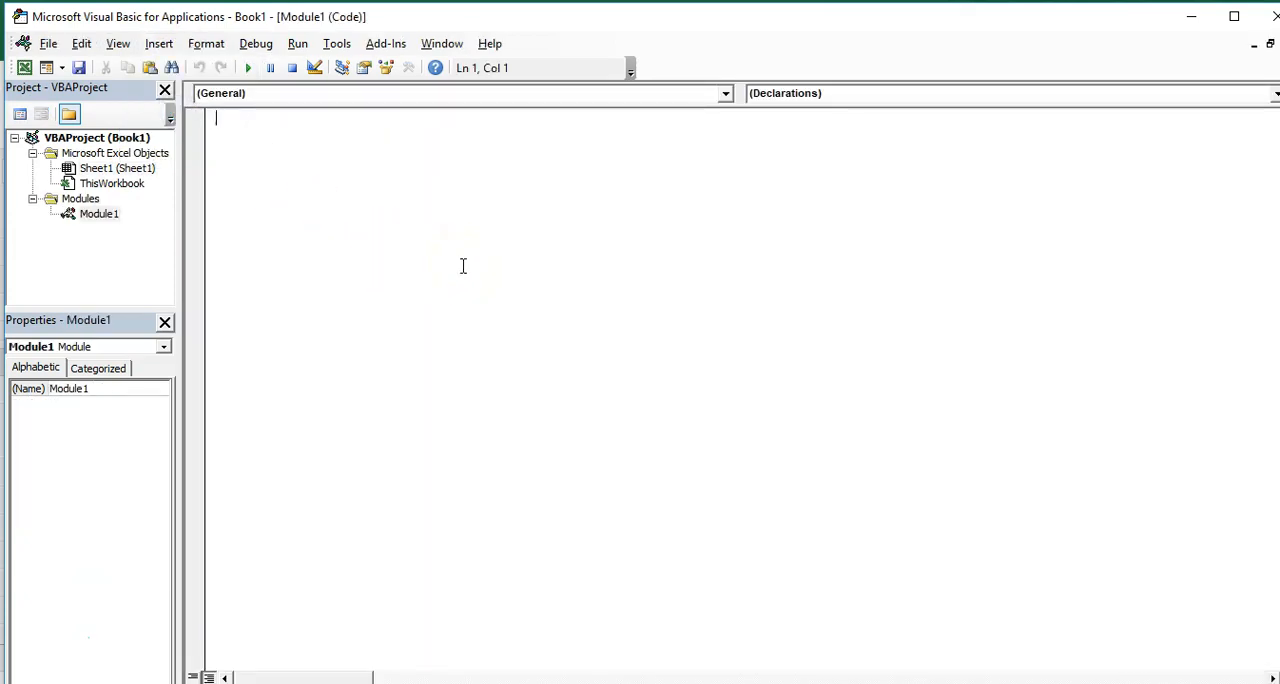
{"action": "type", "text": "sub"}
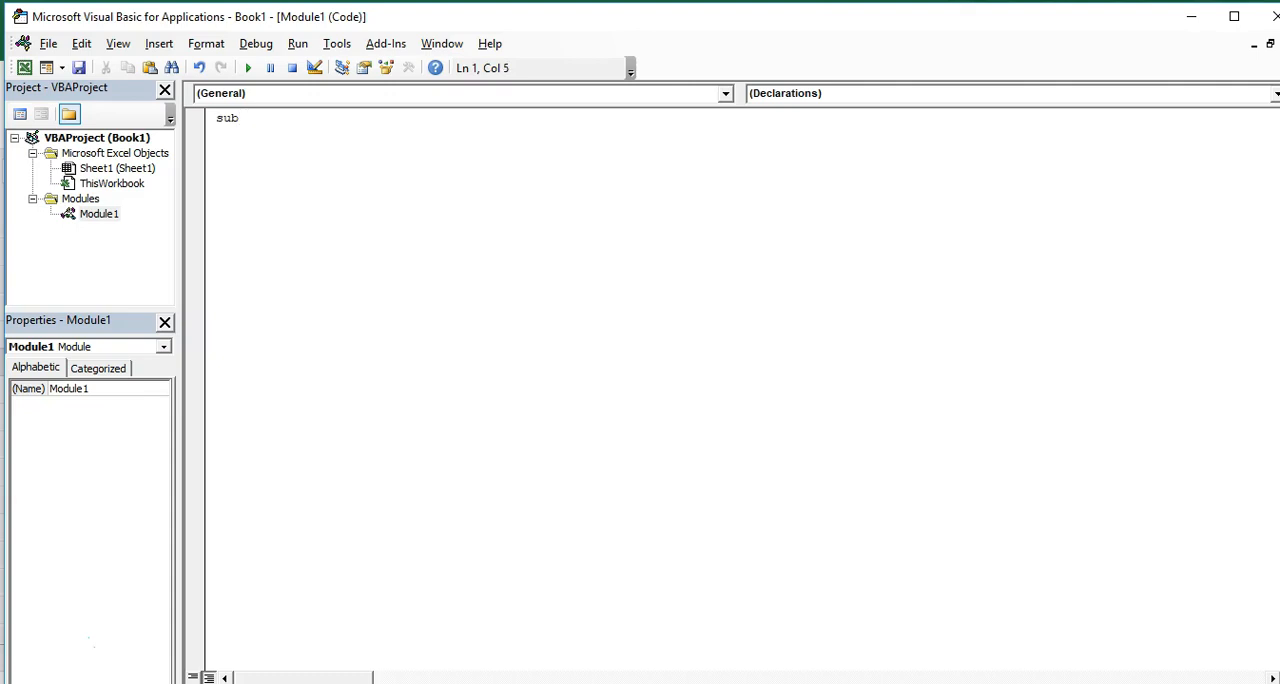
{"action": "type", "text": "android"}
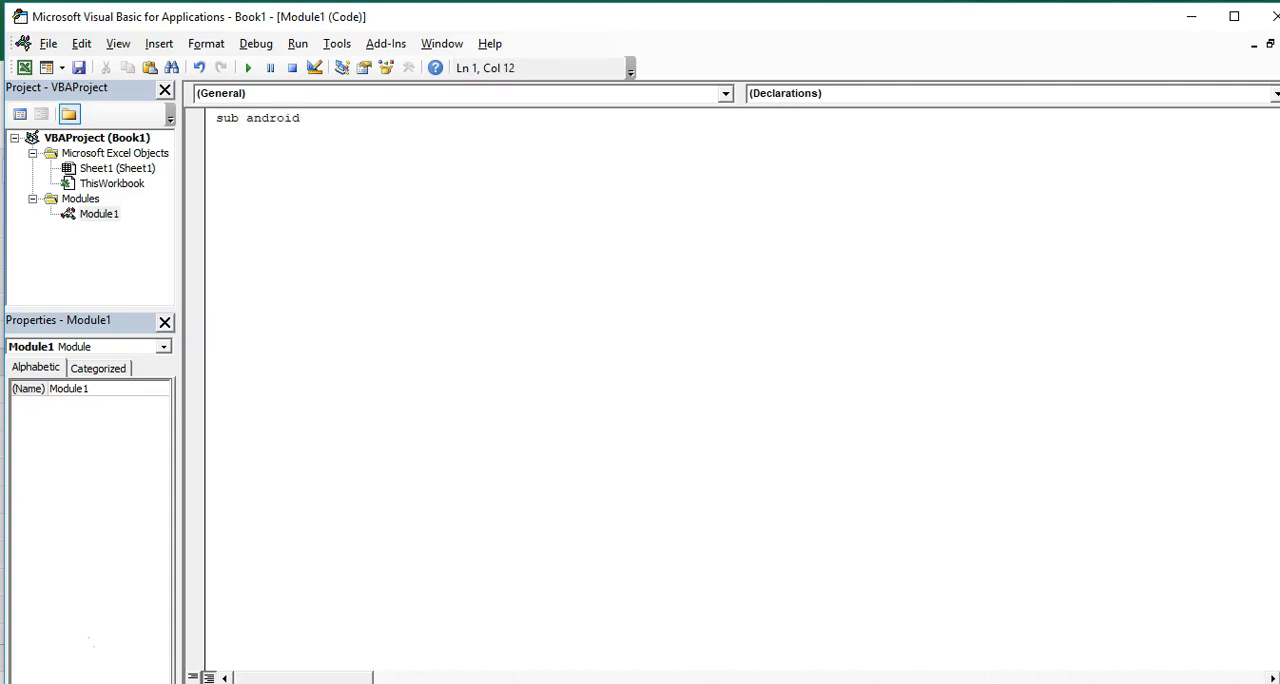
{"action": "type", "text": "Btn("}
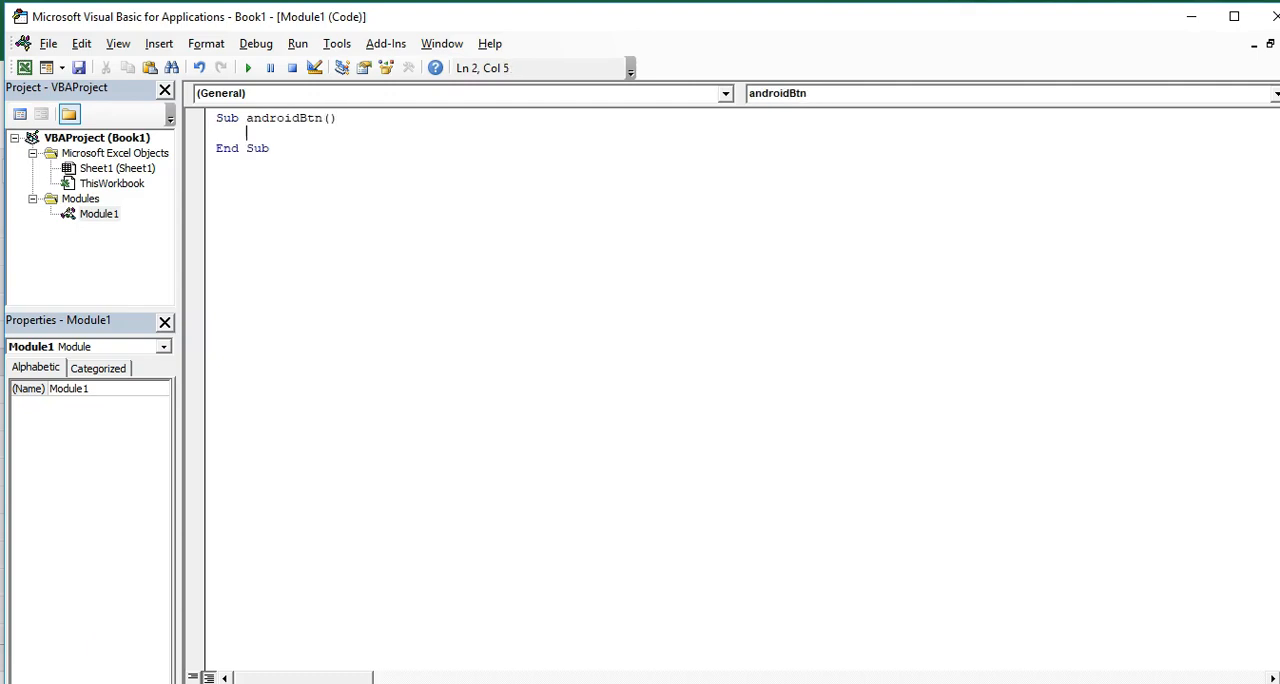
Step: Write a With Sheet1 … End With block and begin an If .Range(" line inside it
{"action": "type", "text": "with sheet1"}
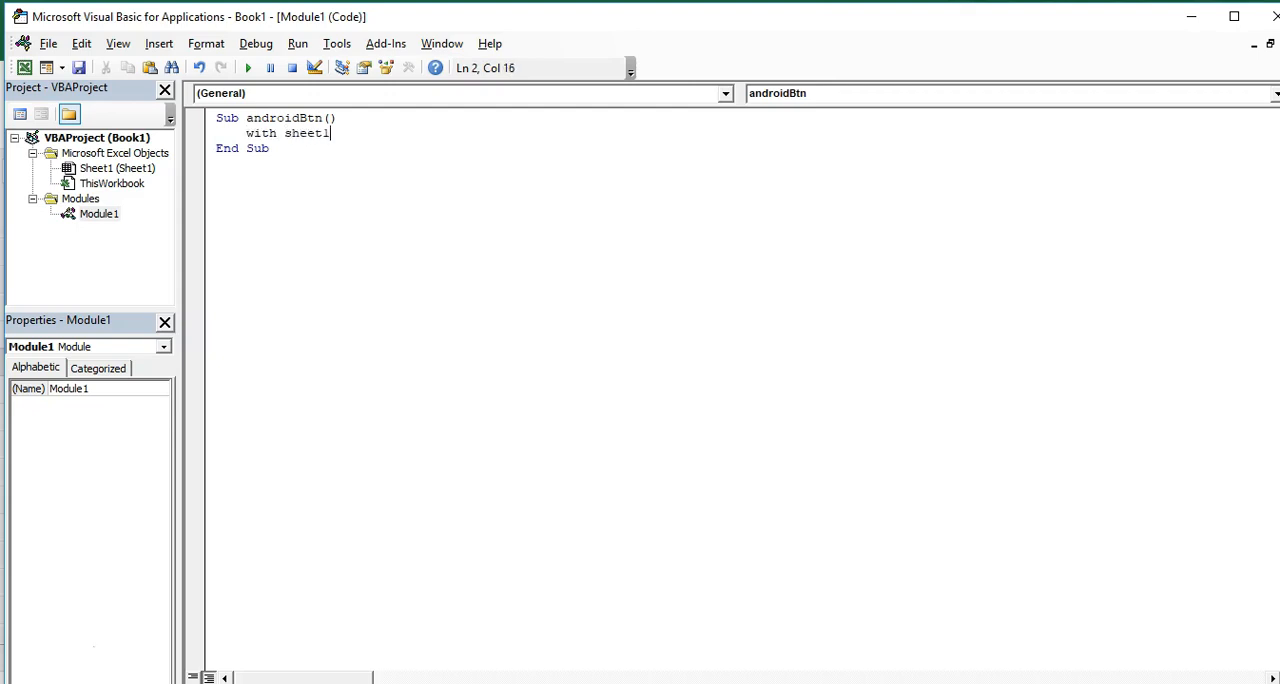
{"action": "type", "text": "end wi"}
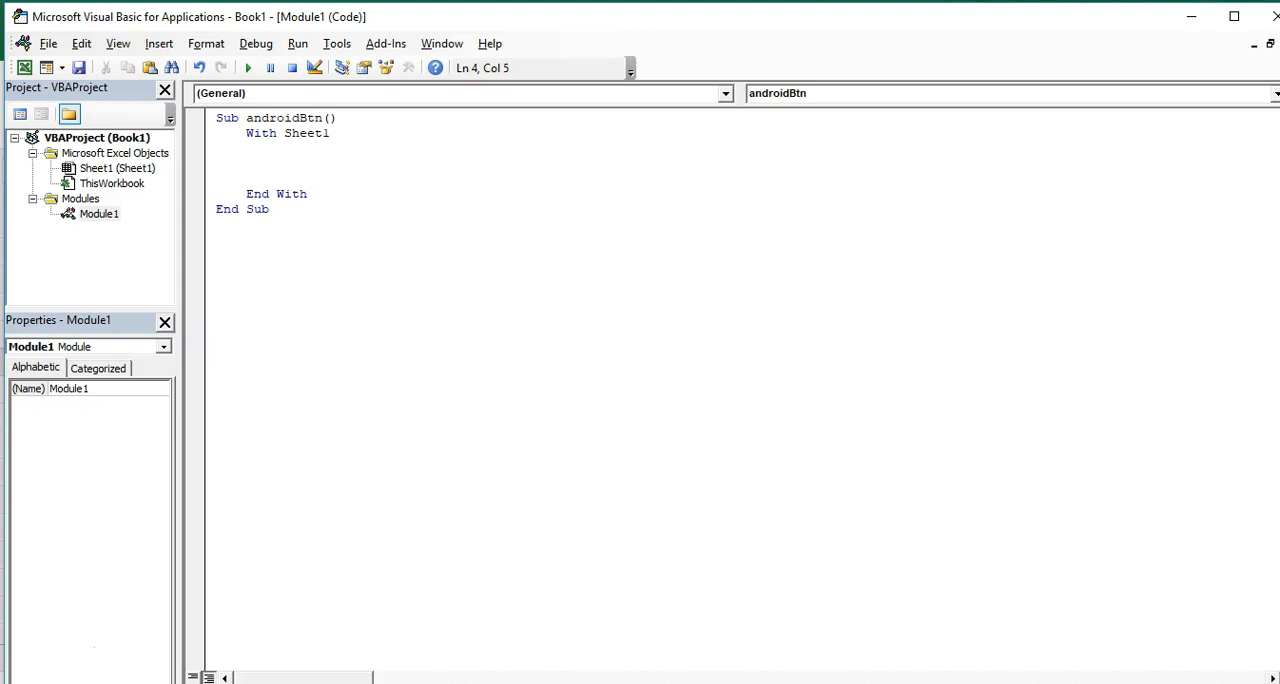
{"action": "type", "text": "if then"}
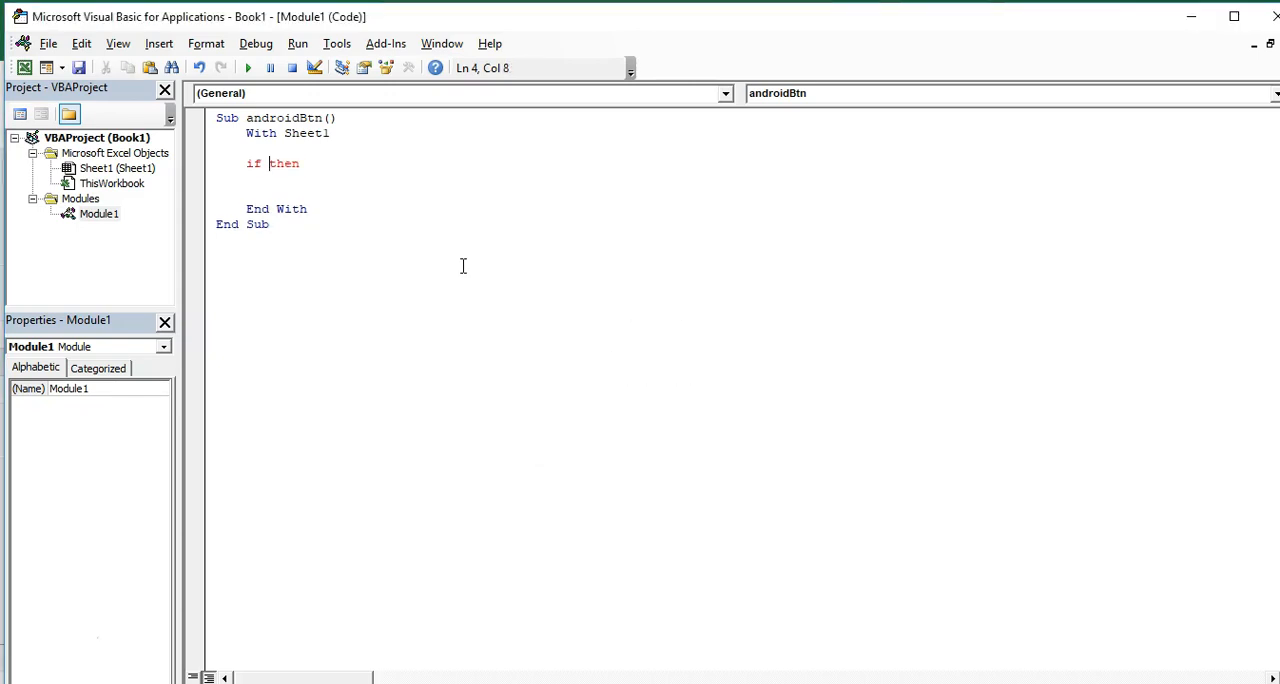
{"action": "type", "text": ".range"}
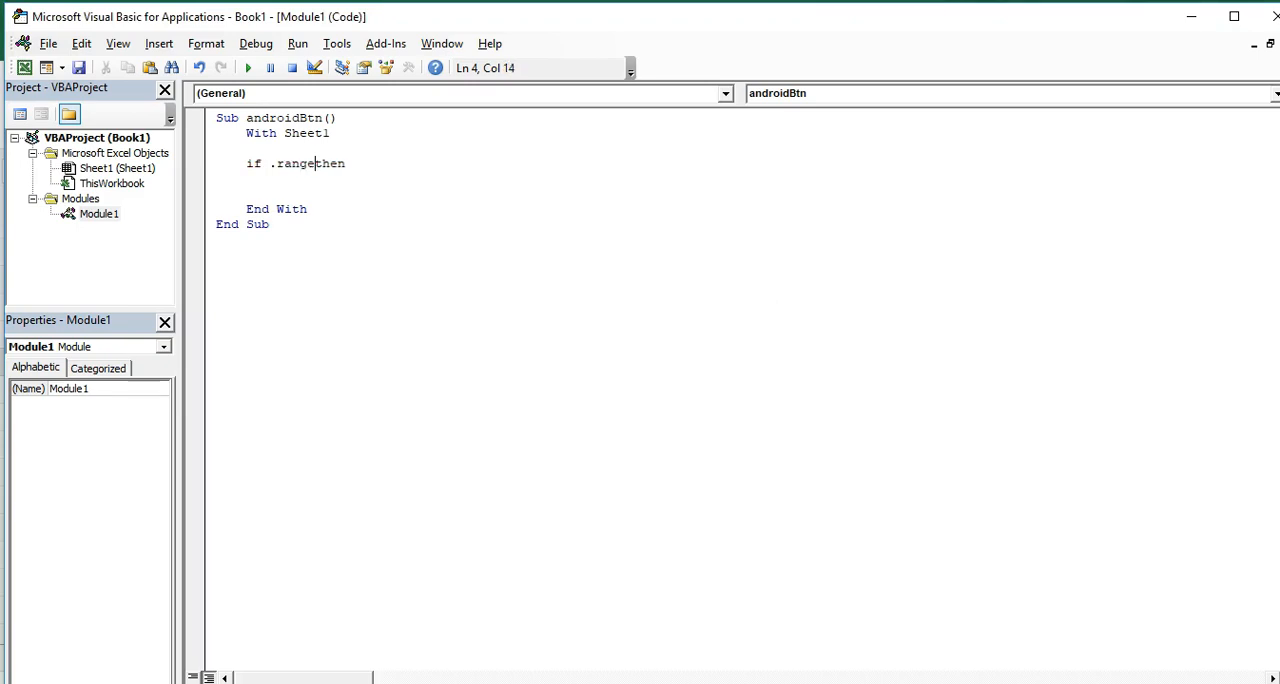
{"action": "type", "text": "("}
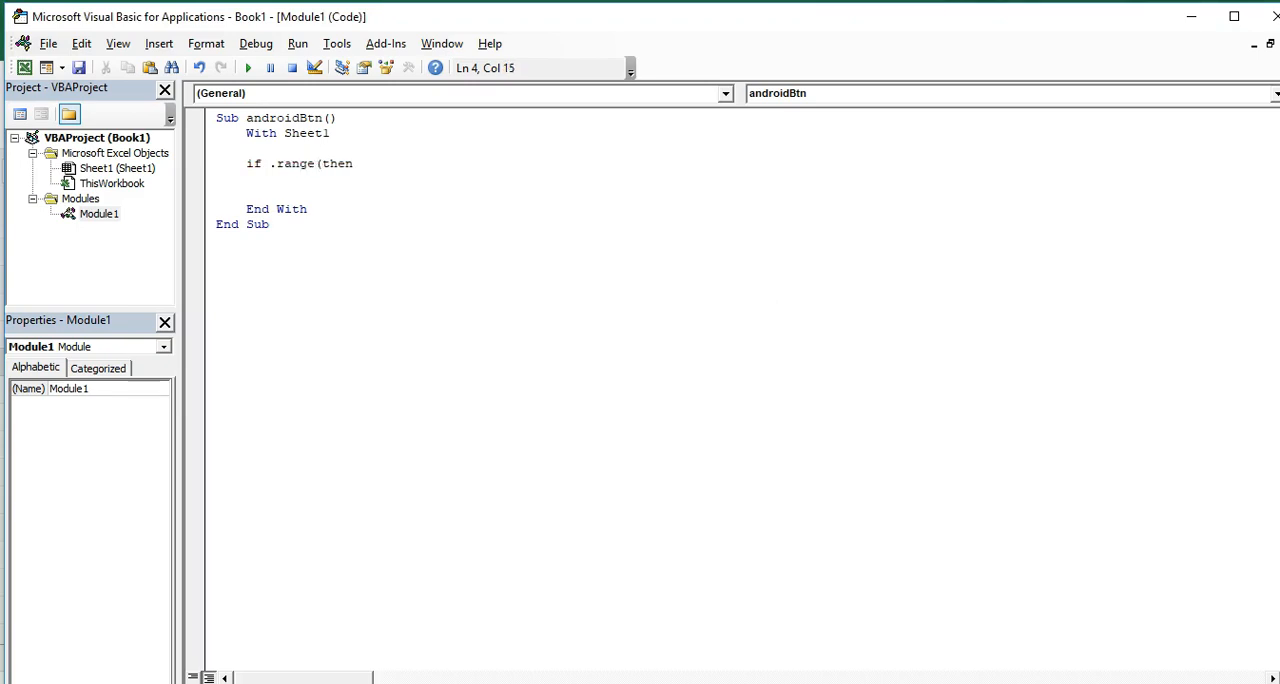
{"action": "type", "text": "\"F"}
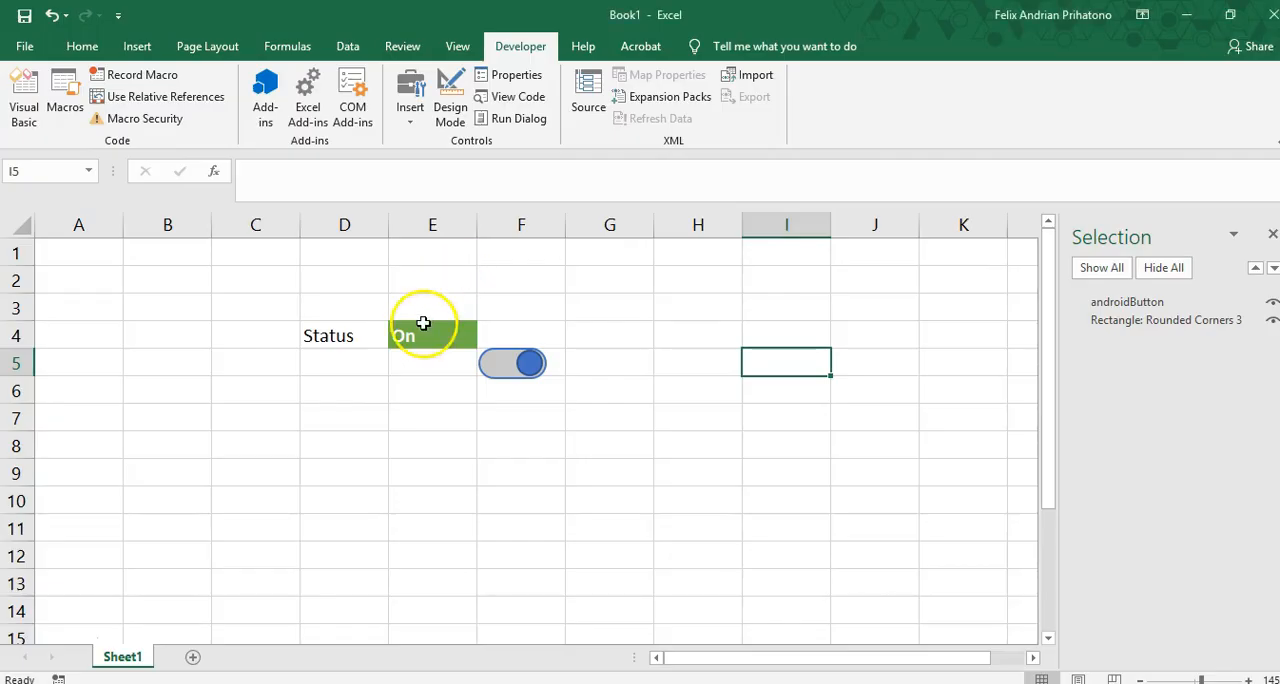
Step: Check that the status value is in cell E4, then return to the VBA editor
{"action": "left_click", "coordinate": [432, 335]}
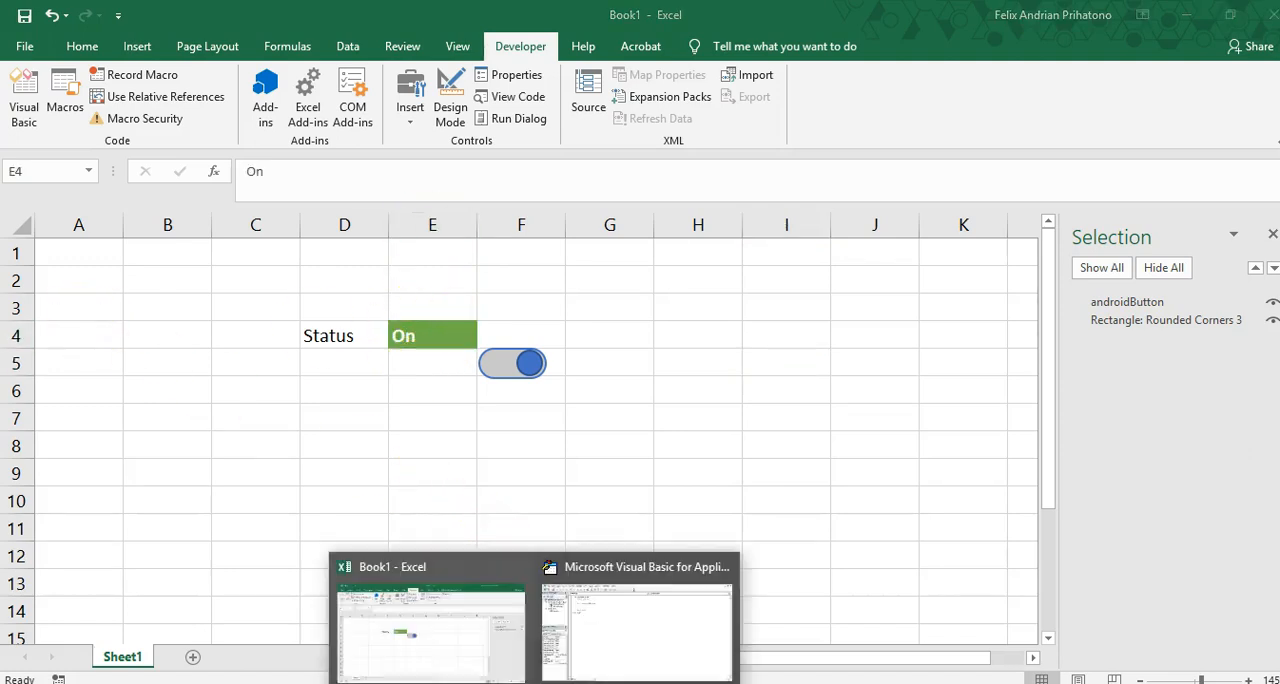
{"action": "left_click", "coordinate": [637, 567]}
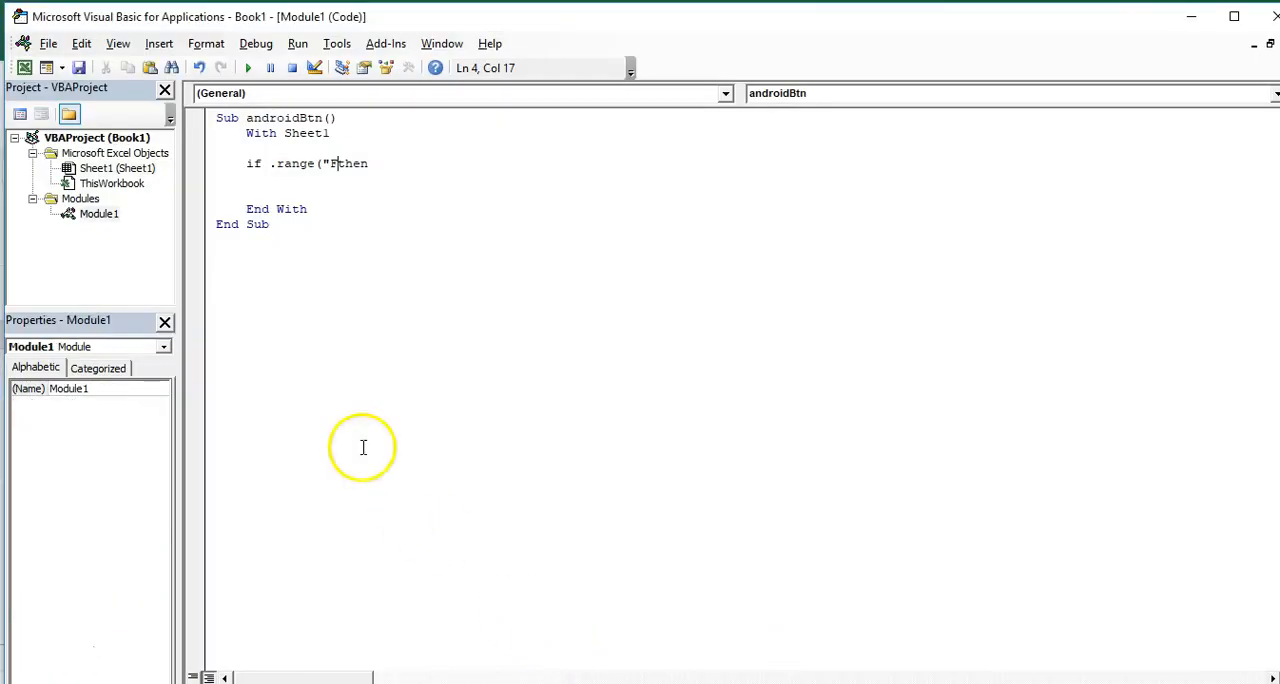
Step: Finish the test If .Range("E4").Value = "Off" and add Else and End If lines
{"action": "type", "text": "4"}
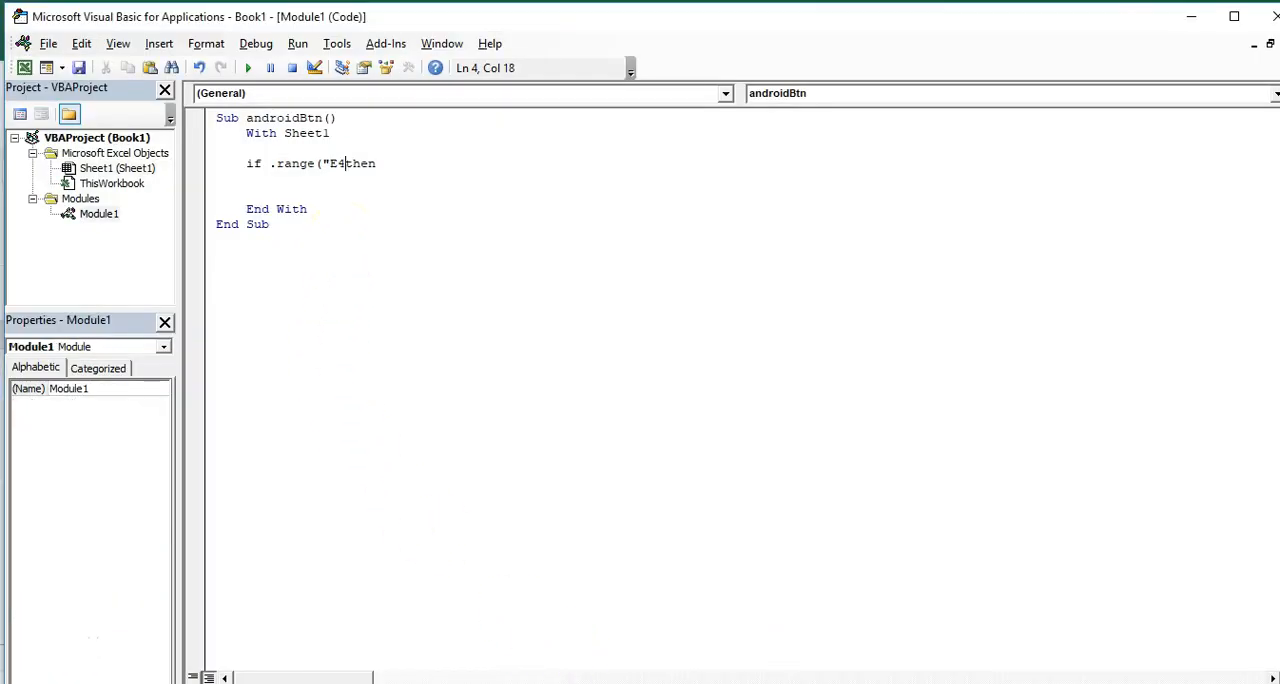
{"action": "type", "text": "\")"}
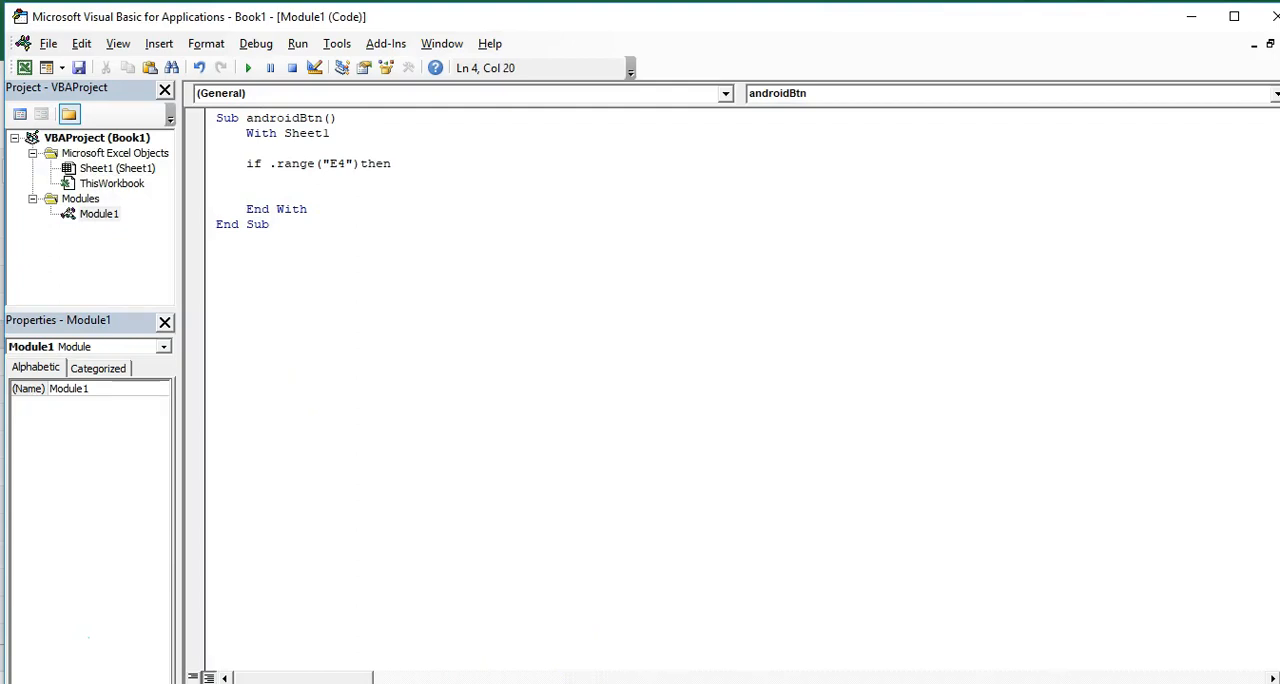
{"action": "type", "text": "."}
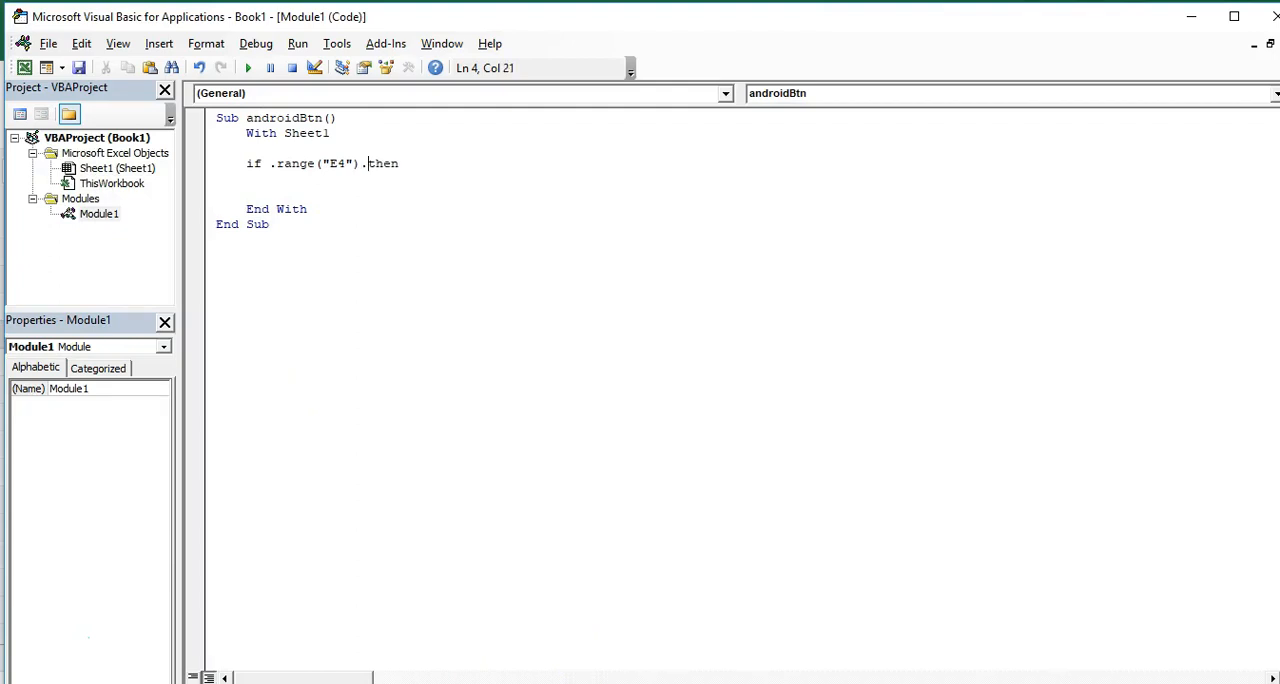
{"action": "type", "text": "value"}
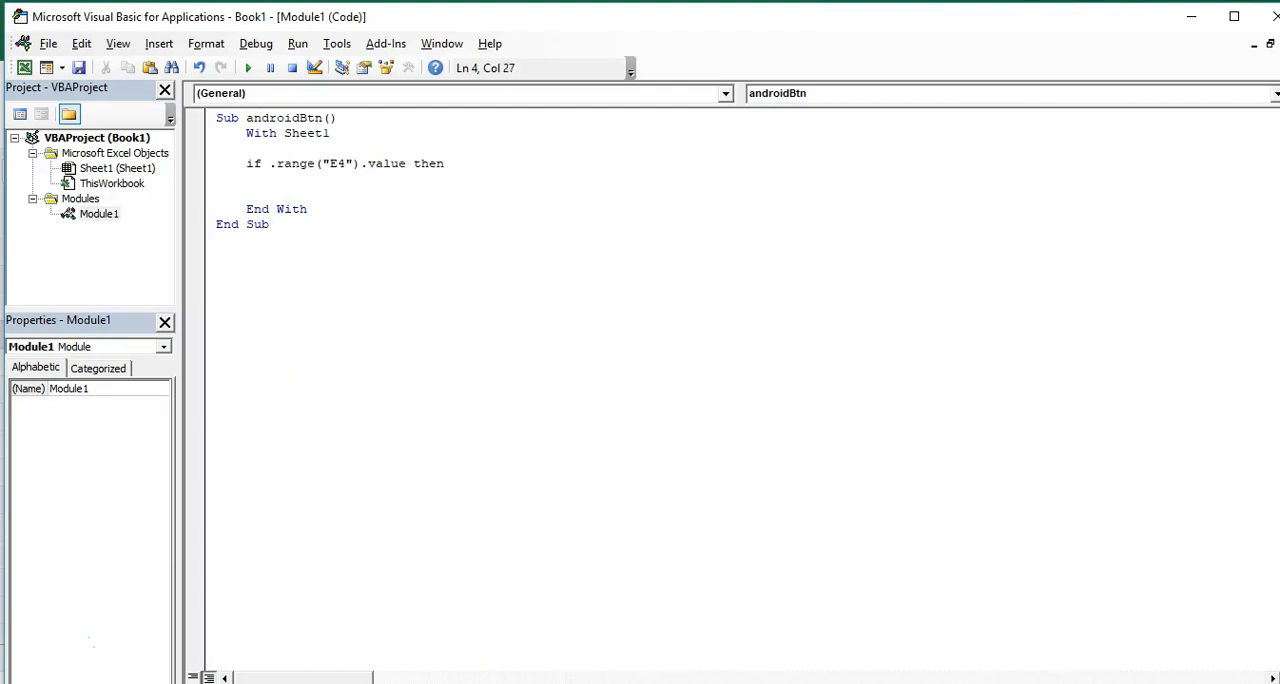
{"action": "type", "text": "= \""}
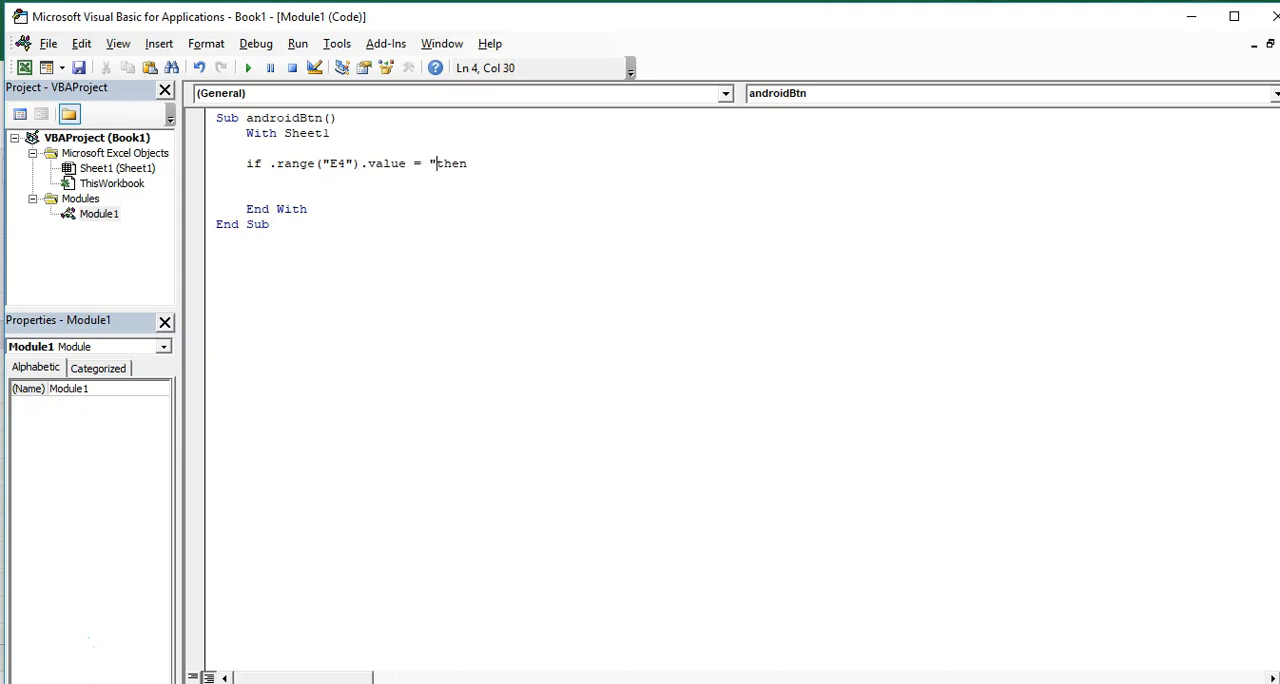
{"action": "type", "text": "Off\" T"}
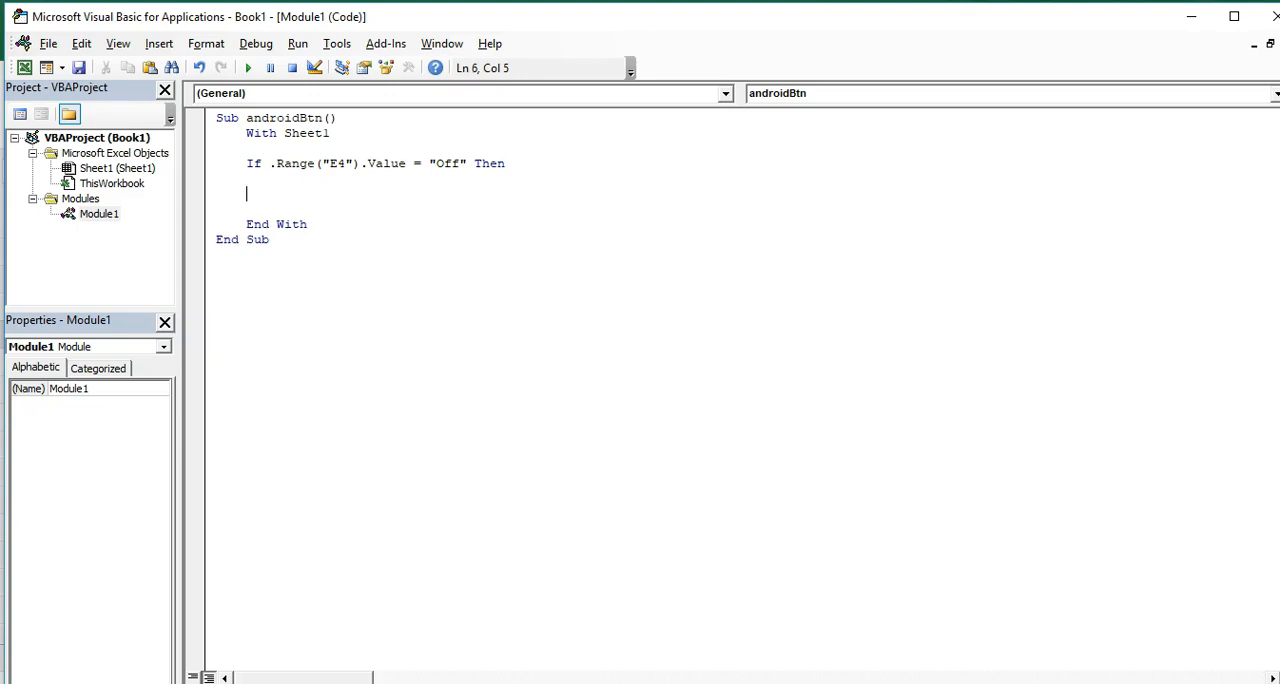
{"action": "type", "text": "Else"}
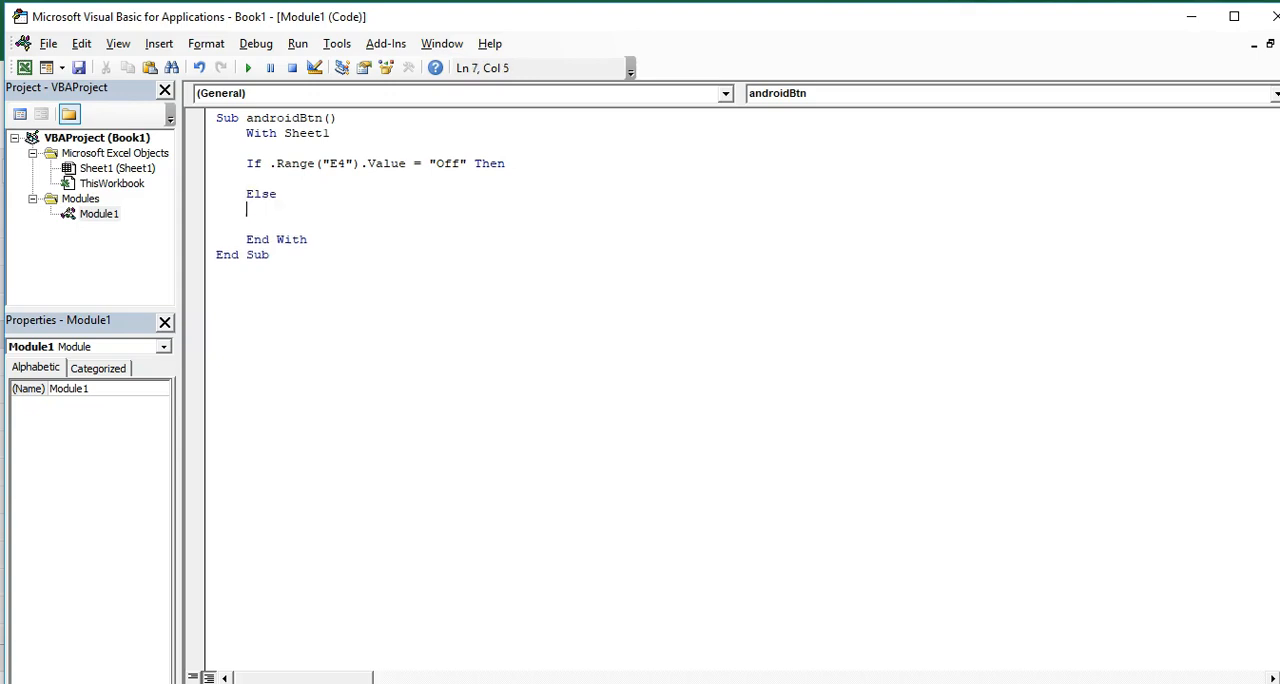
{"action": "type", "text": "End If"}
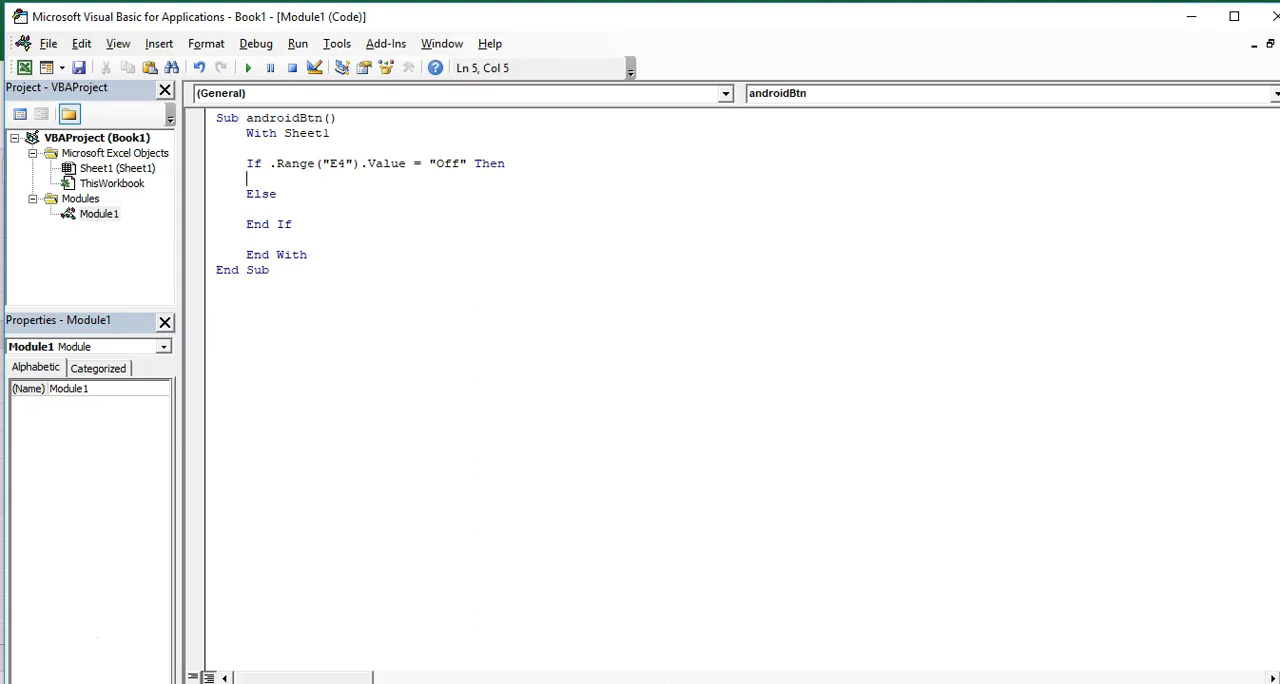
Step: In the If branch, add .Shapes("androidButton").IncrementLeft 20
{"action": "type", "text": "."}
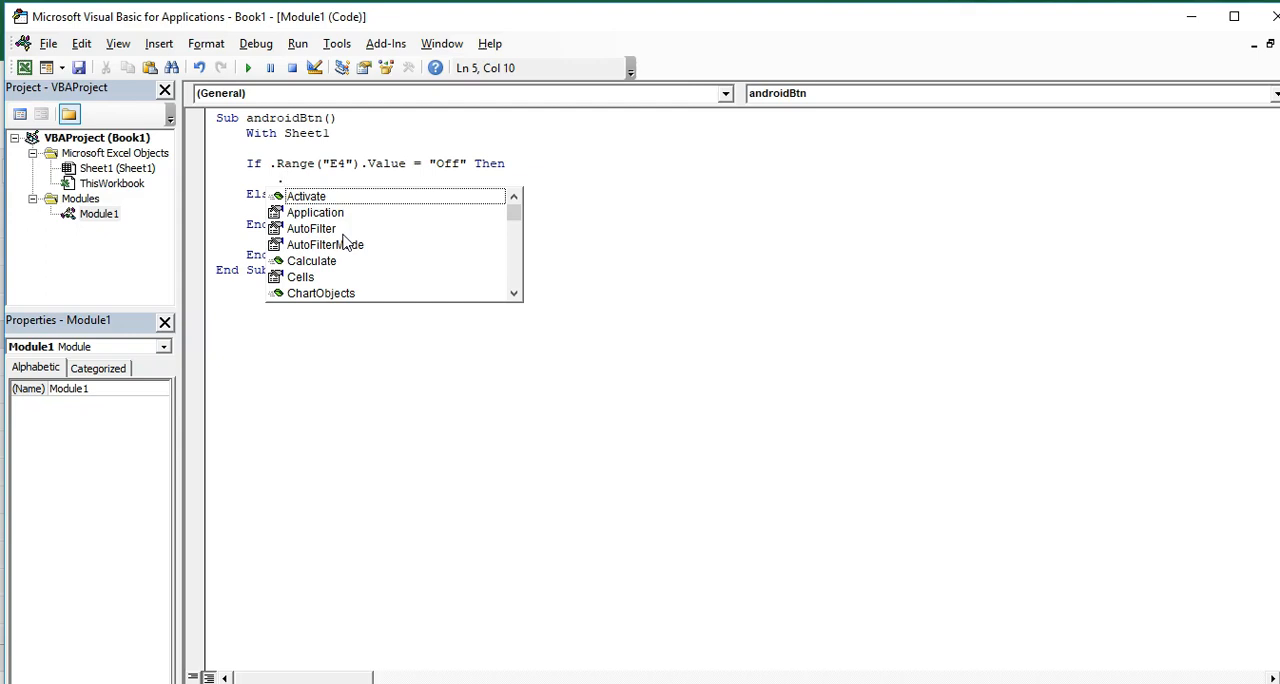
{"action": "type", "text": "sahpes"}
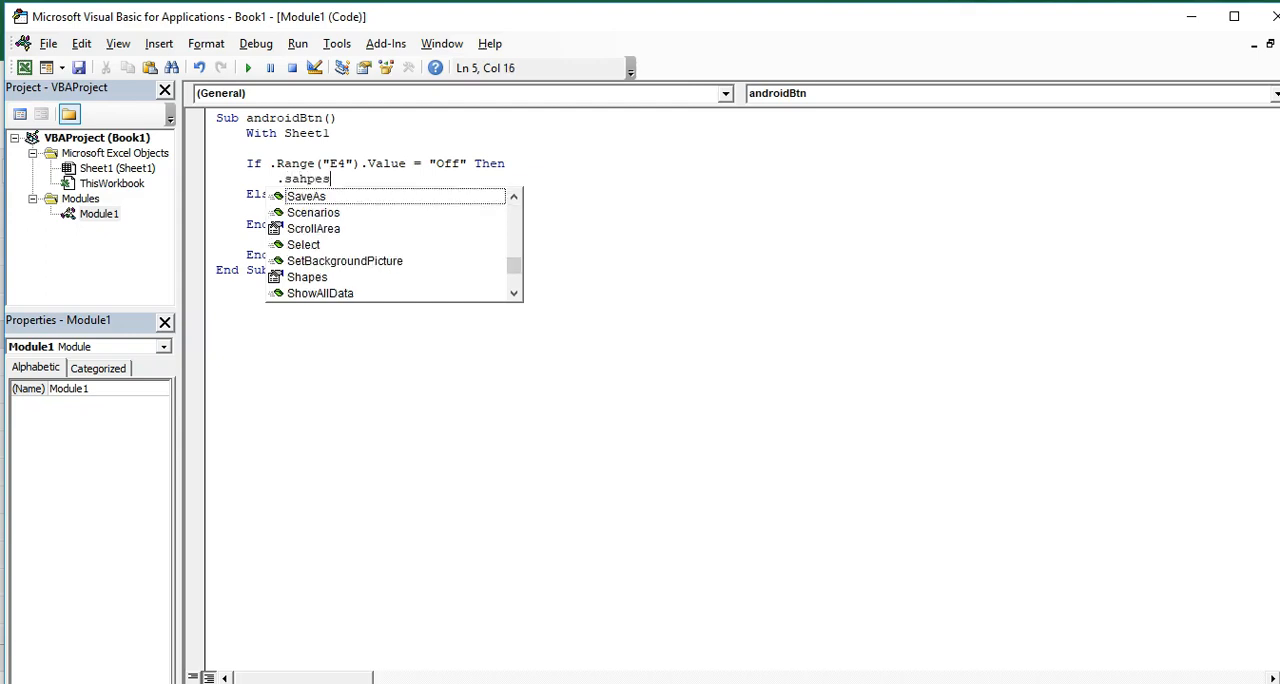
{"action": "type", "text": "shape"}
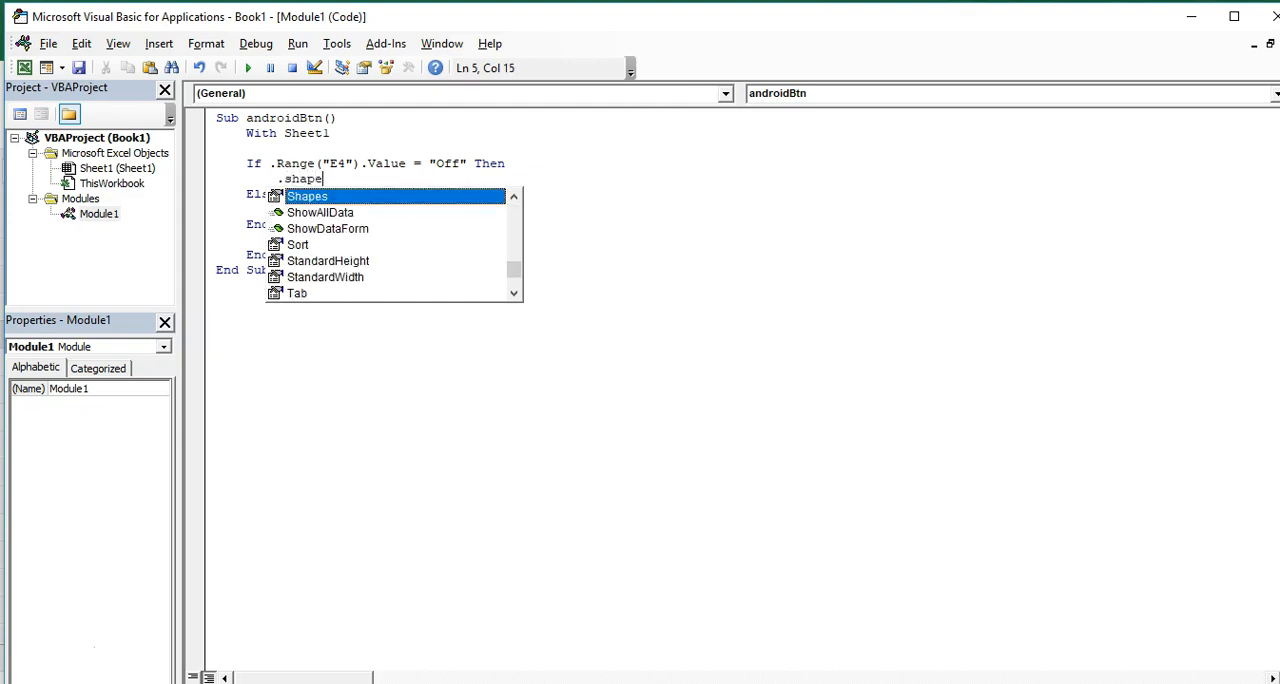
{"action": "type", "text": "("}
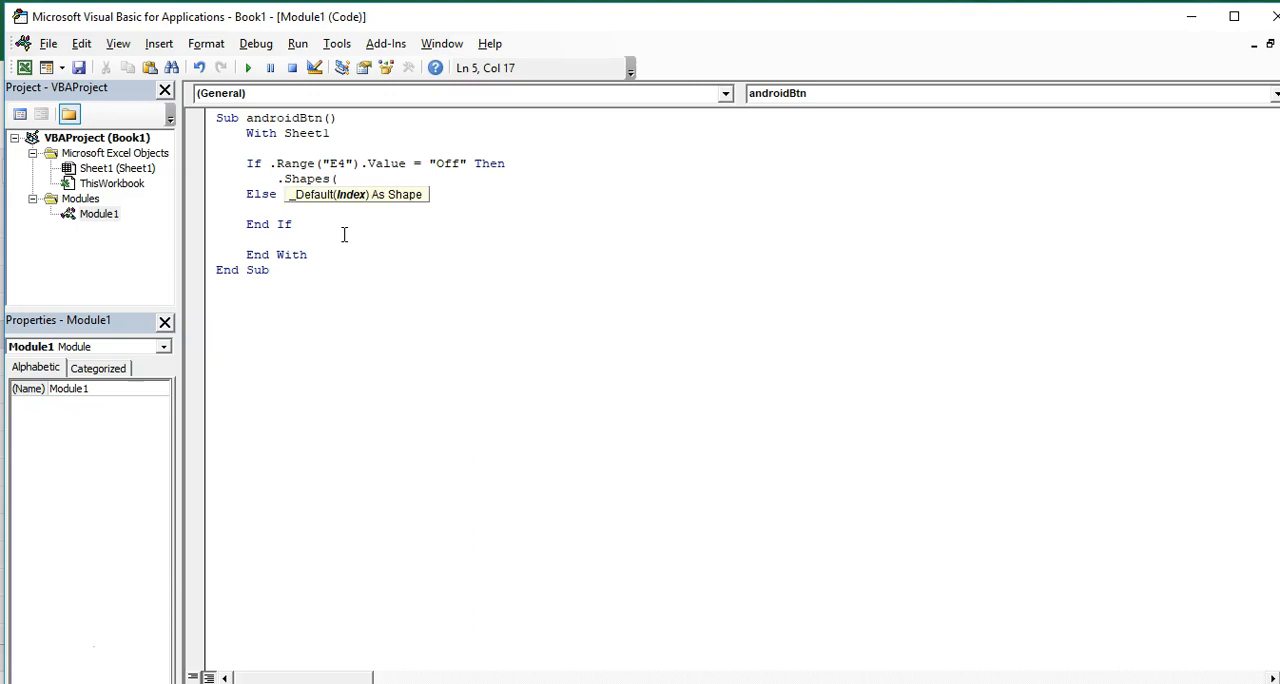
{"action": "type", "text": "\""}
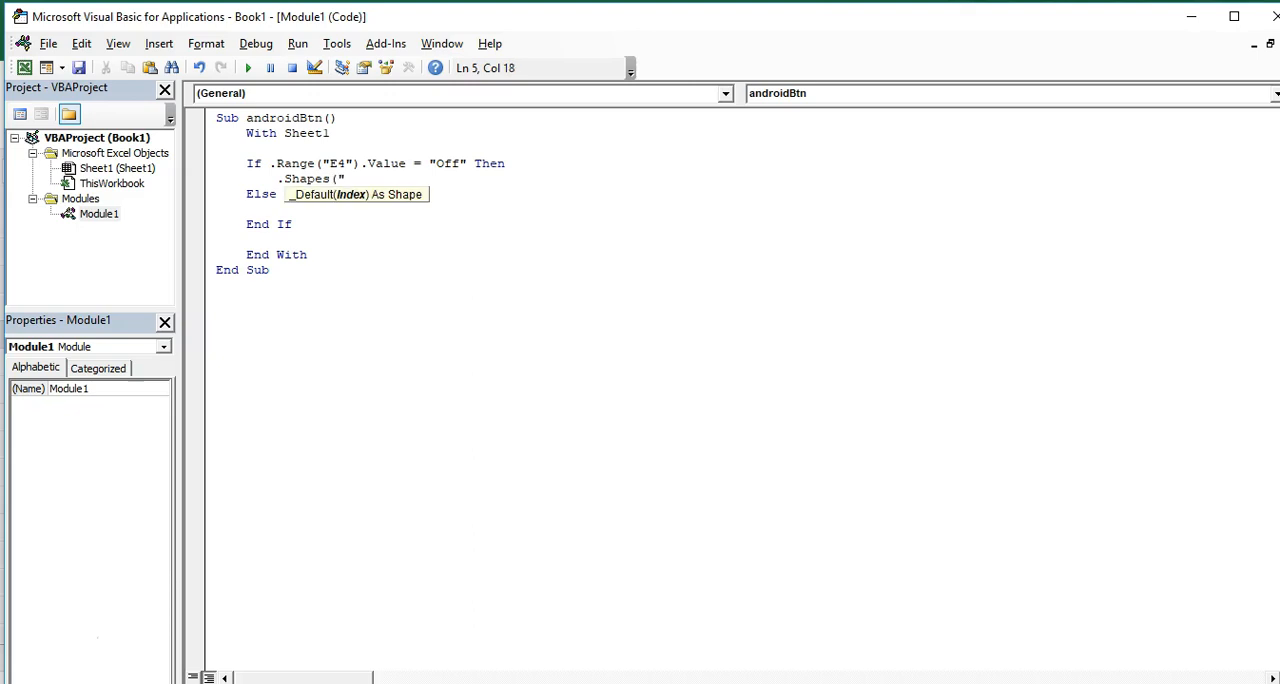
{"action": "type", "text": "androidB"}
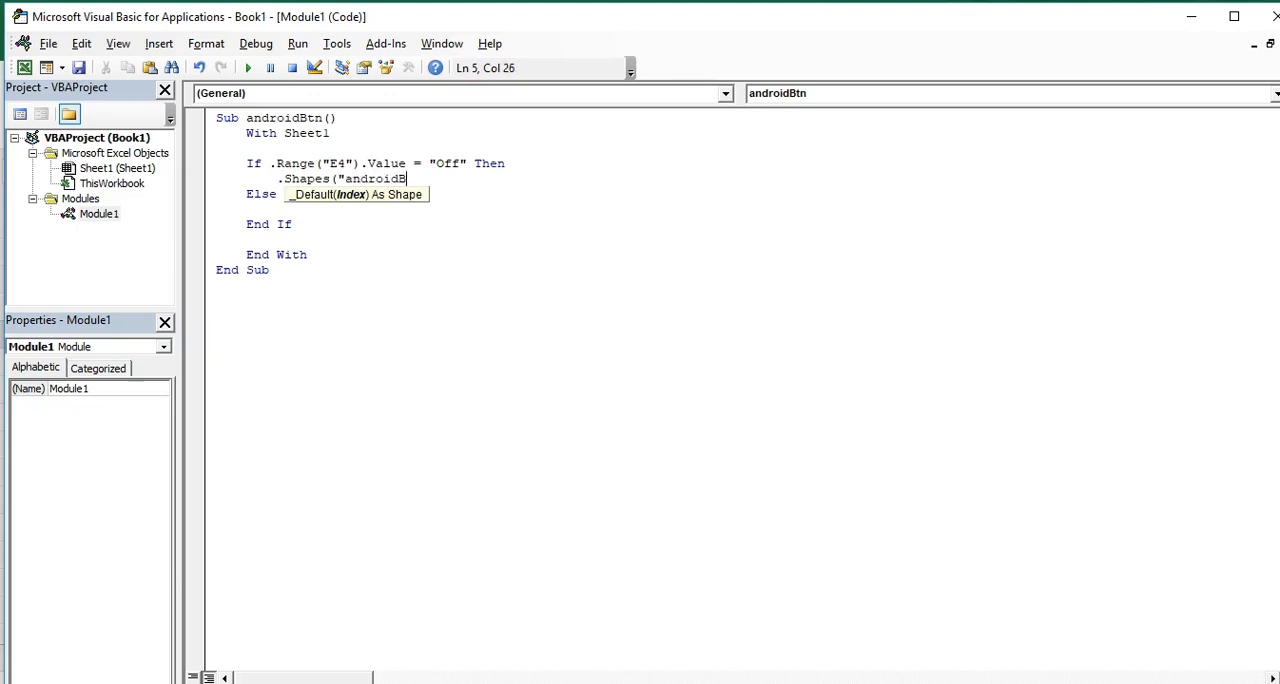
{"action": "type", "text": "utton\""}
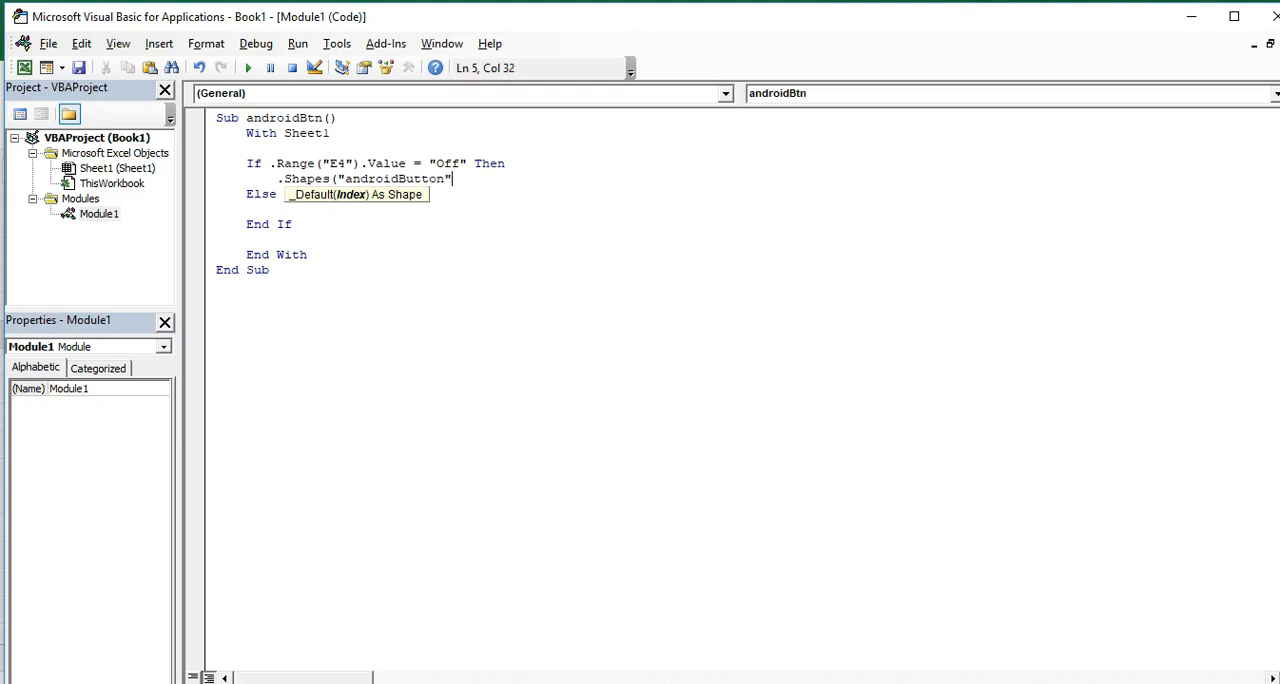
{"action": "type", "text": "."}
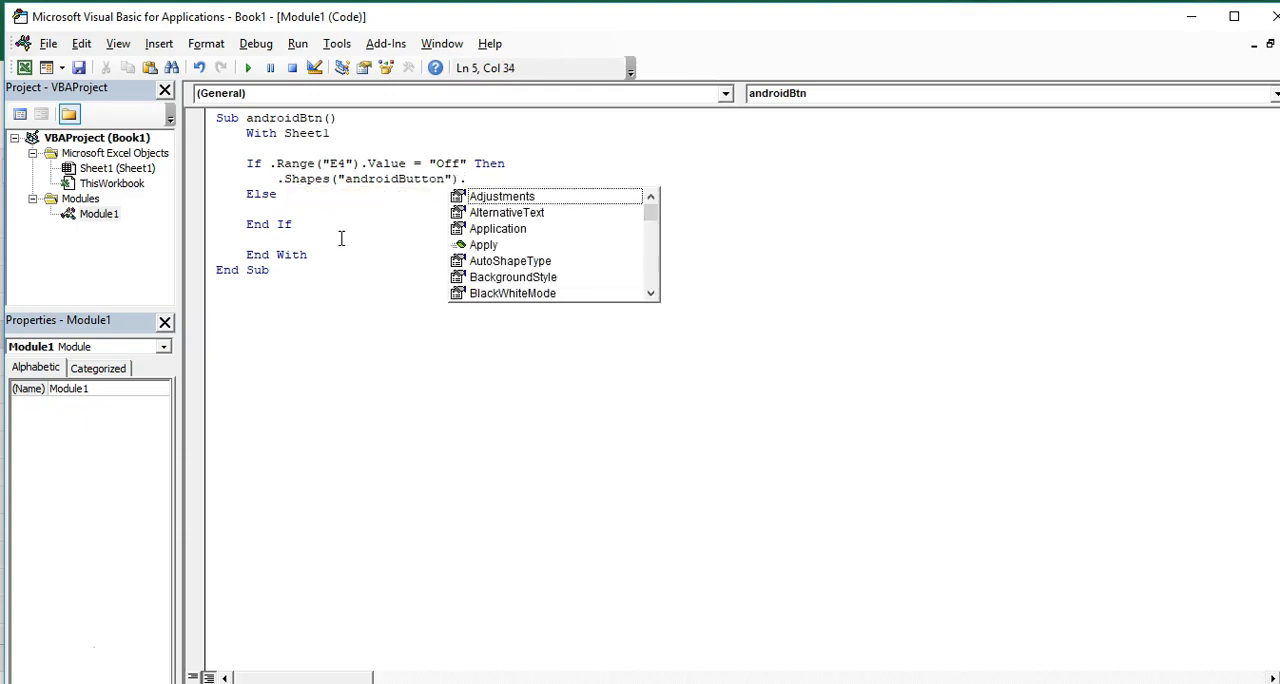
{"action": "type", "text": "IncrementLeft"}
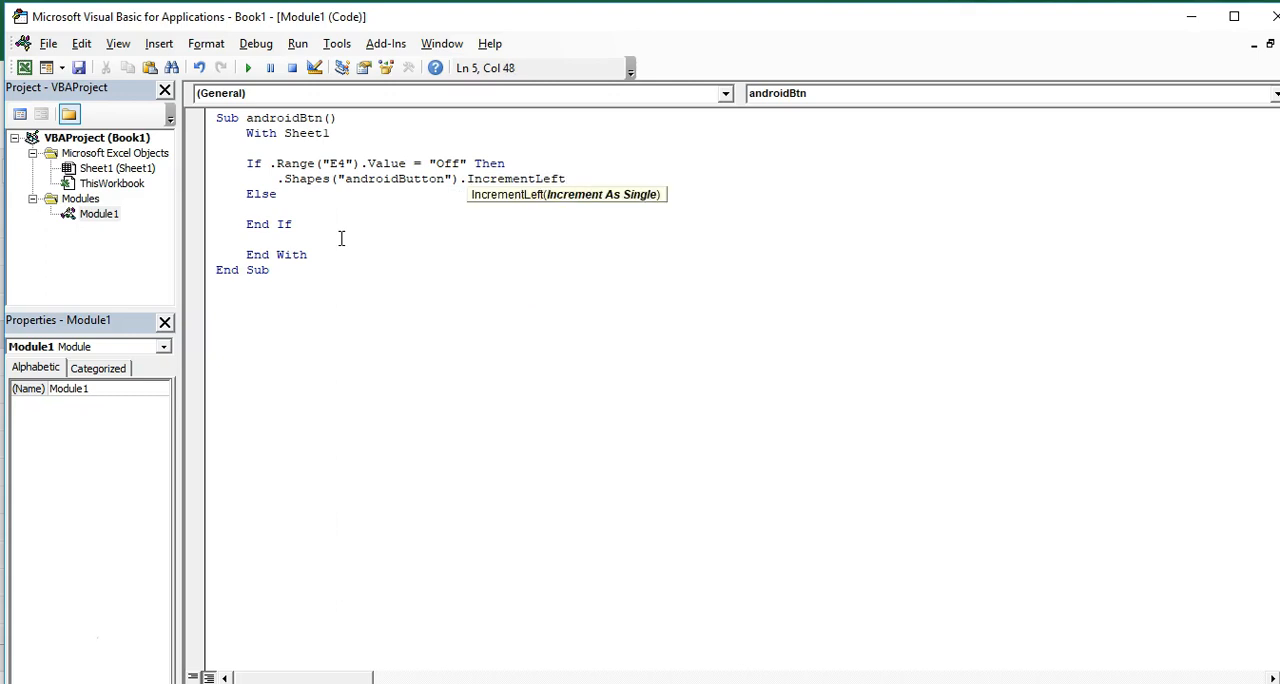
{"action": "type", "text": "20"}
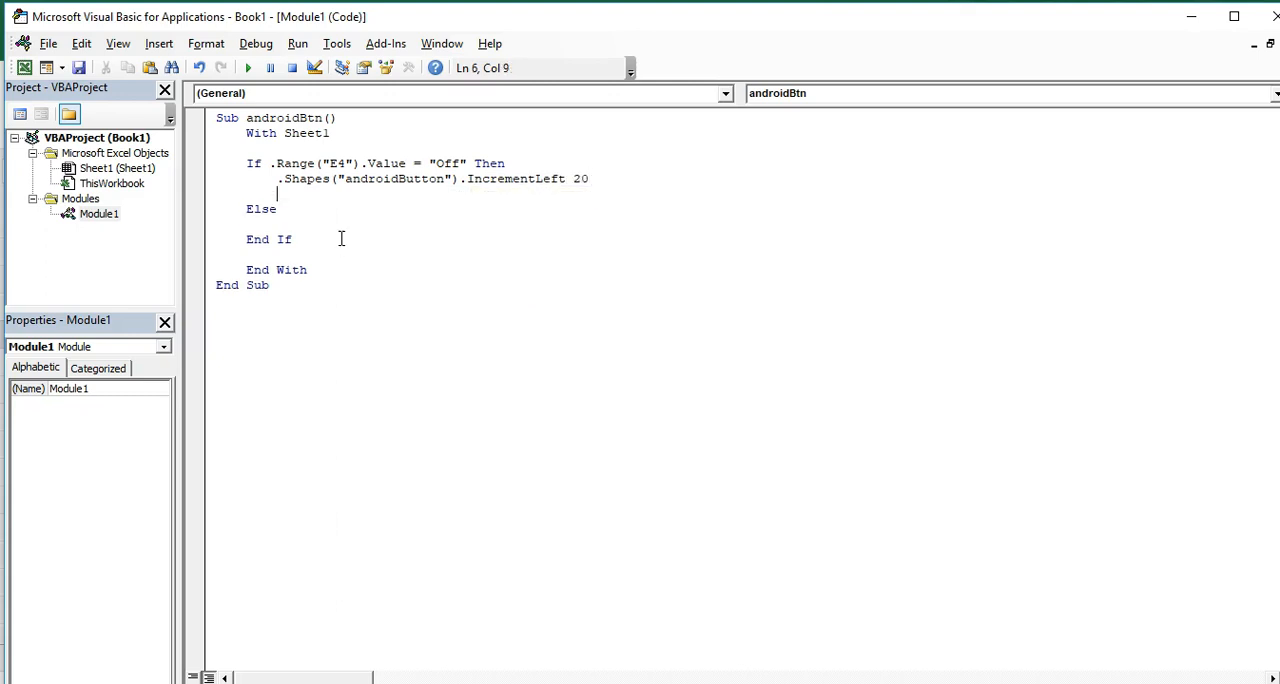
Step: Below it, add .Range("E4").Value = "On"
{"action": "type", "text": "."}
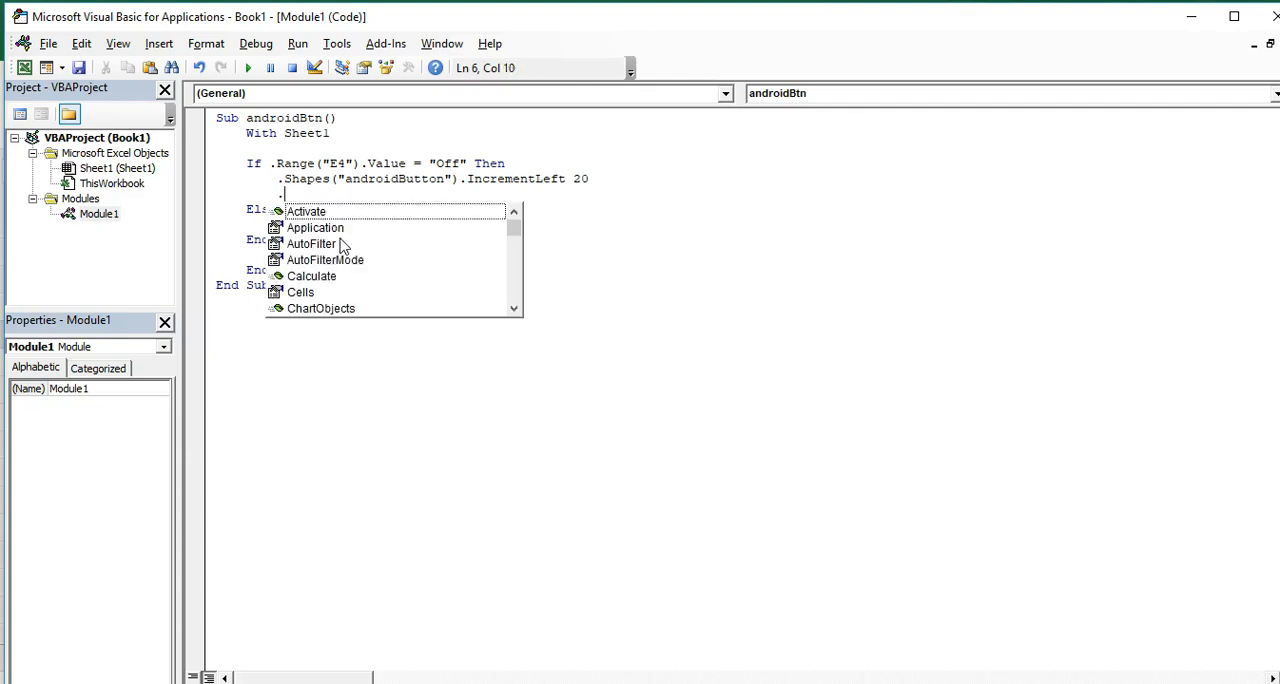
{"action": "type", "text": "range"}
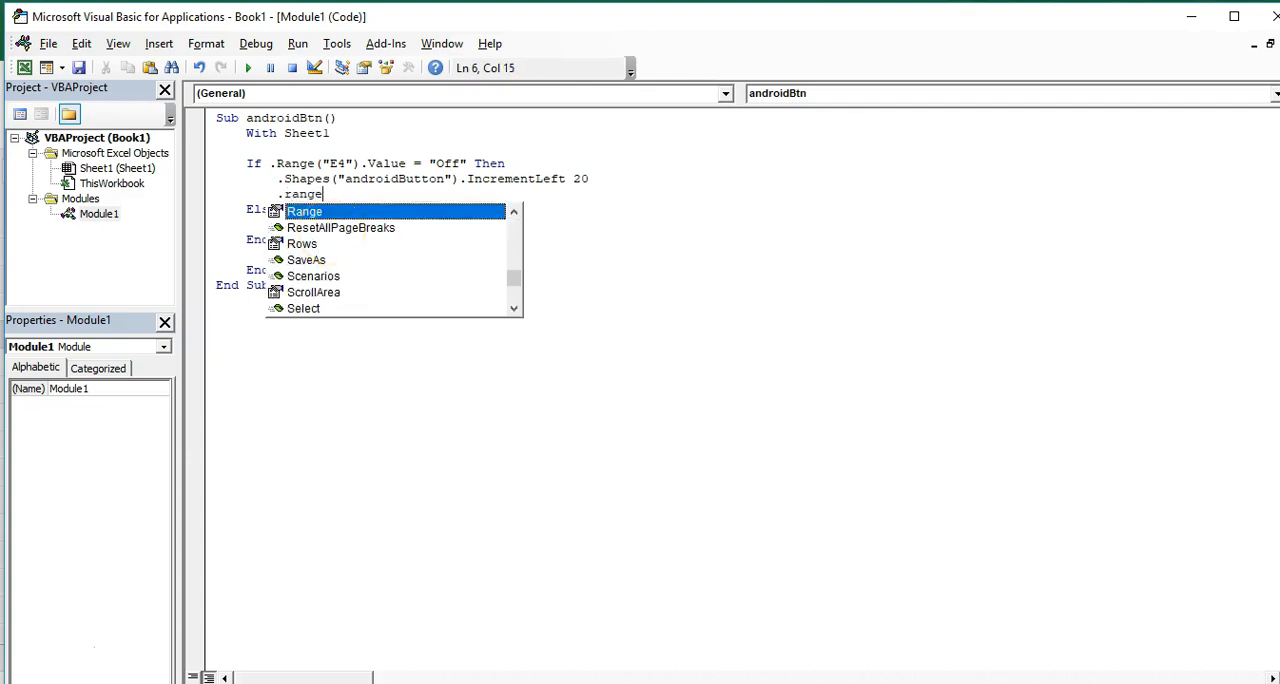
{"action": "type", "text": "(\""}
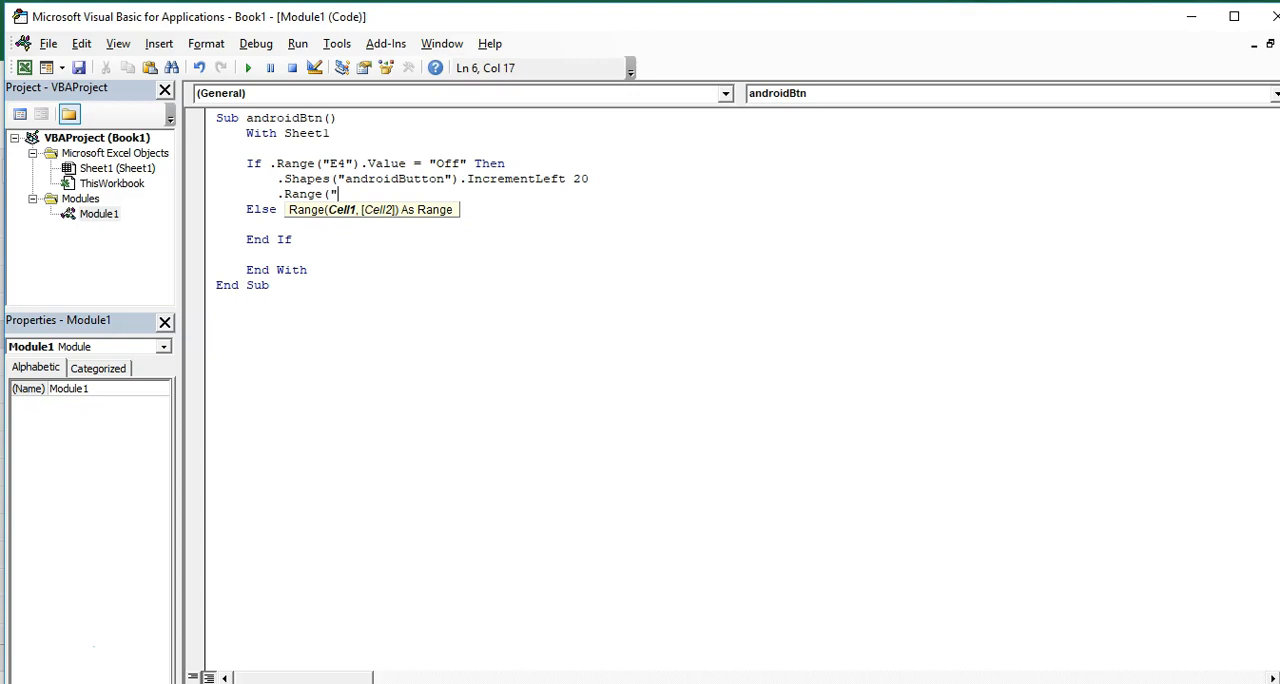
{"action": "type", "text": "E4\""}
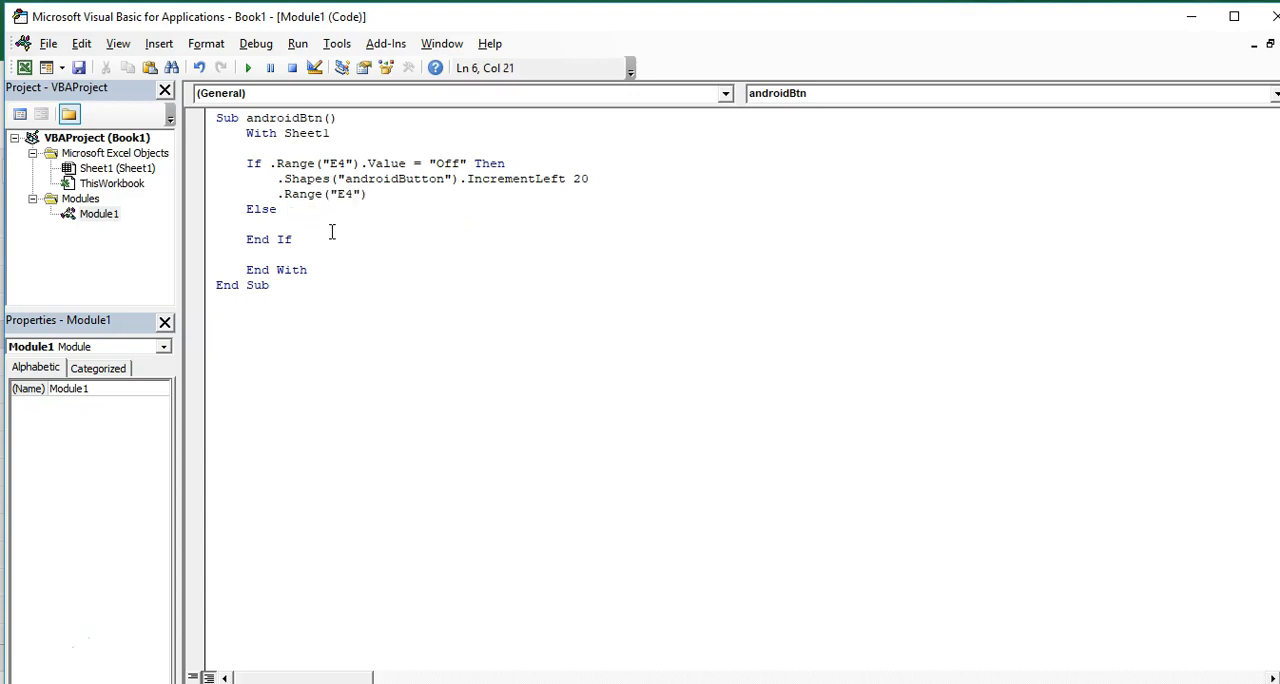
{"action": "type", "text": ".val"}
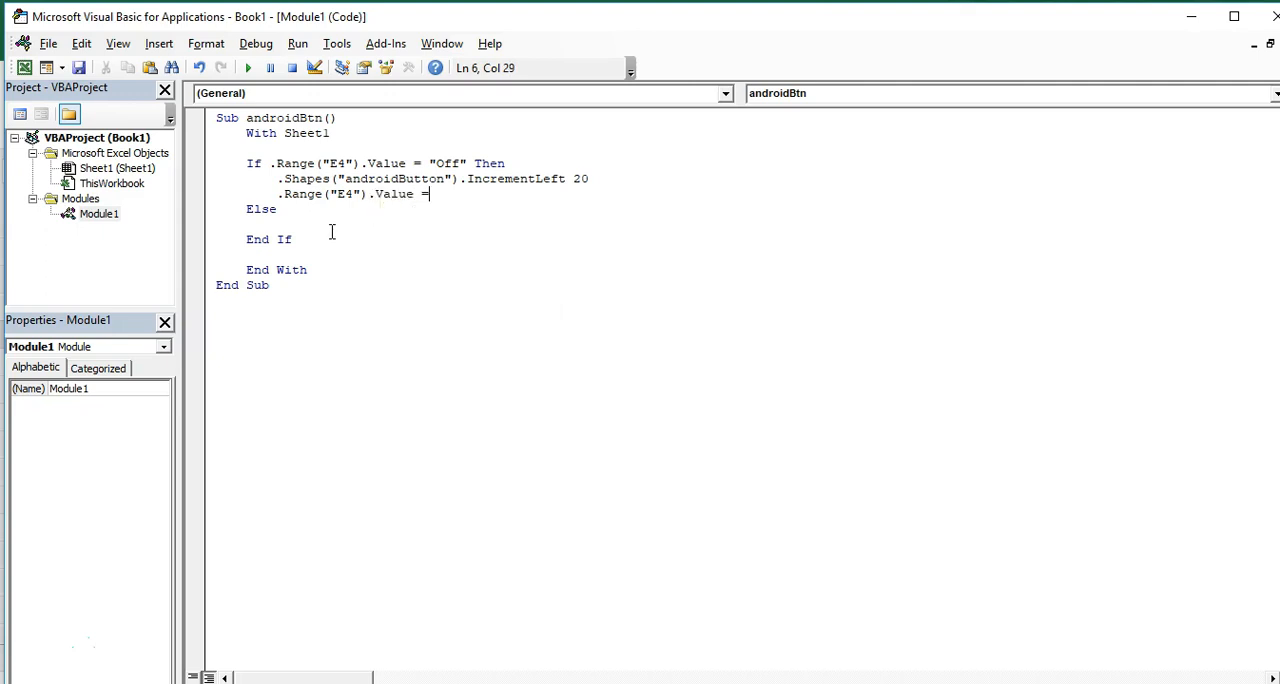
{"action": "type", "text": "\""}
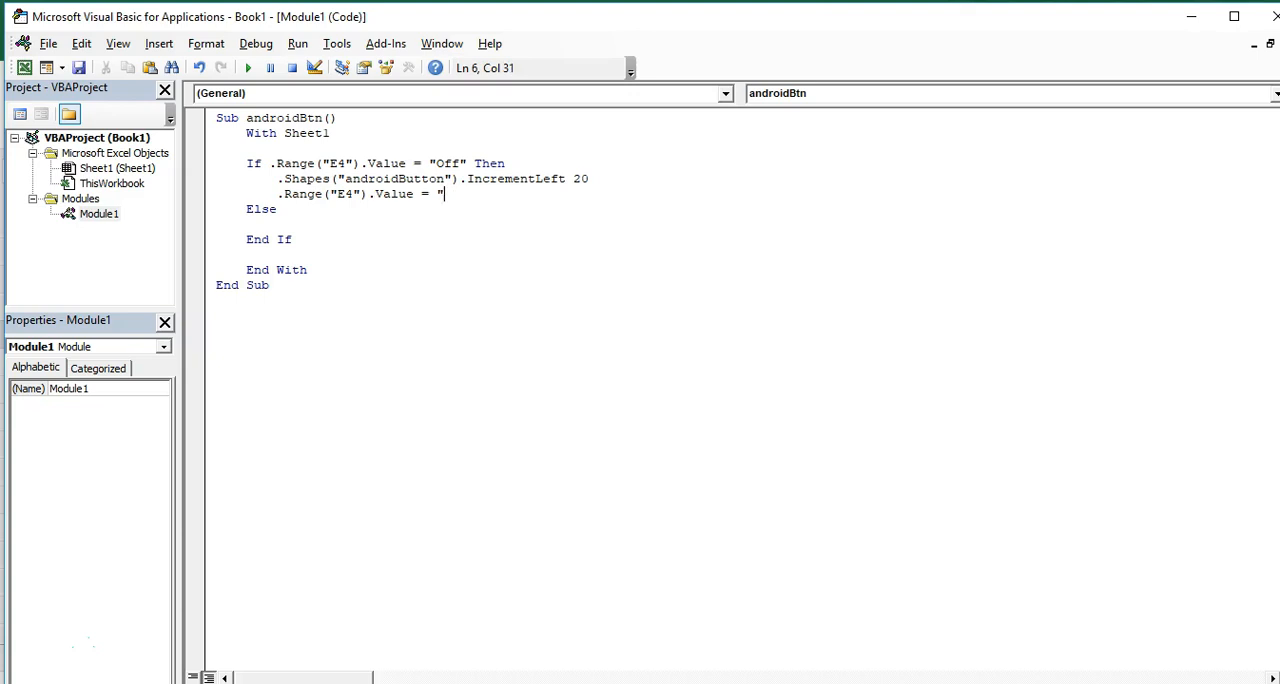
{"action": "type", "text": "On\""}
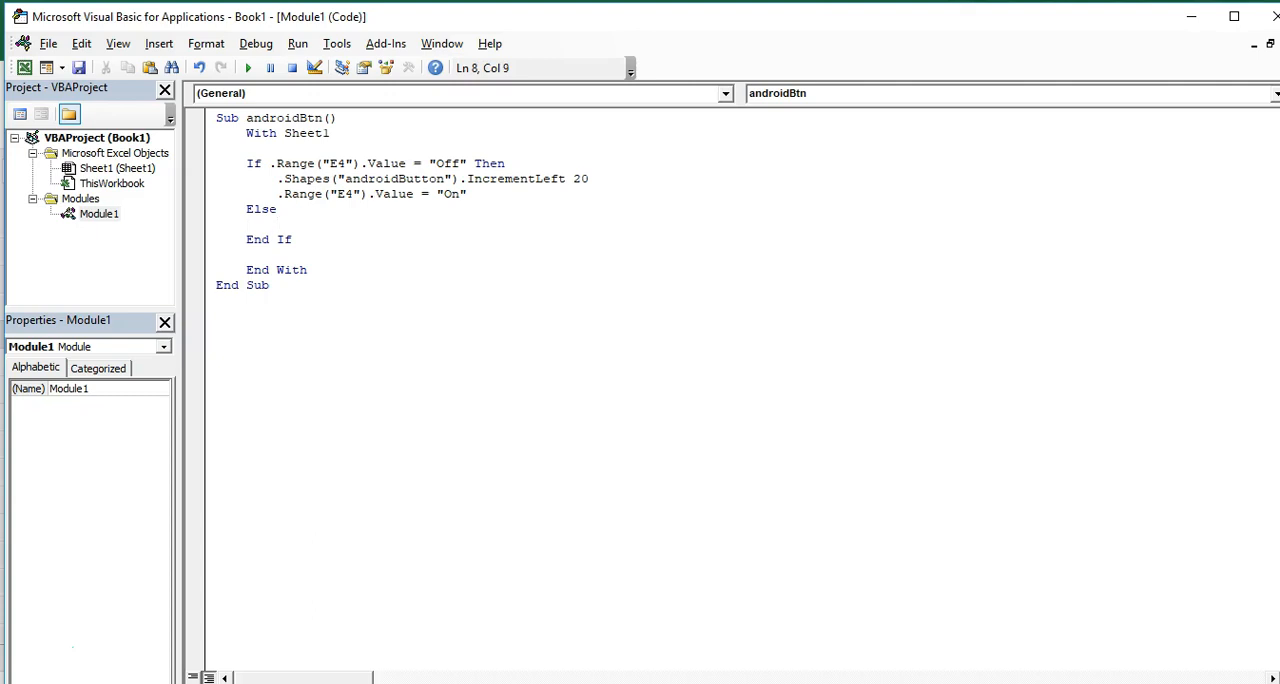
Step: Under Else, add .Shapes("androidButton").IncrementLeft -20
{"action": "type", "text": "."}
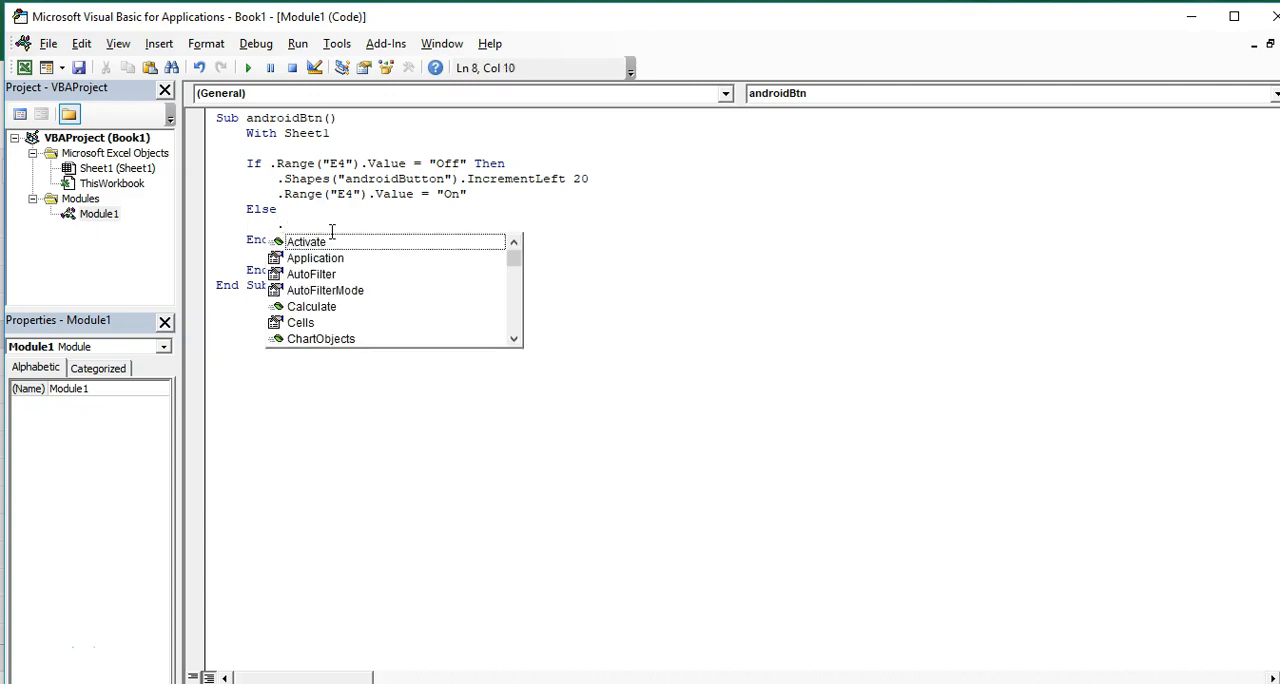
{"action": "type", "text": ".Shapes(\"androi"}
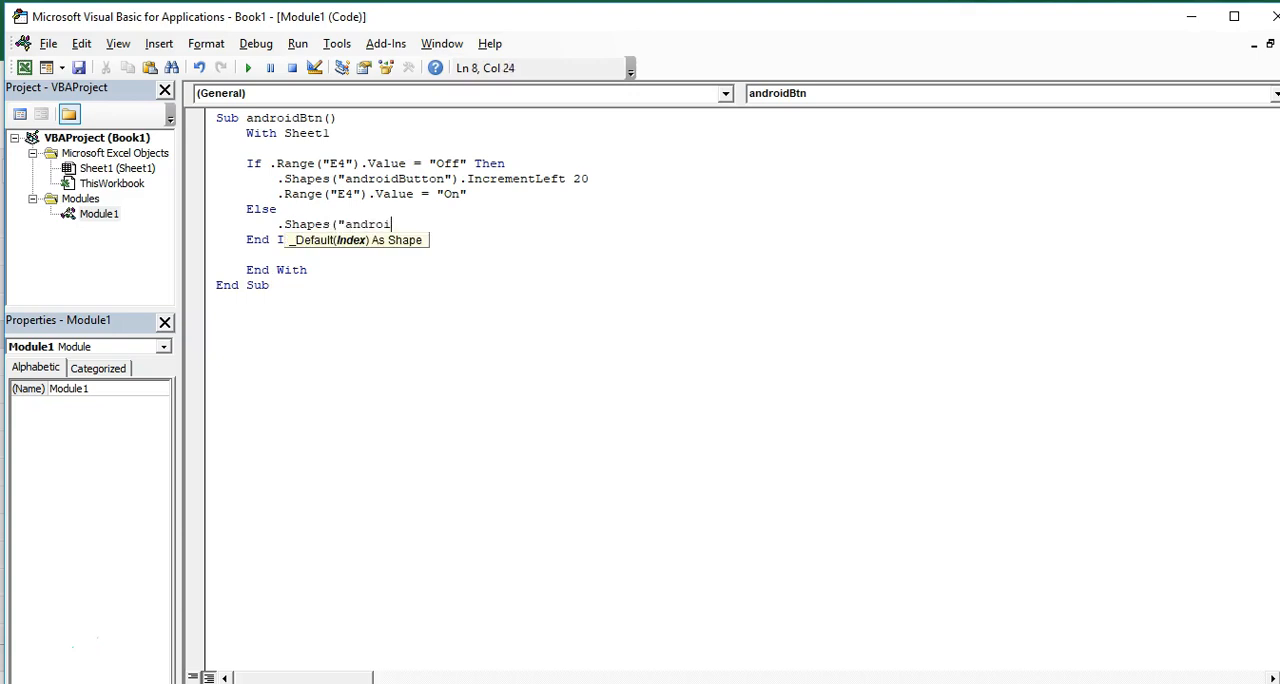
{"action": "type", "text": "dButton"}
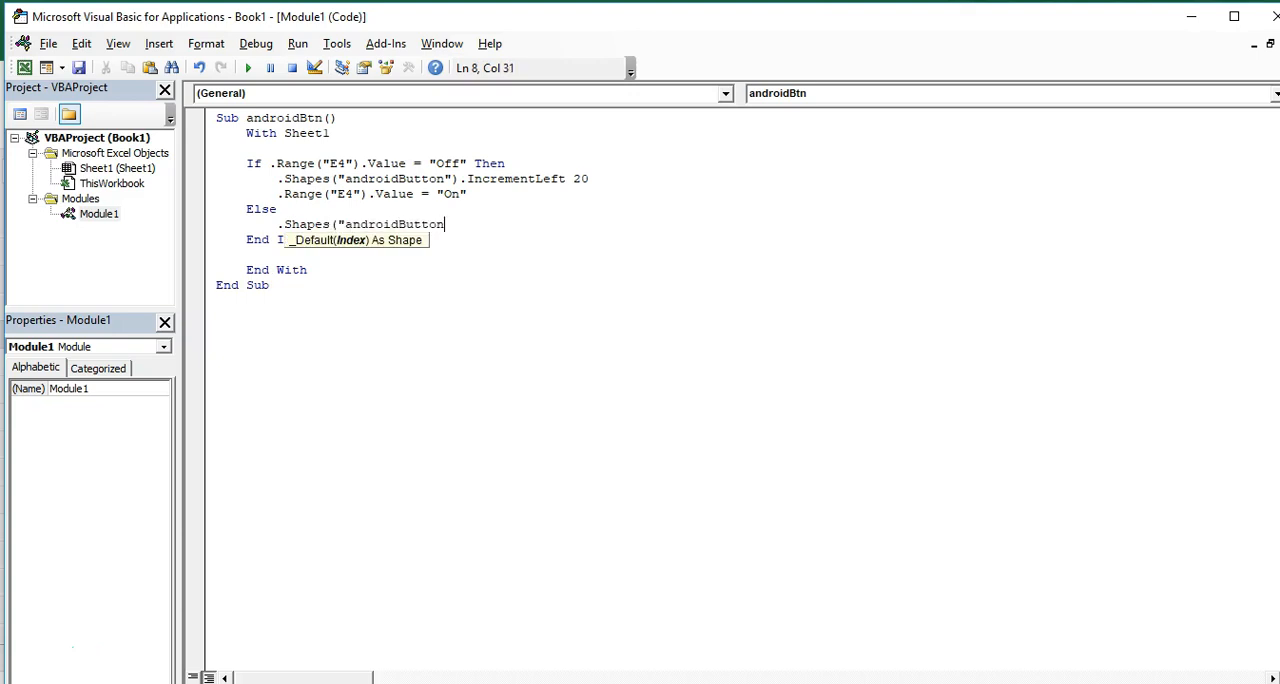
{"action": "type", "text": "."}
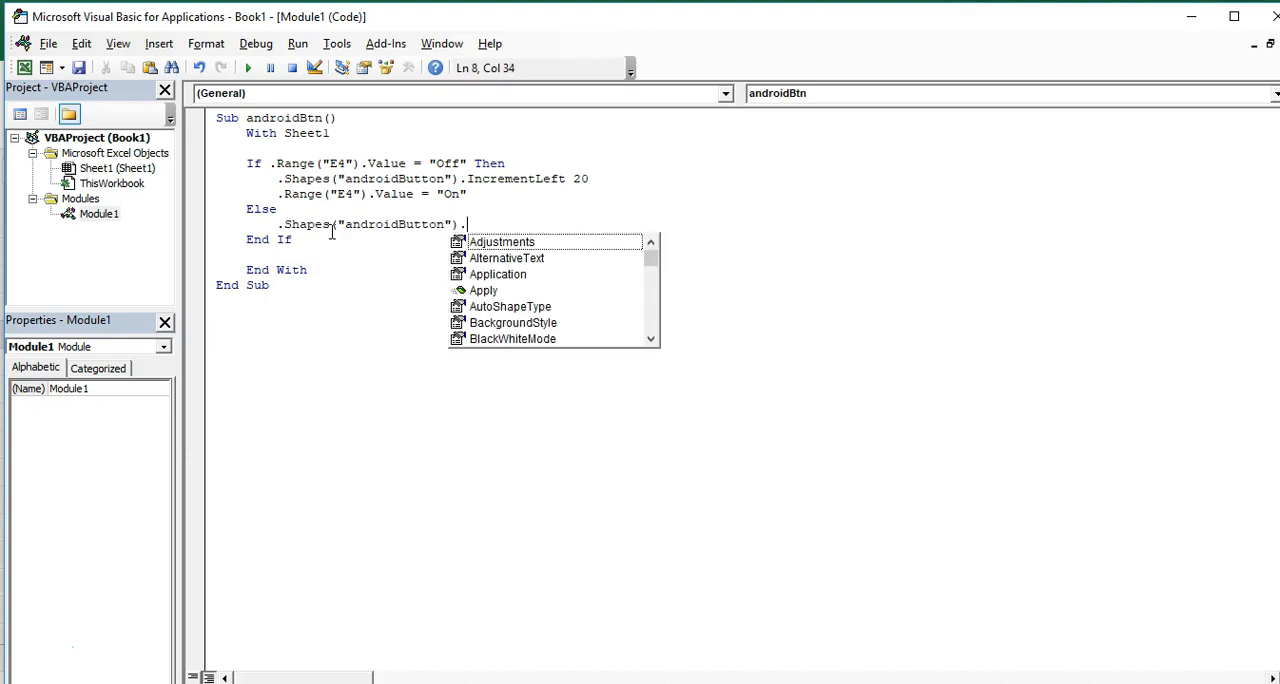
{"action": "type", "text": "IncrementLeft"}
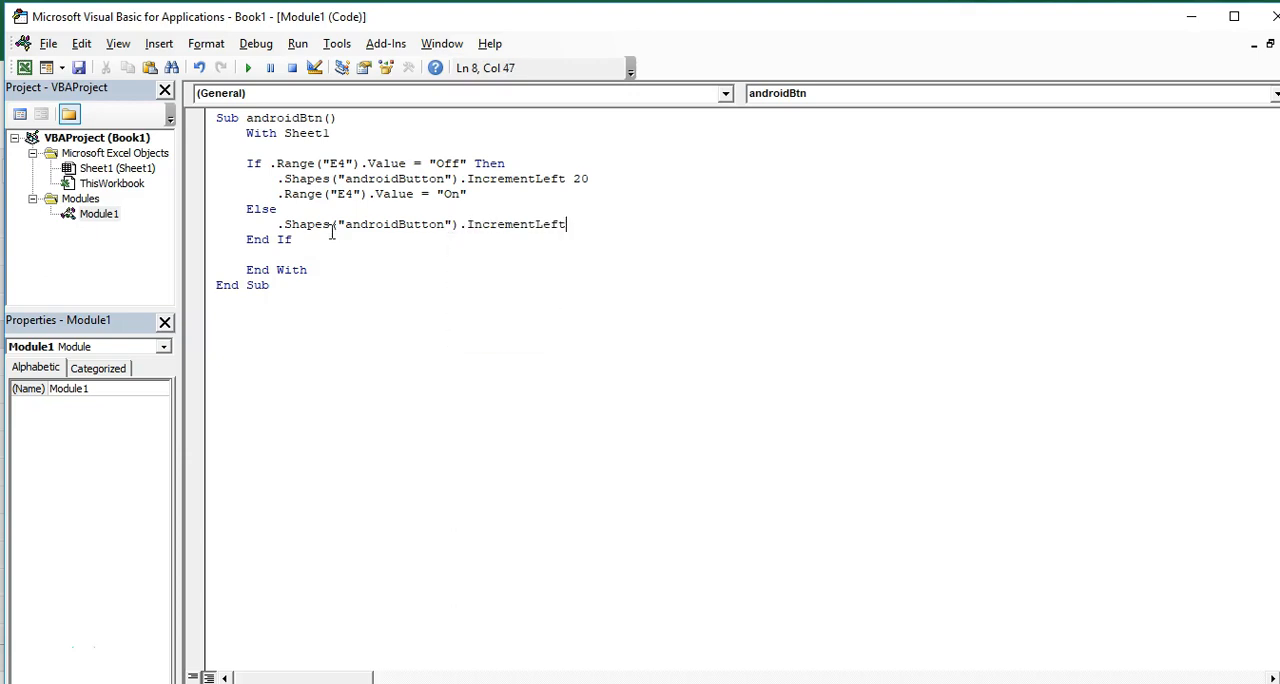
{"action": "type", "text": "-2"}
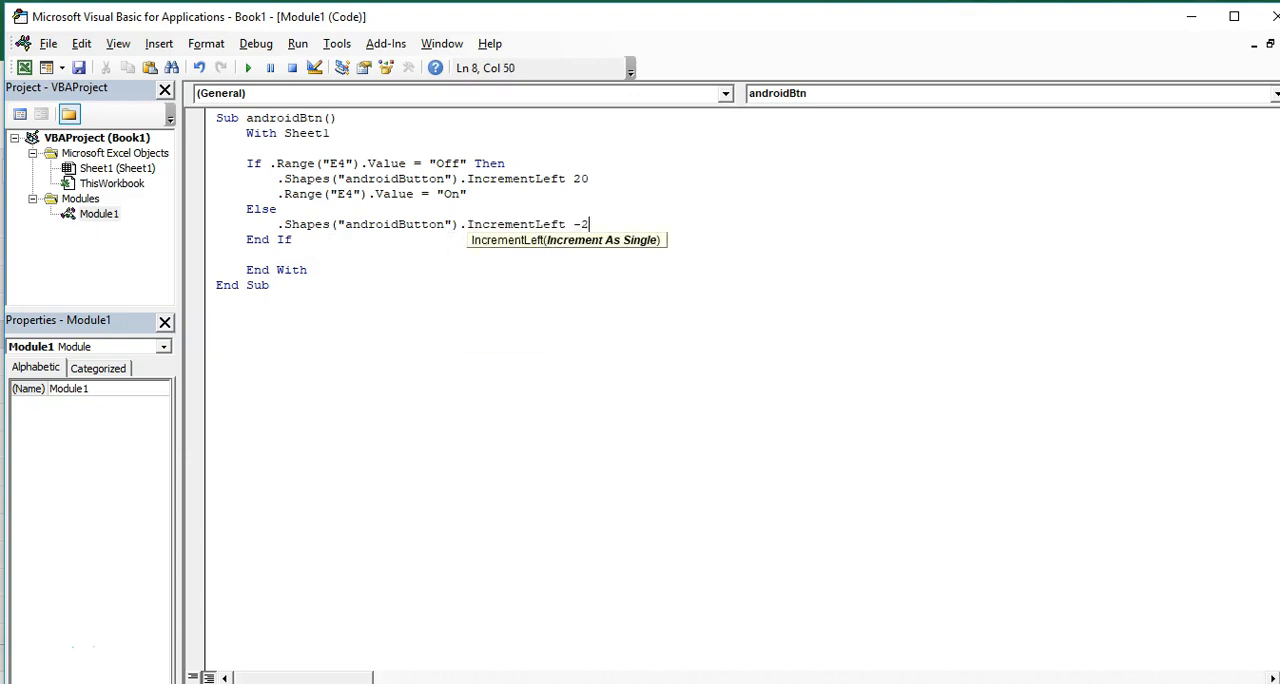
{"action": "type", "text": "0"}
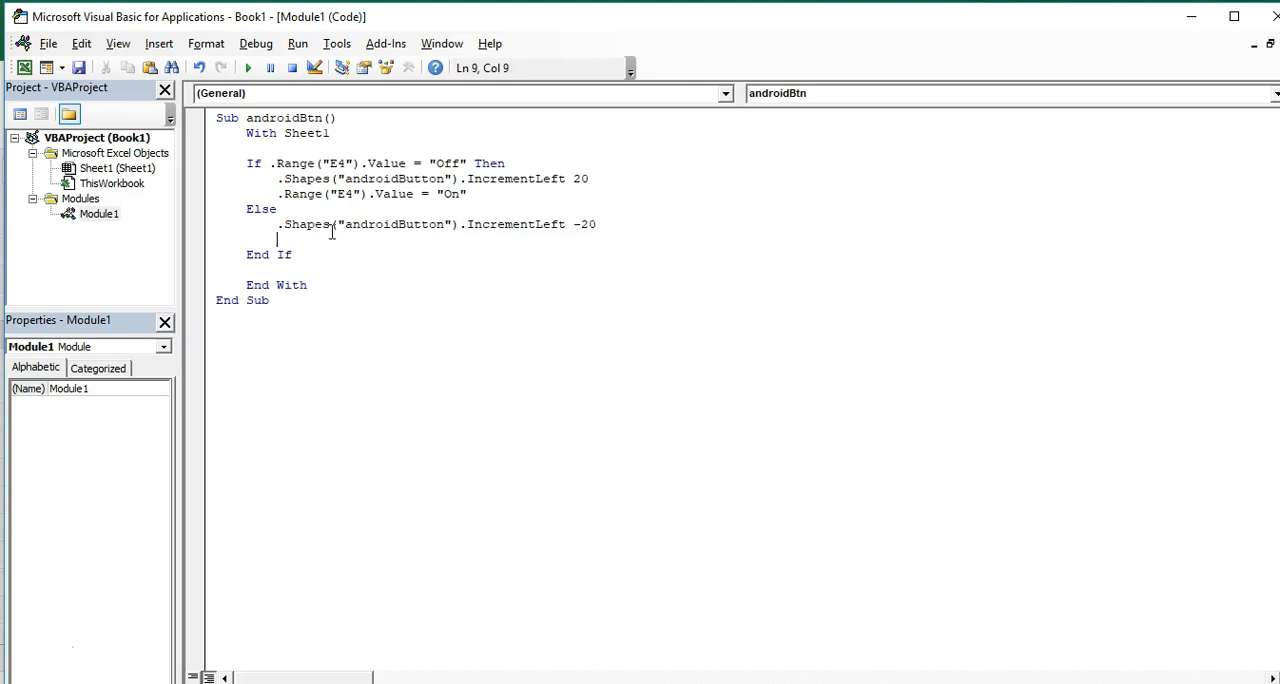
Step: Below it, add .Range("E4").Value = "Off"
{"action": "type", "text": "."}
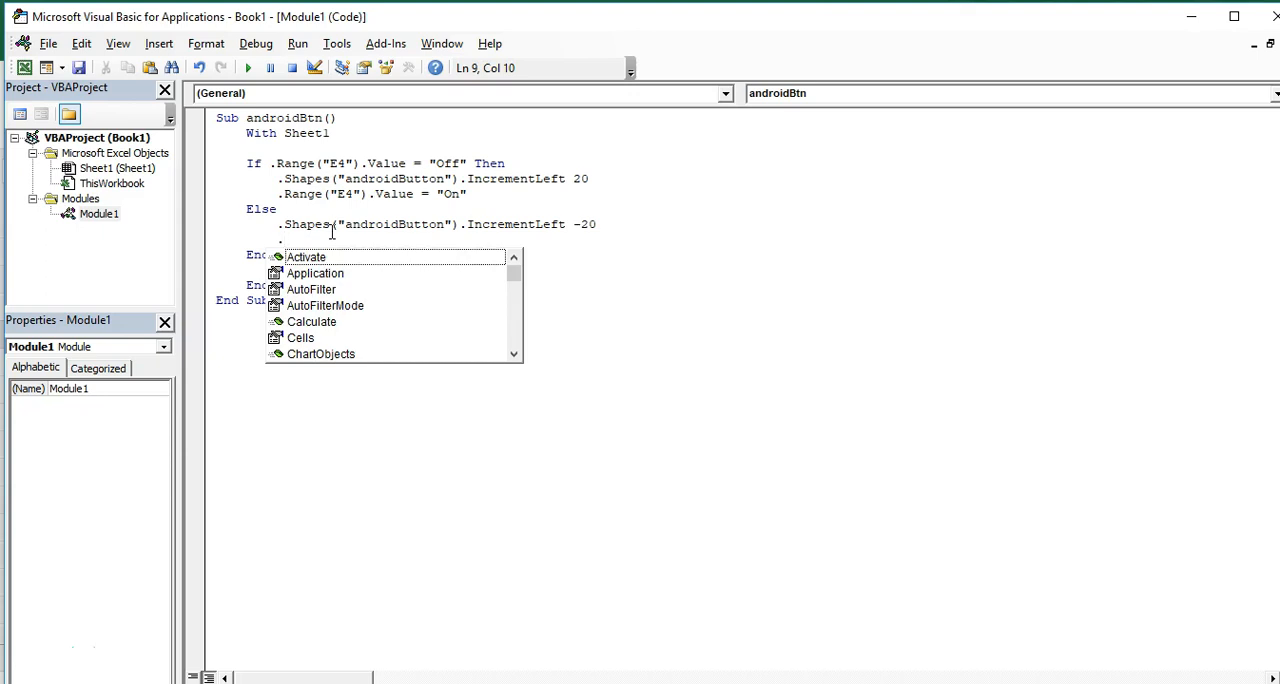
{"action": "type", "text": "range"}
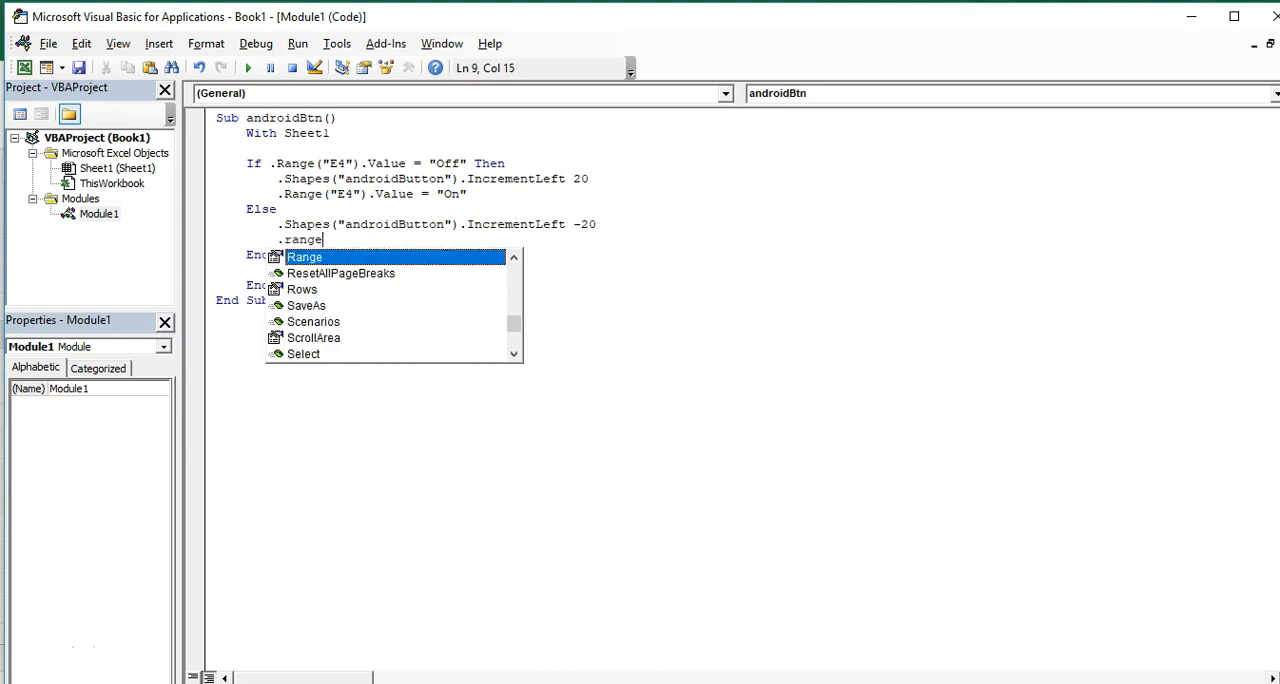
{"action": "type", "text": "("}
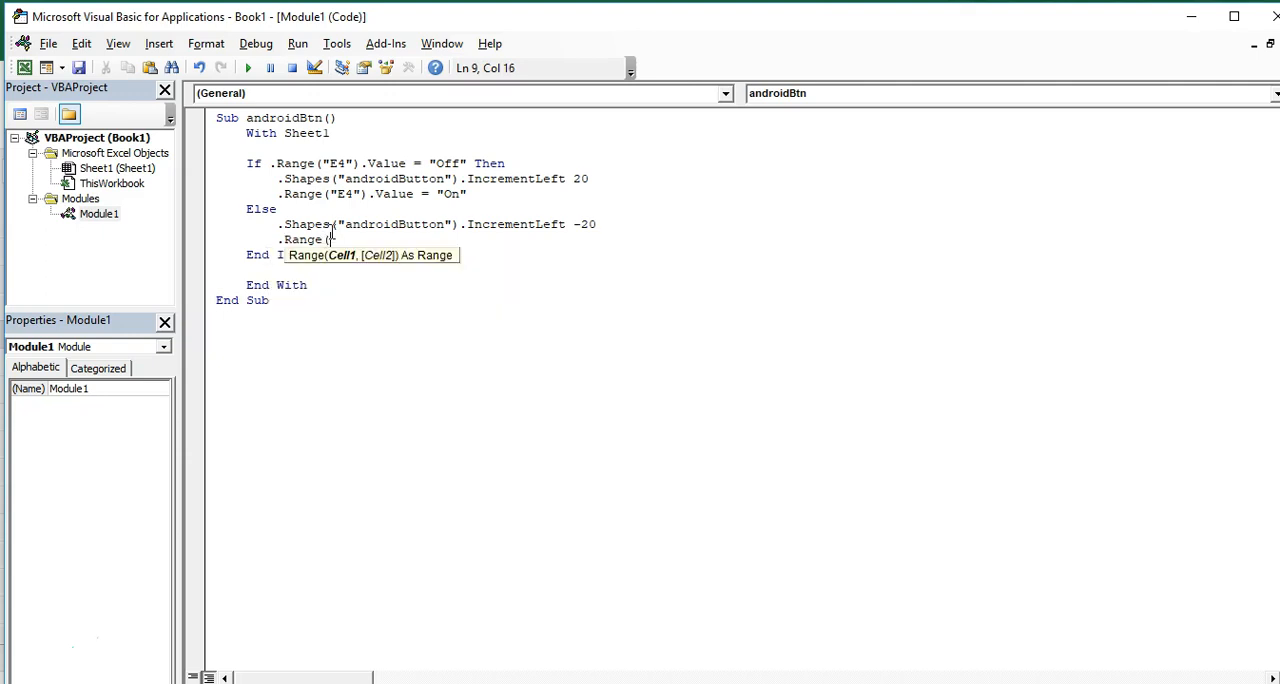
{"action": "type", "text": "\"E4\""}
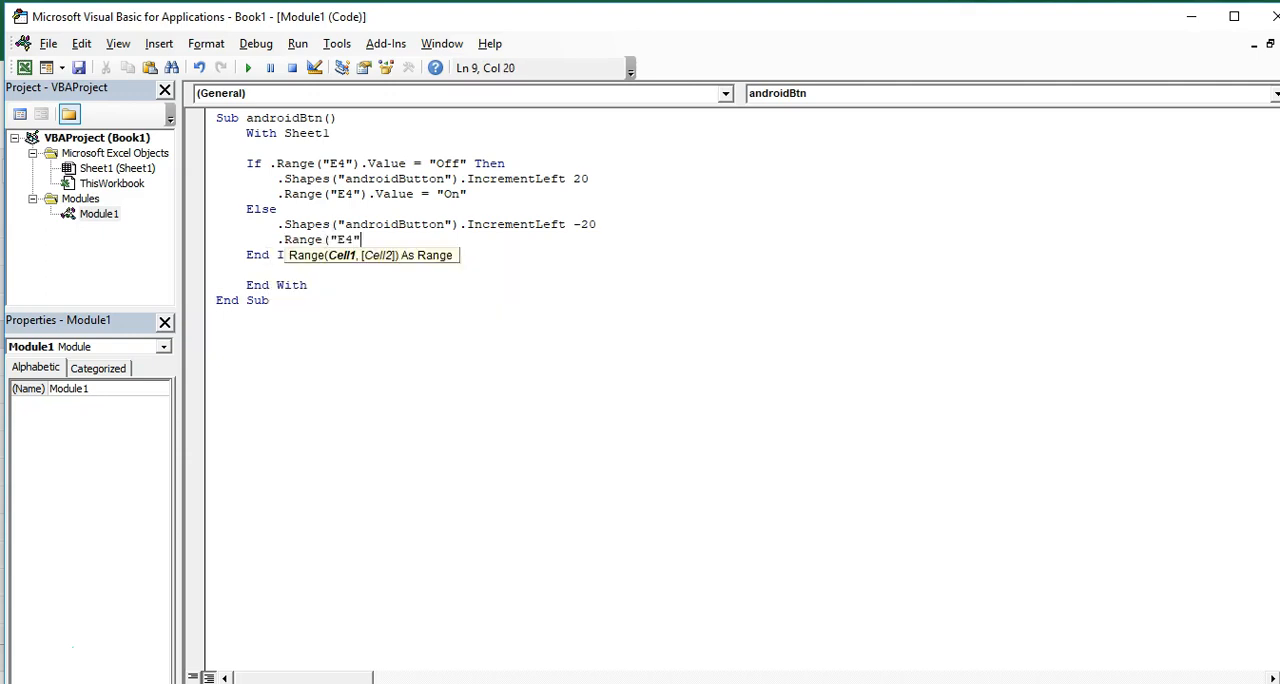
{"action": "type", "text": ".value"}
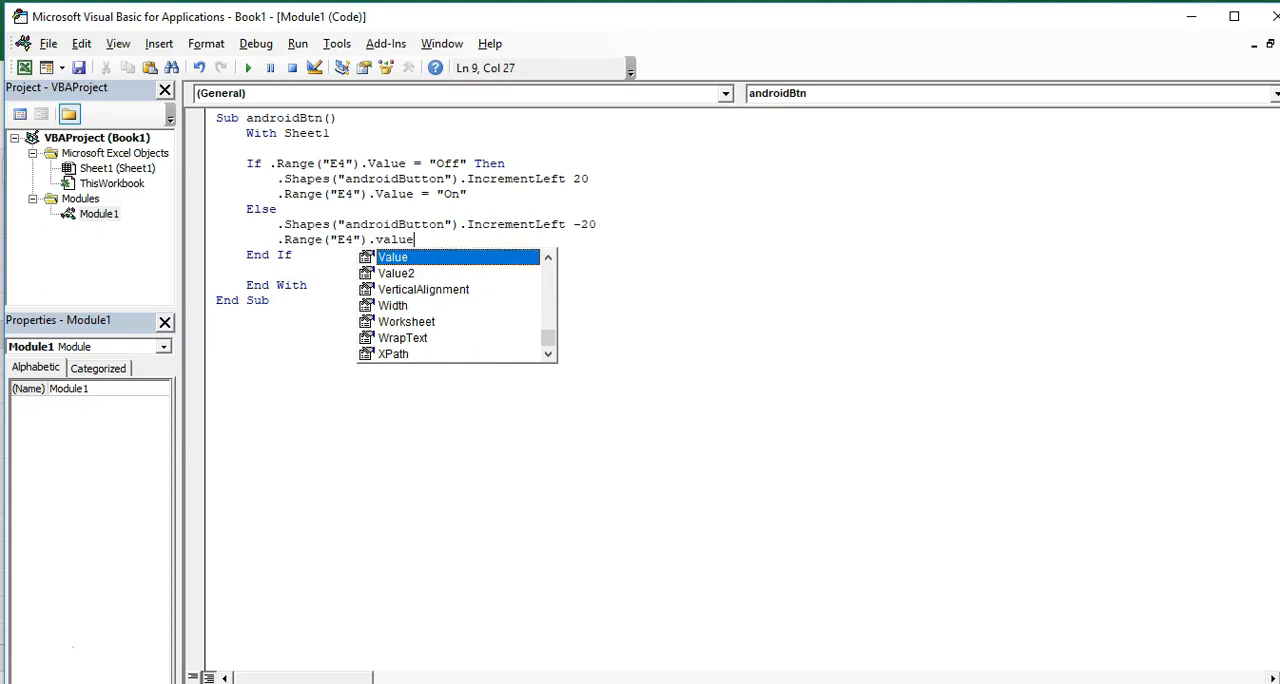
{"action": "type", "text": "= \"Off"}
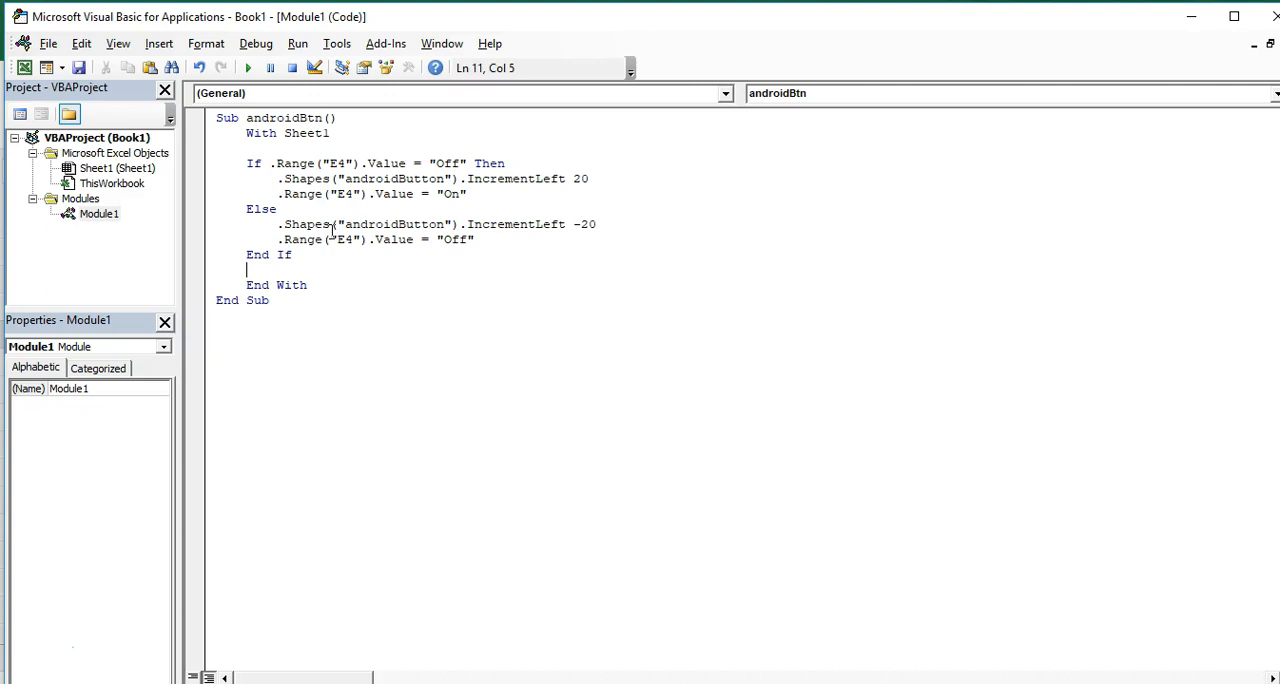
{"action": "mouse_move", "coordinate": [480, 675]}
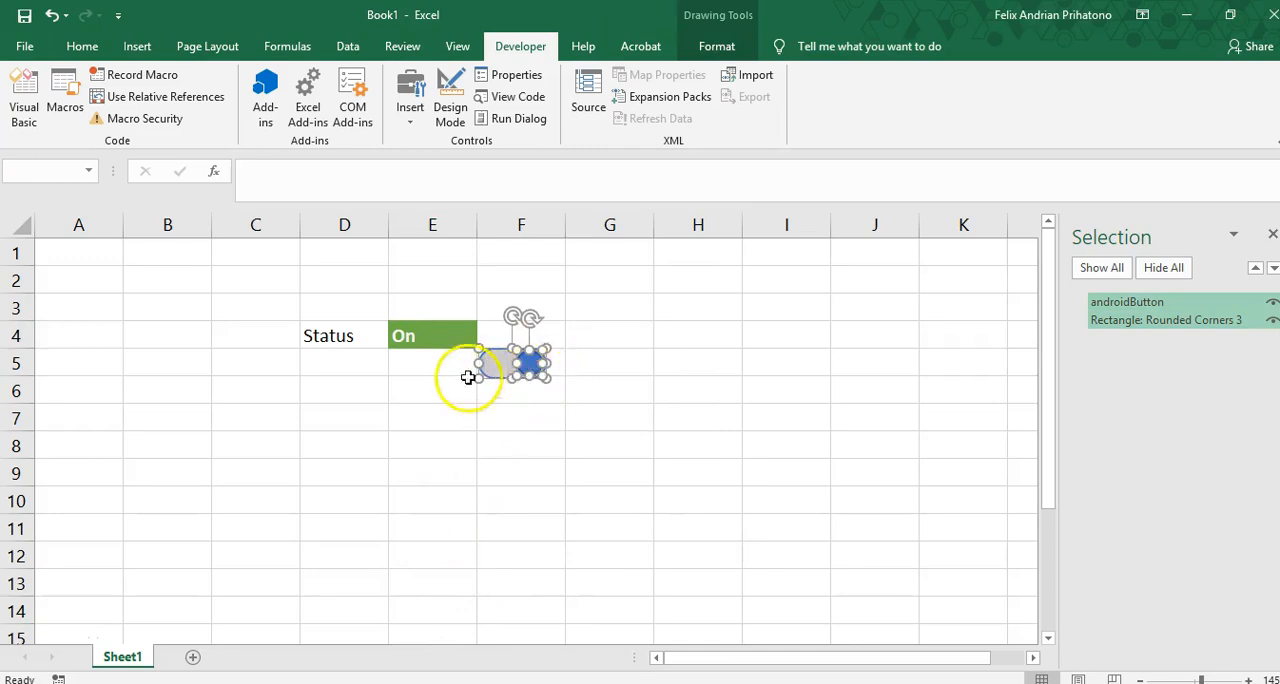
Step: Assign the androidBtn macro to the toggle switch shape via Assign Macro
{"action": "right_click", "coordinate": [525, 360]}
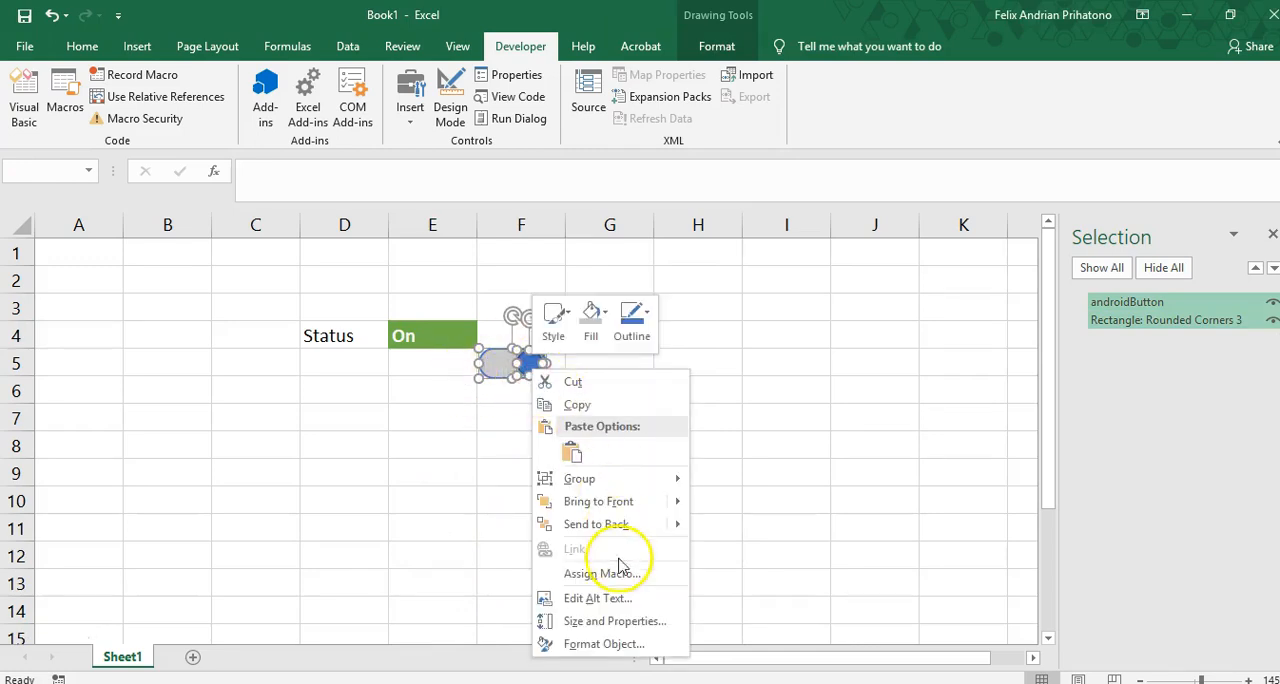
{"action": "left_click", "coordinate": [600, 573]}
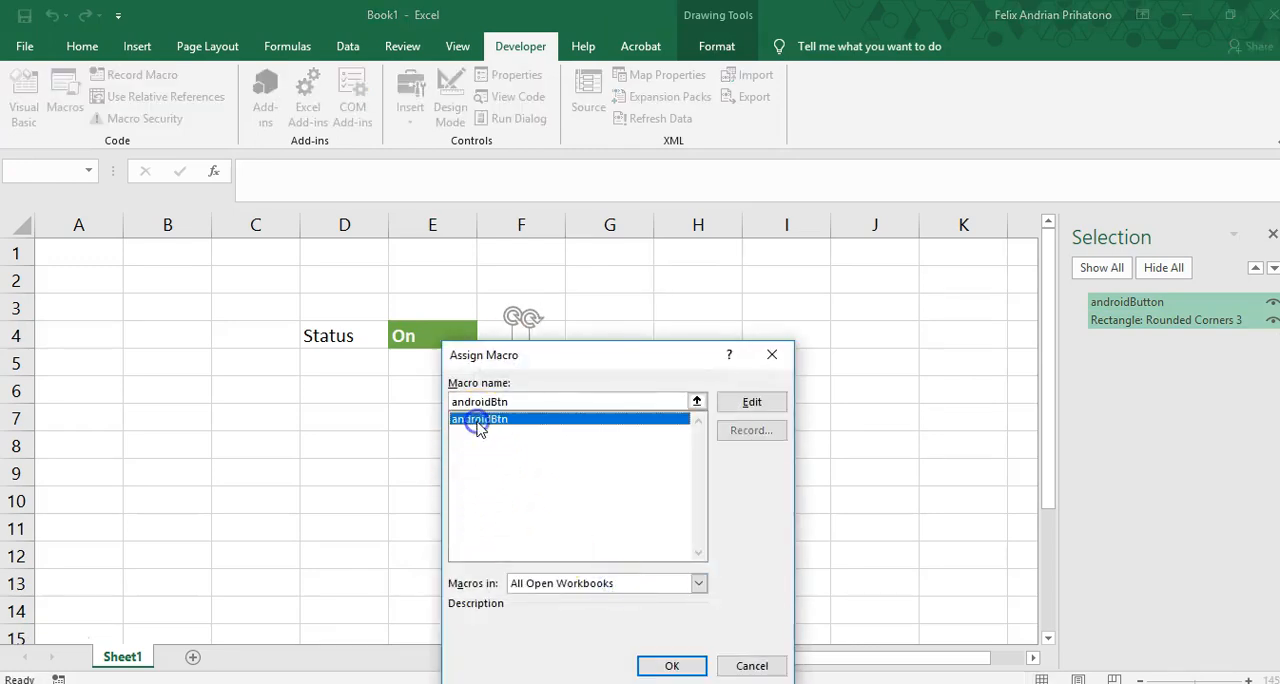
{"action": "left_click", "coordinate": [671, 665]}
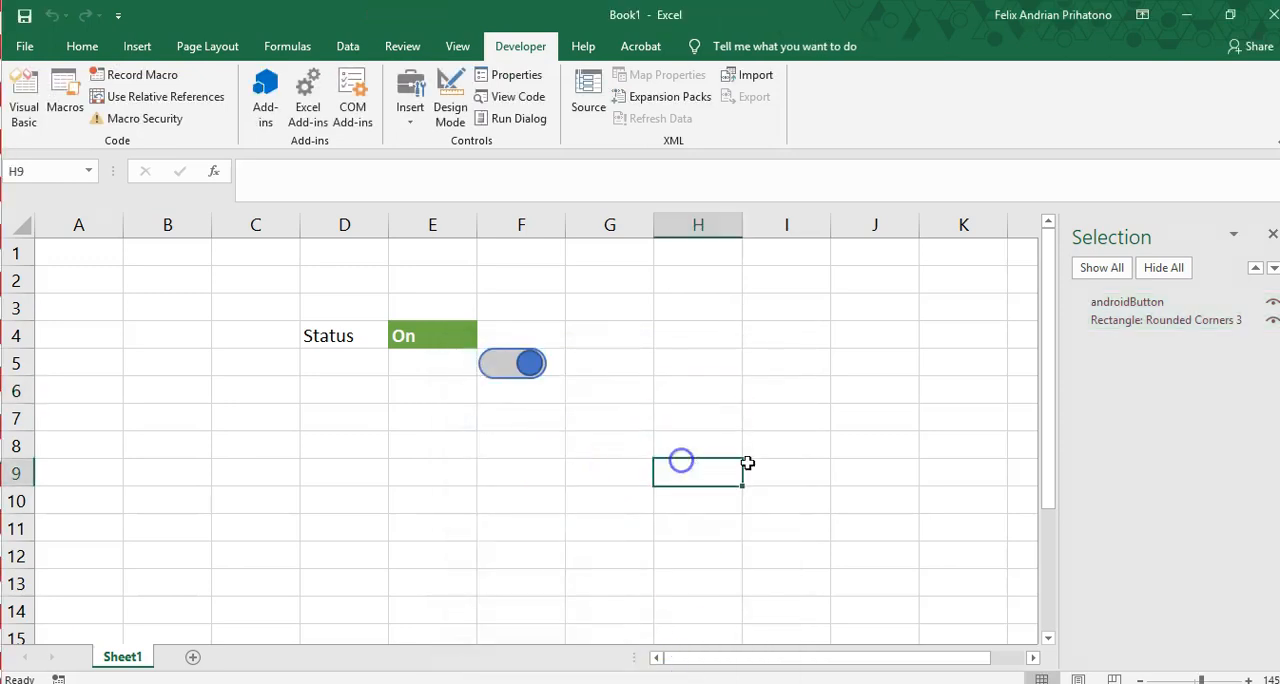
{"action": "left_click", "coordinate": [416, 417]}
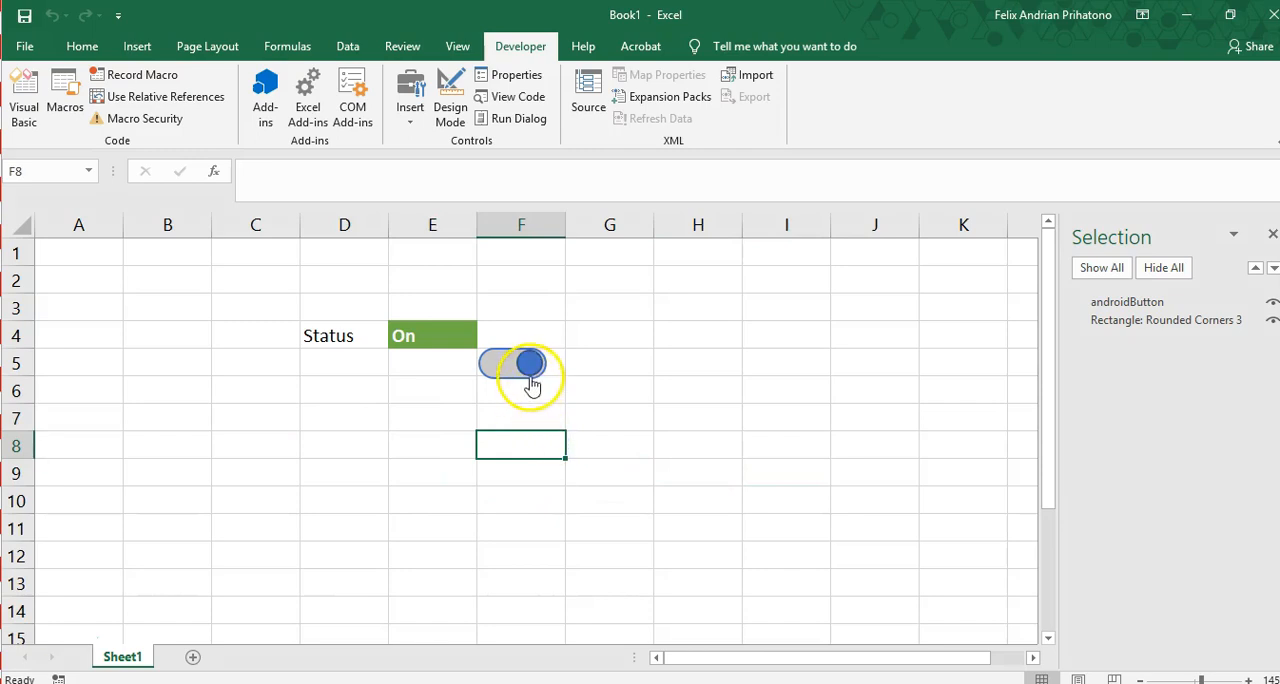
{"action": "left_click", "coordinate": [521, 365]}
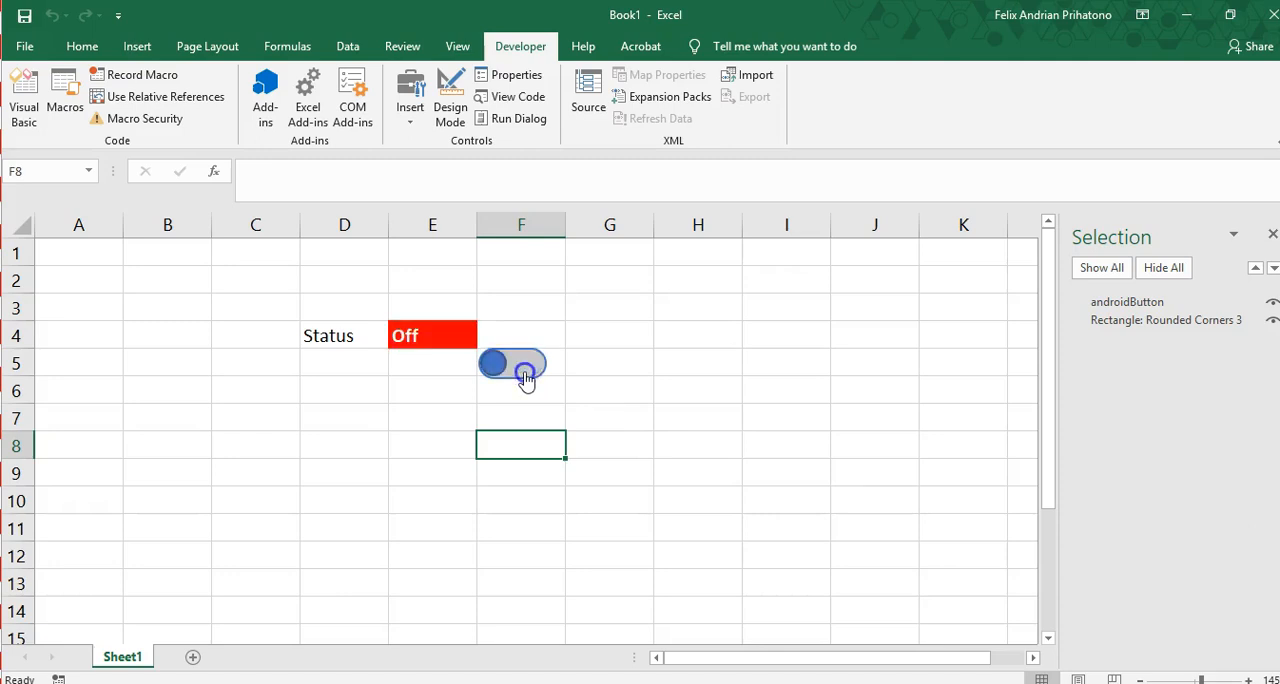
{"action": "left_click", "coordinate": [512, 363]}
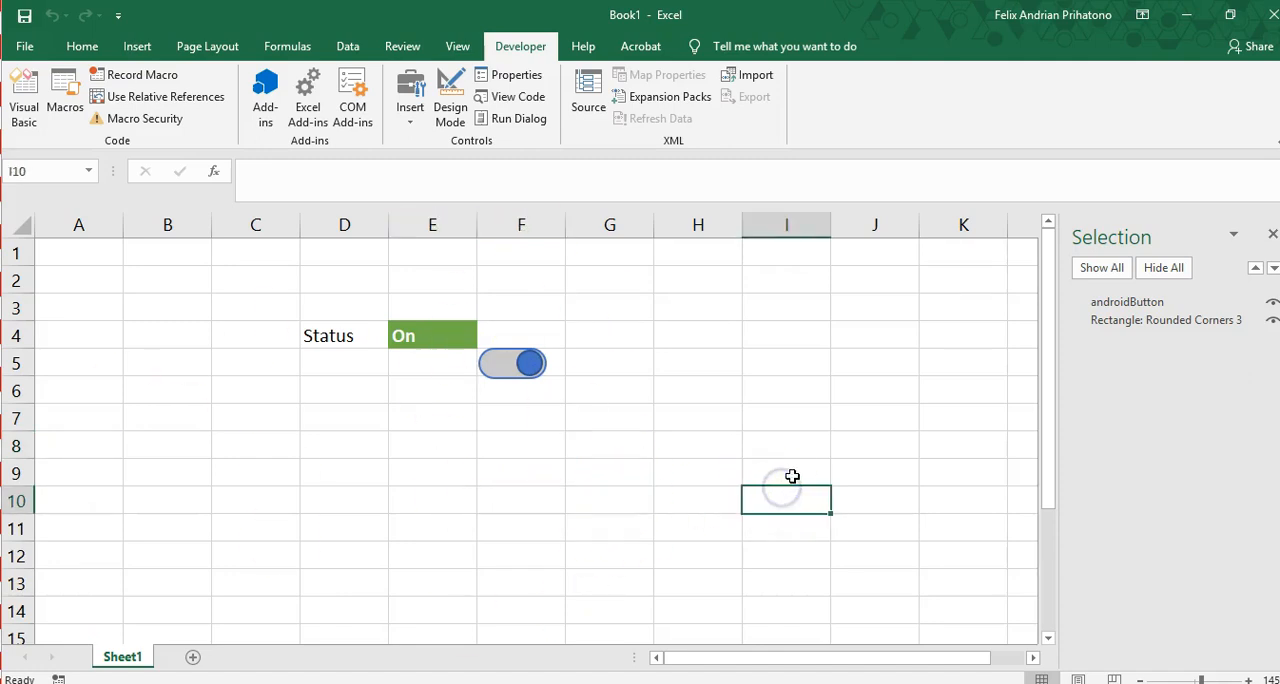
{"action": "mouse_move", "coordinate": [121, 559]}
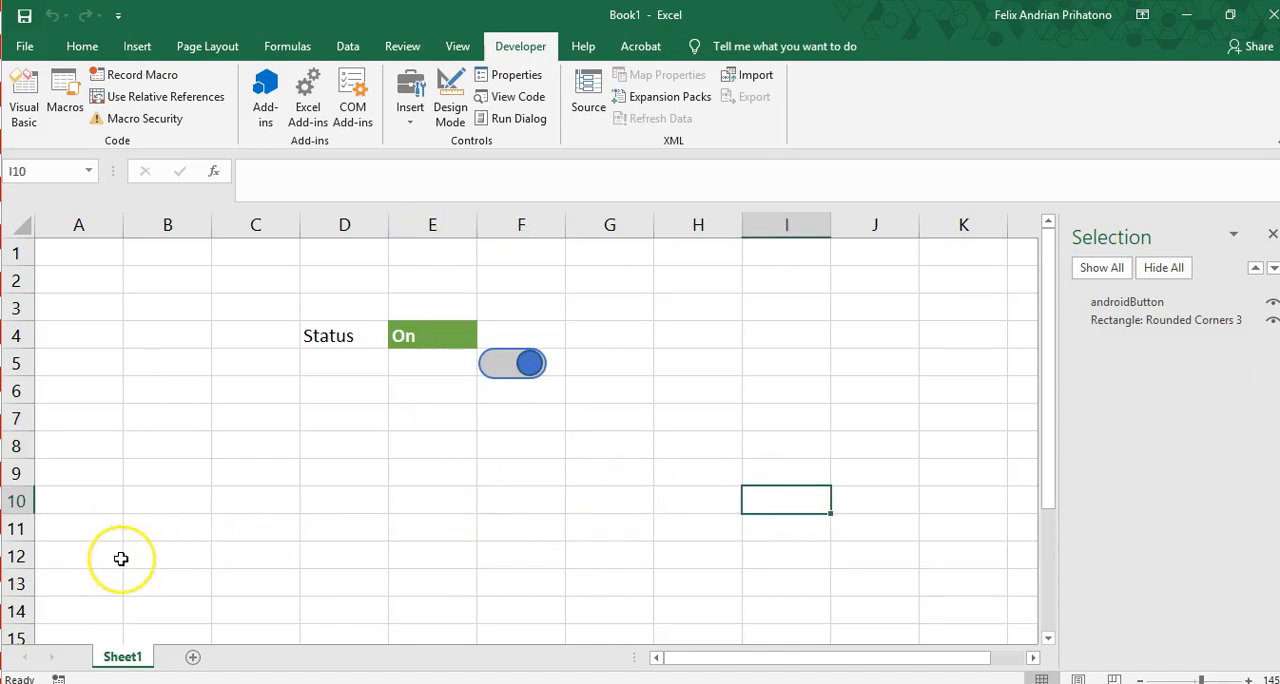